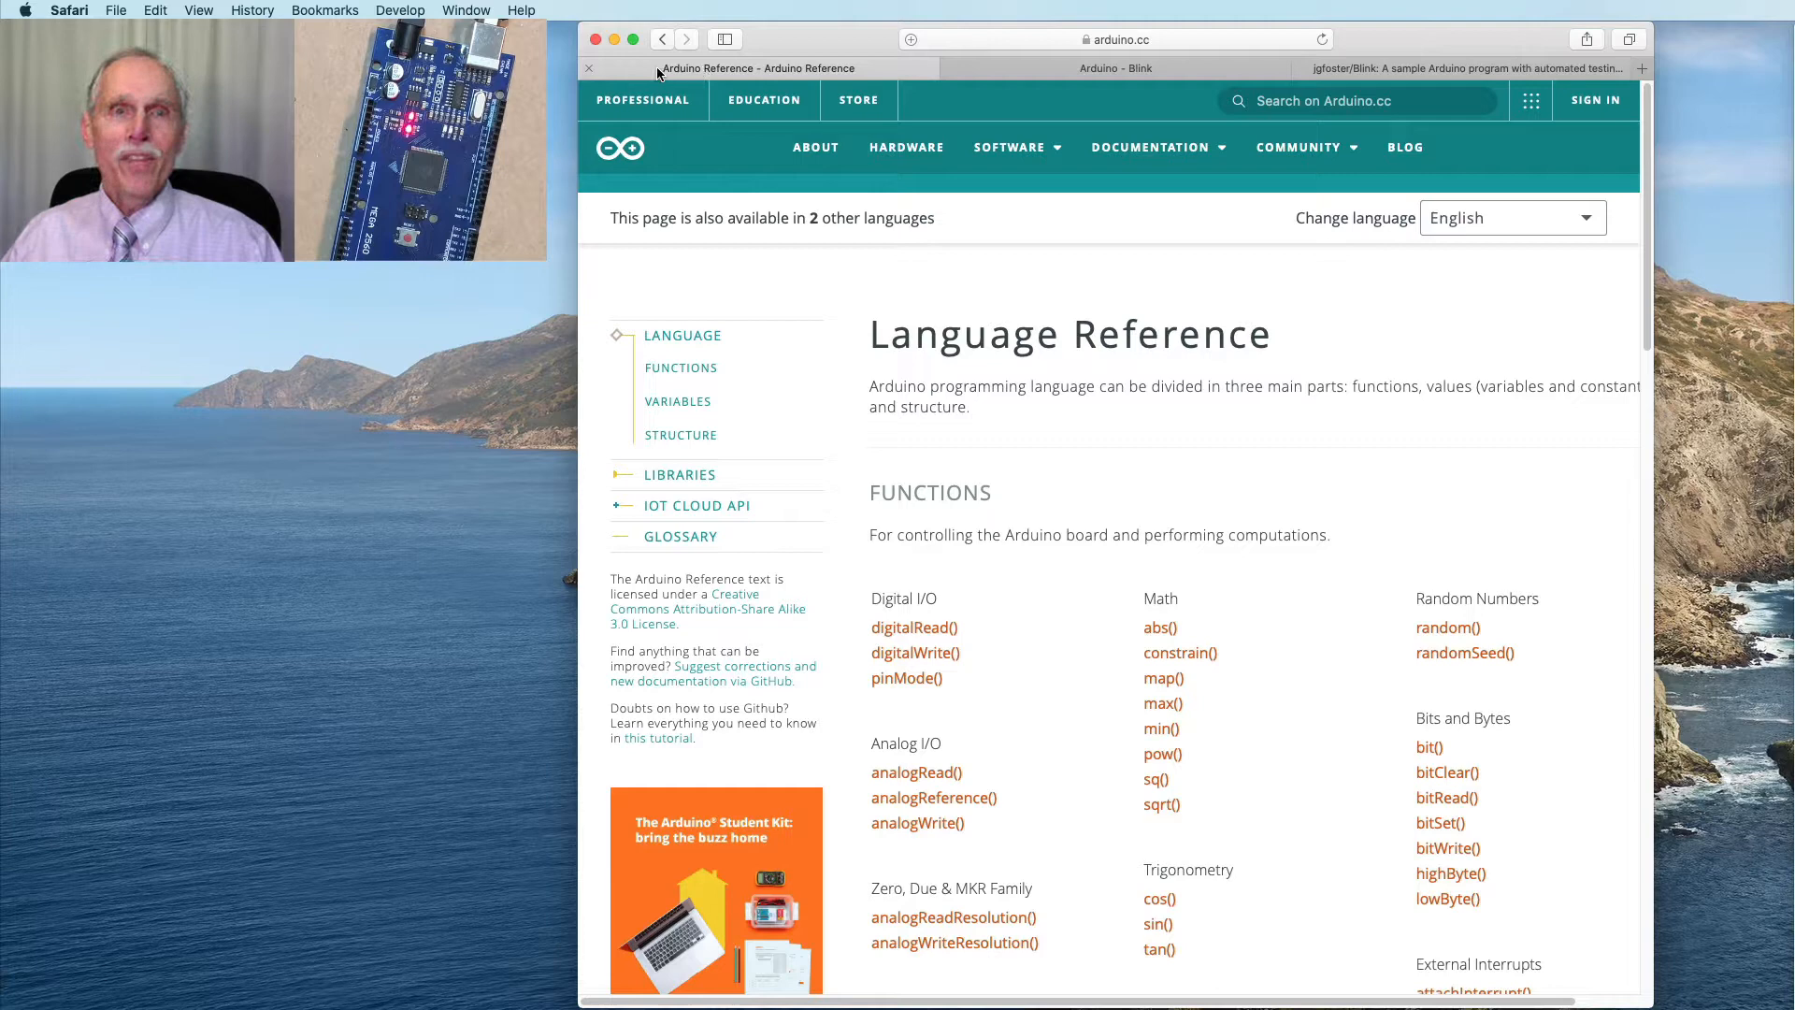
Bring the Arduino Blink tutorial page forward in Safari
left_click(1115, 68)
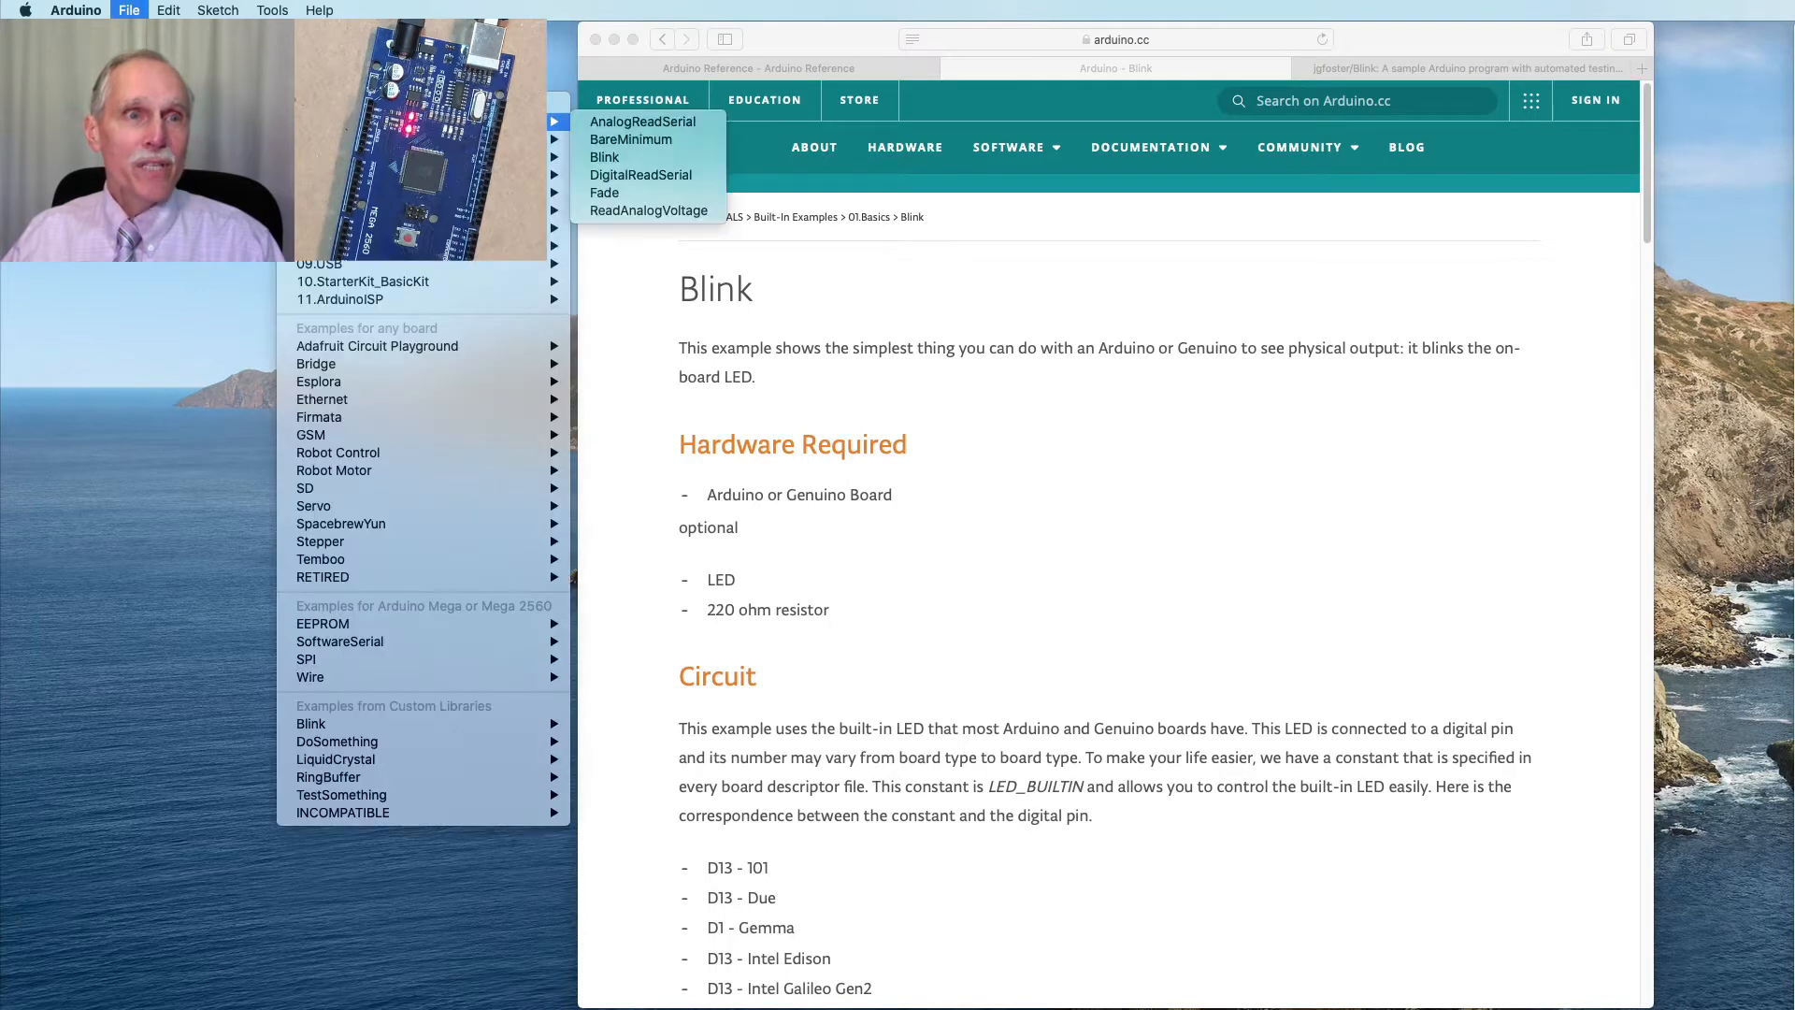
Load the built-in Blink example, move its window aside and scroll to the setup and loop code
left_click(604, 157)
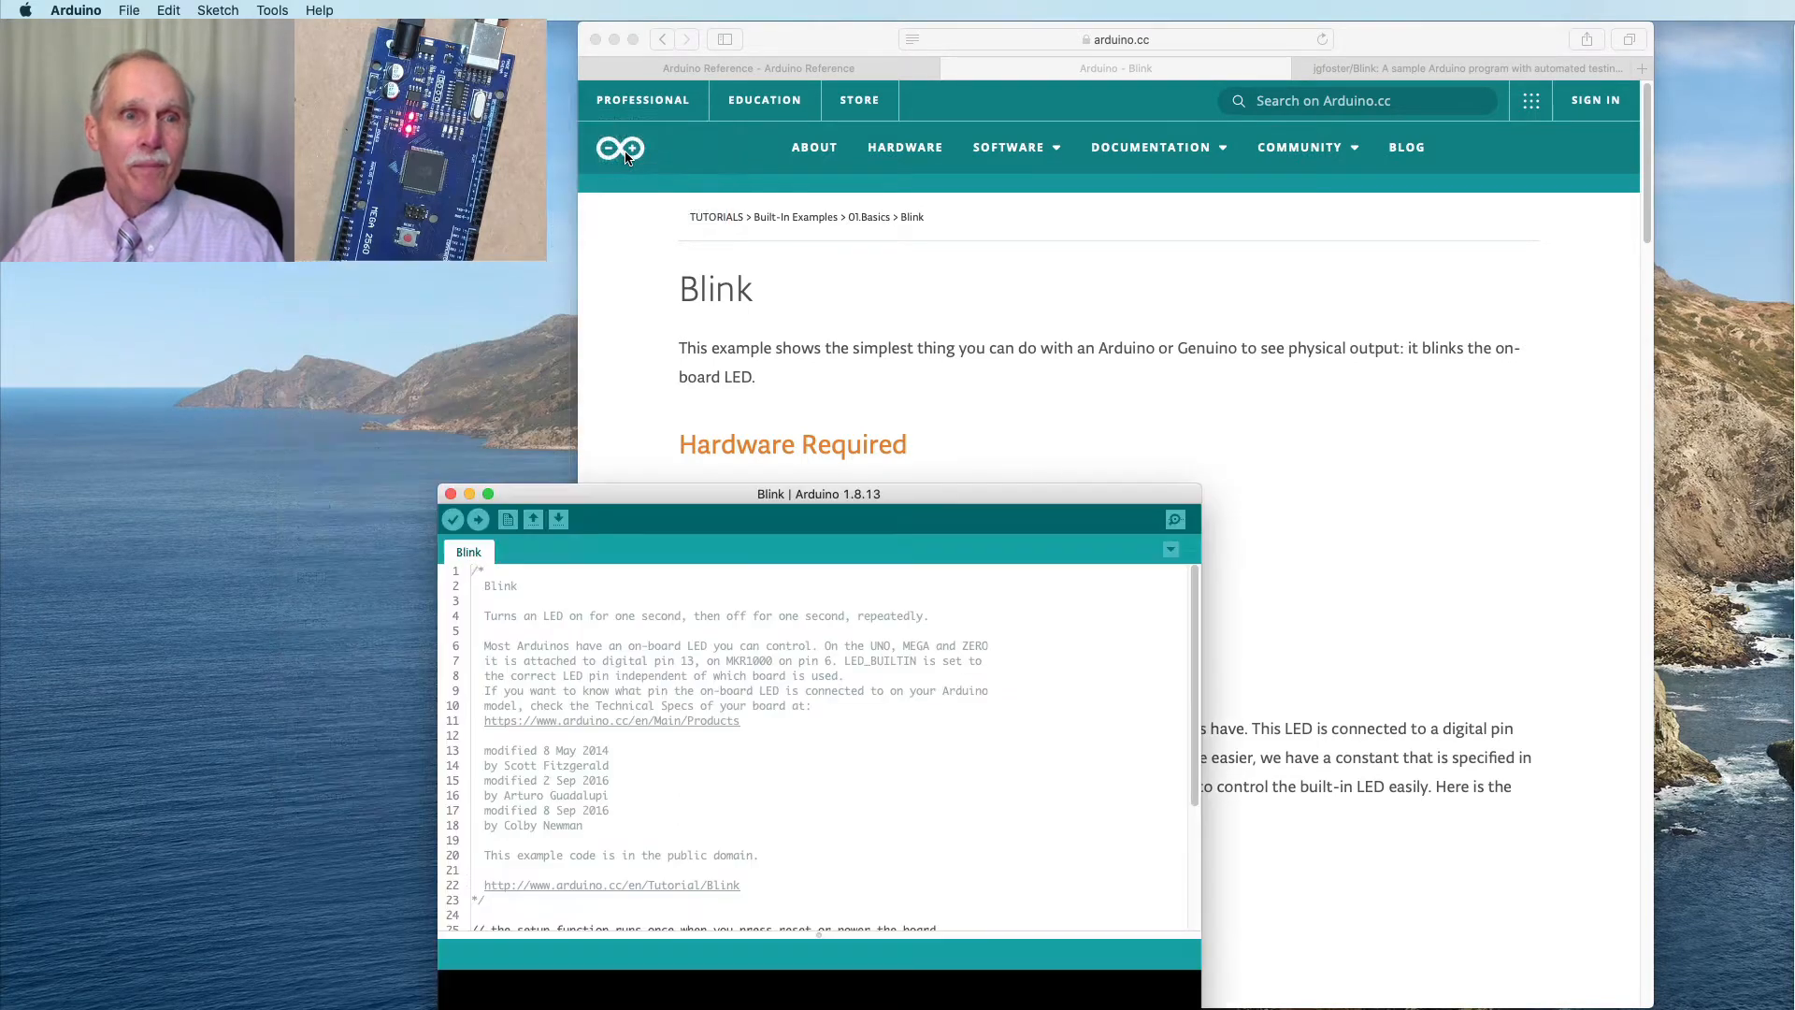
left_click_drag(819, 494, 808, 481)
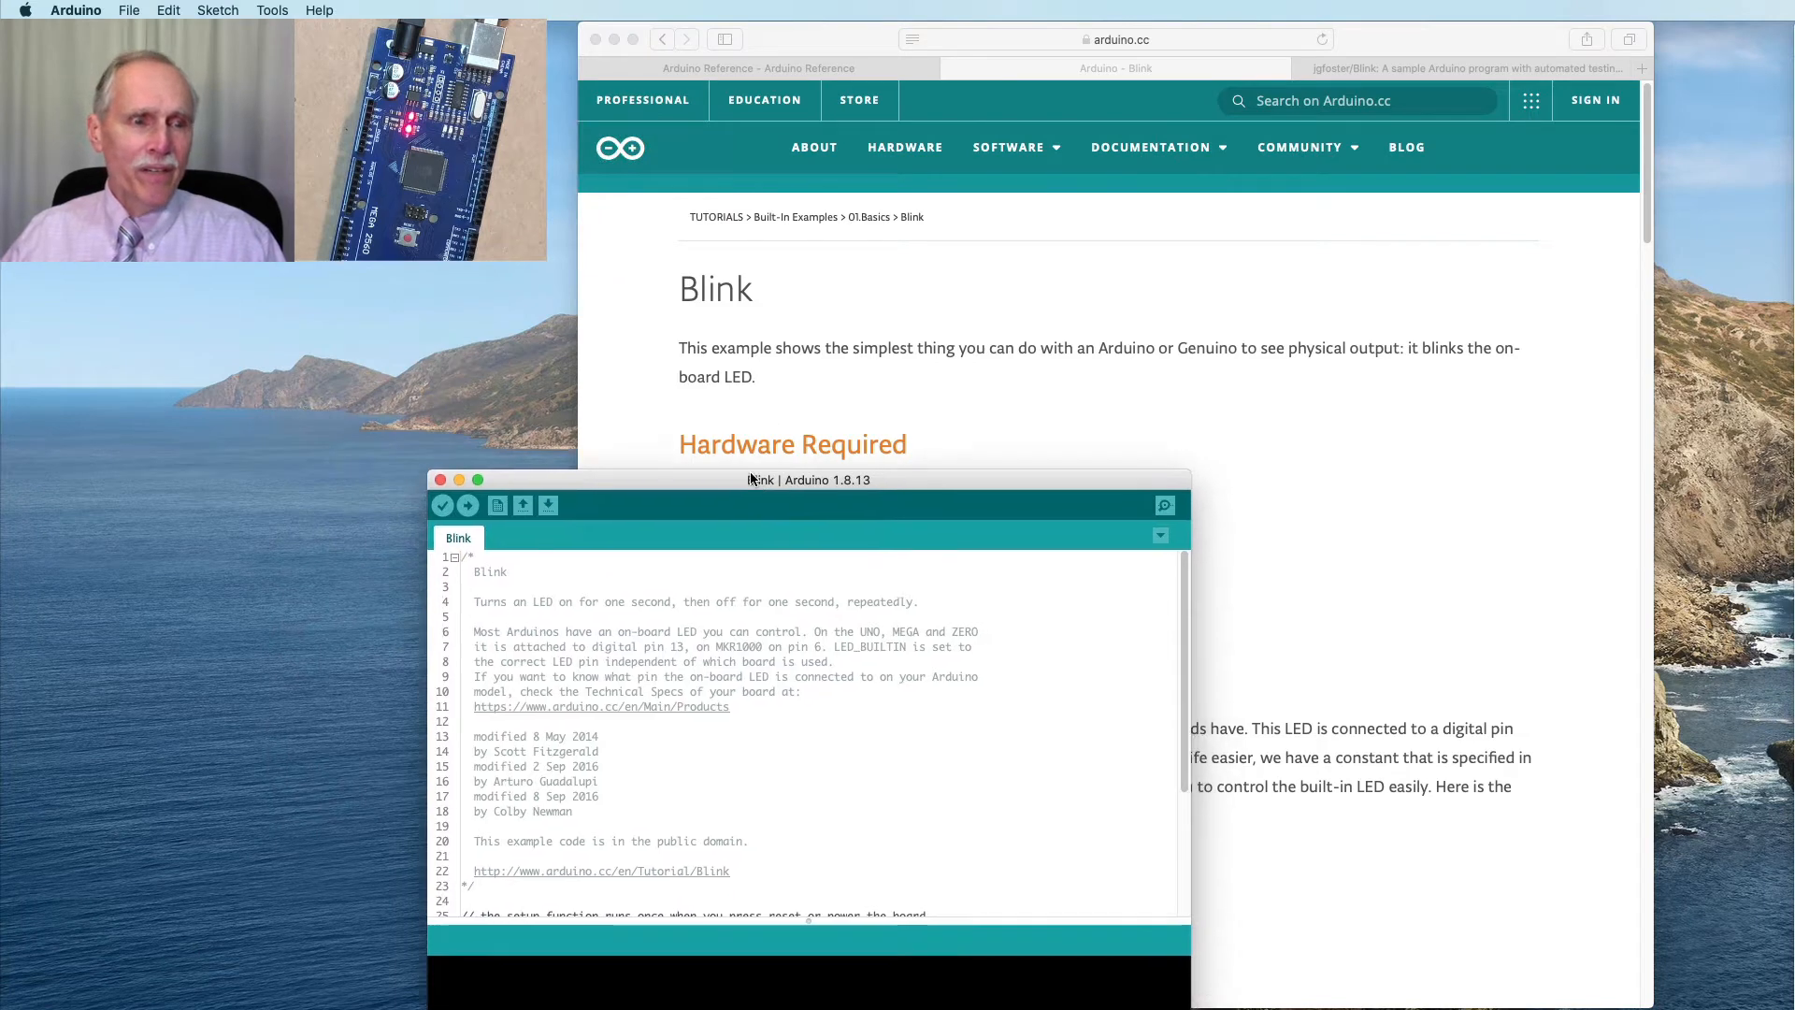
left_click_drag(759, 479, 348, 452)
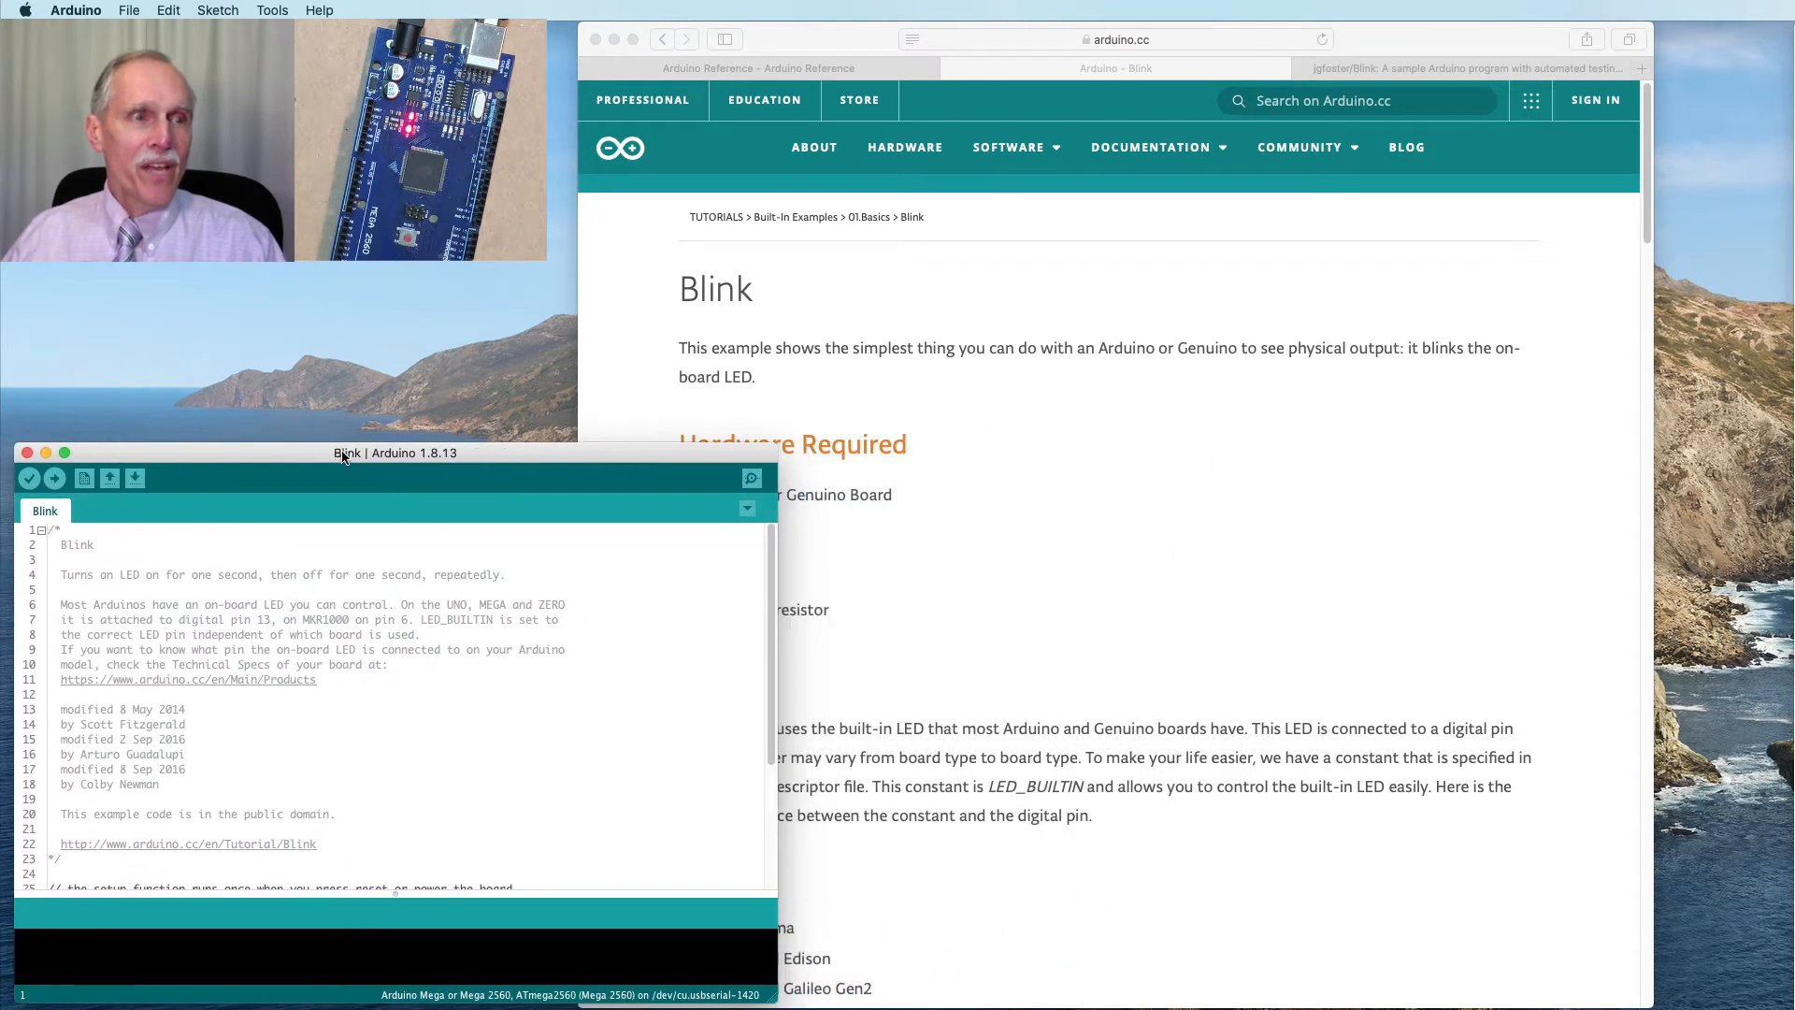
scroll("down", 3)
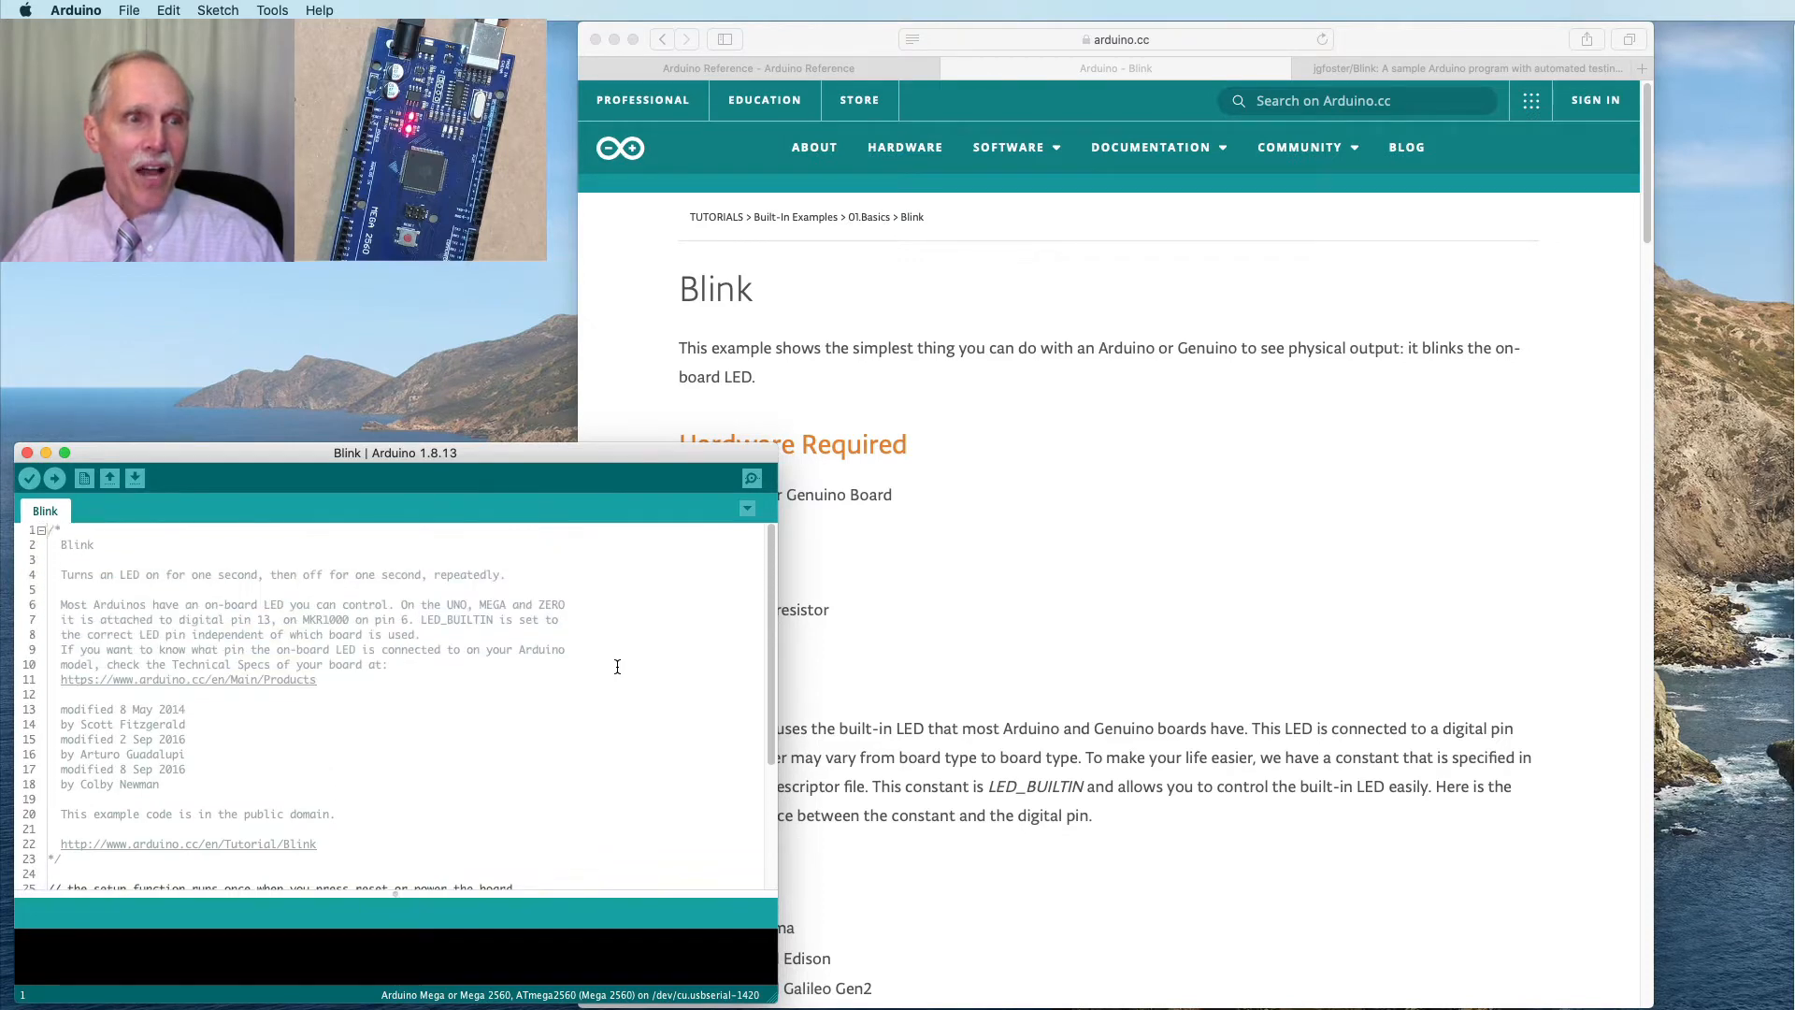
scroll("down", 3)
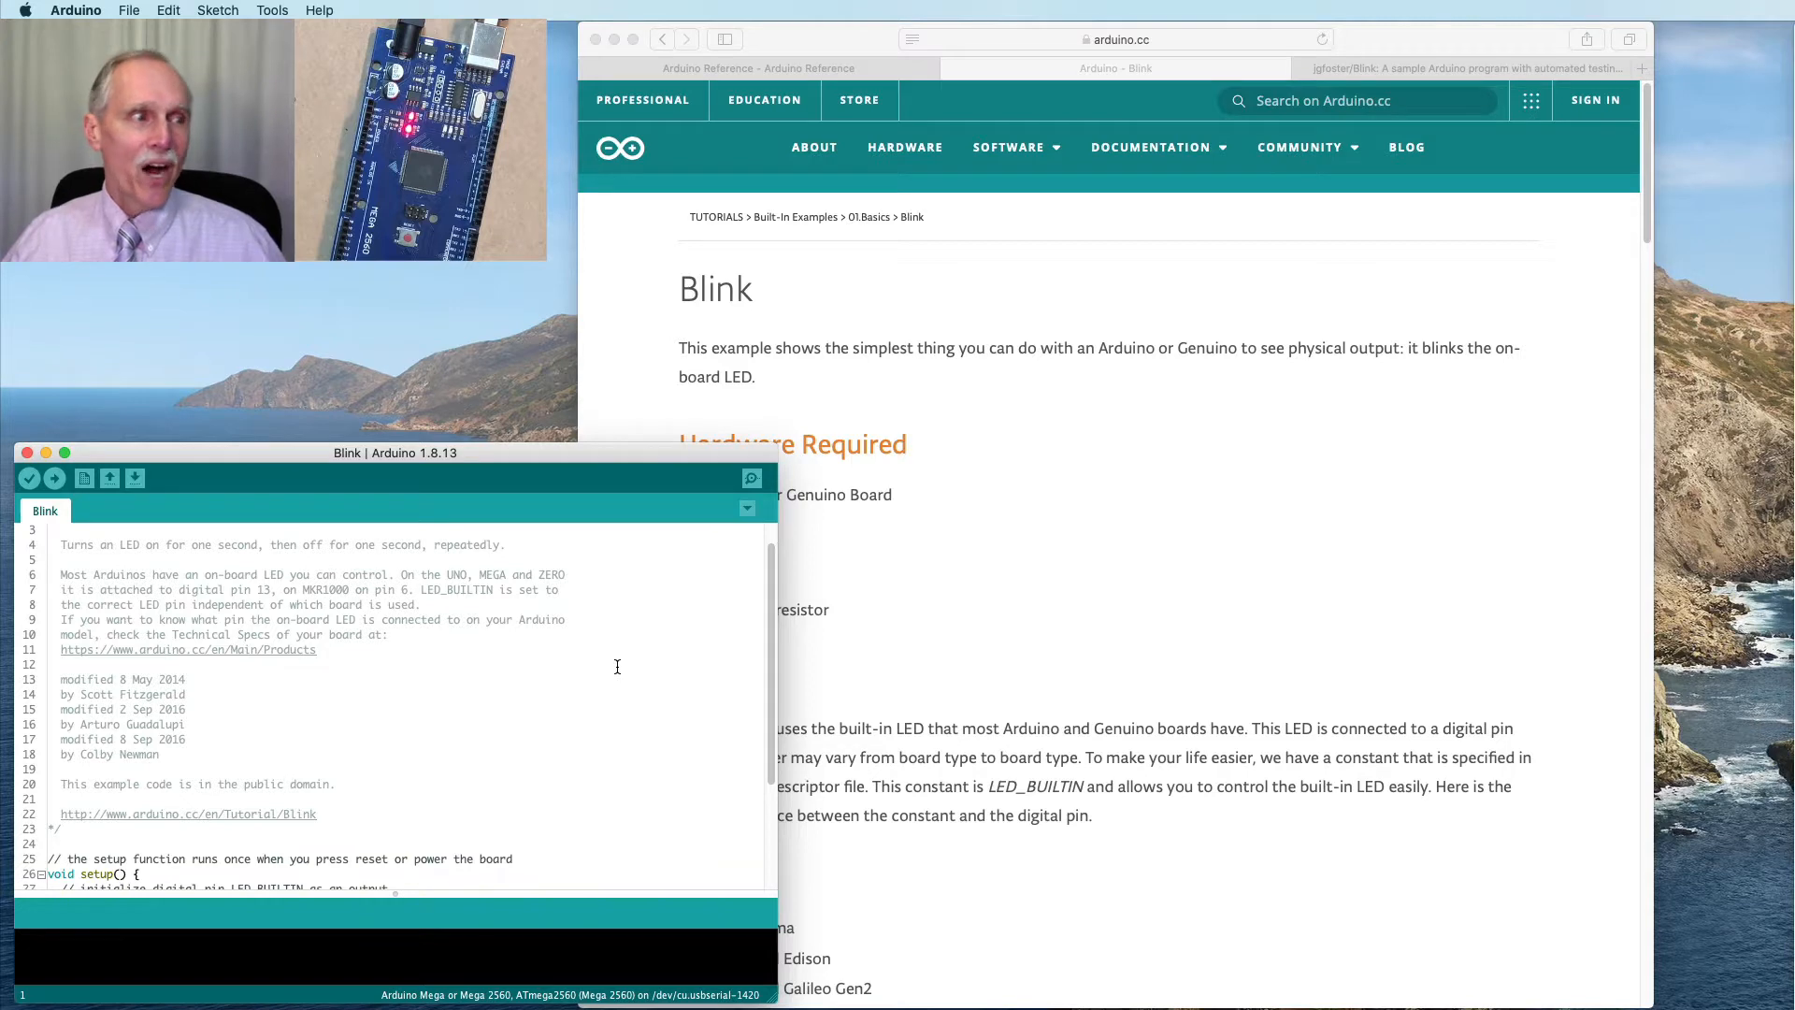
scroll("down", 3)
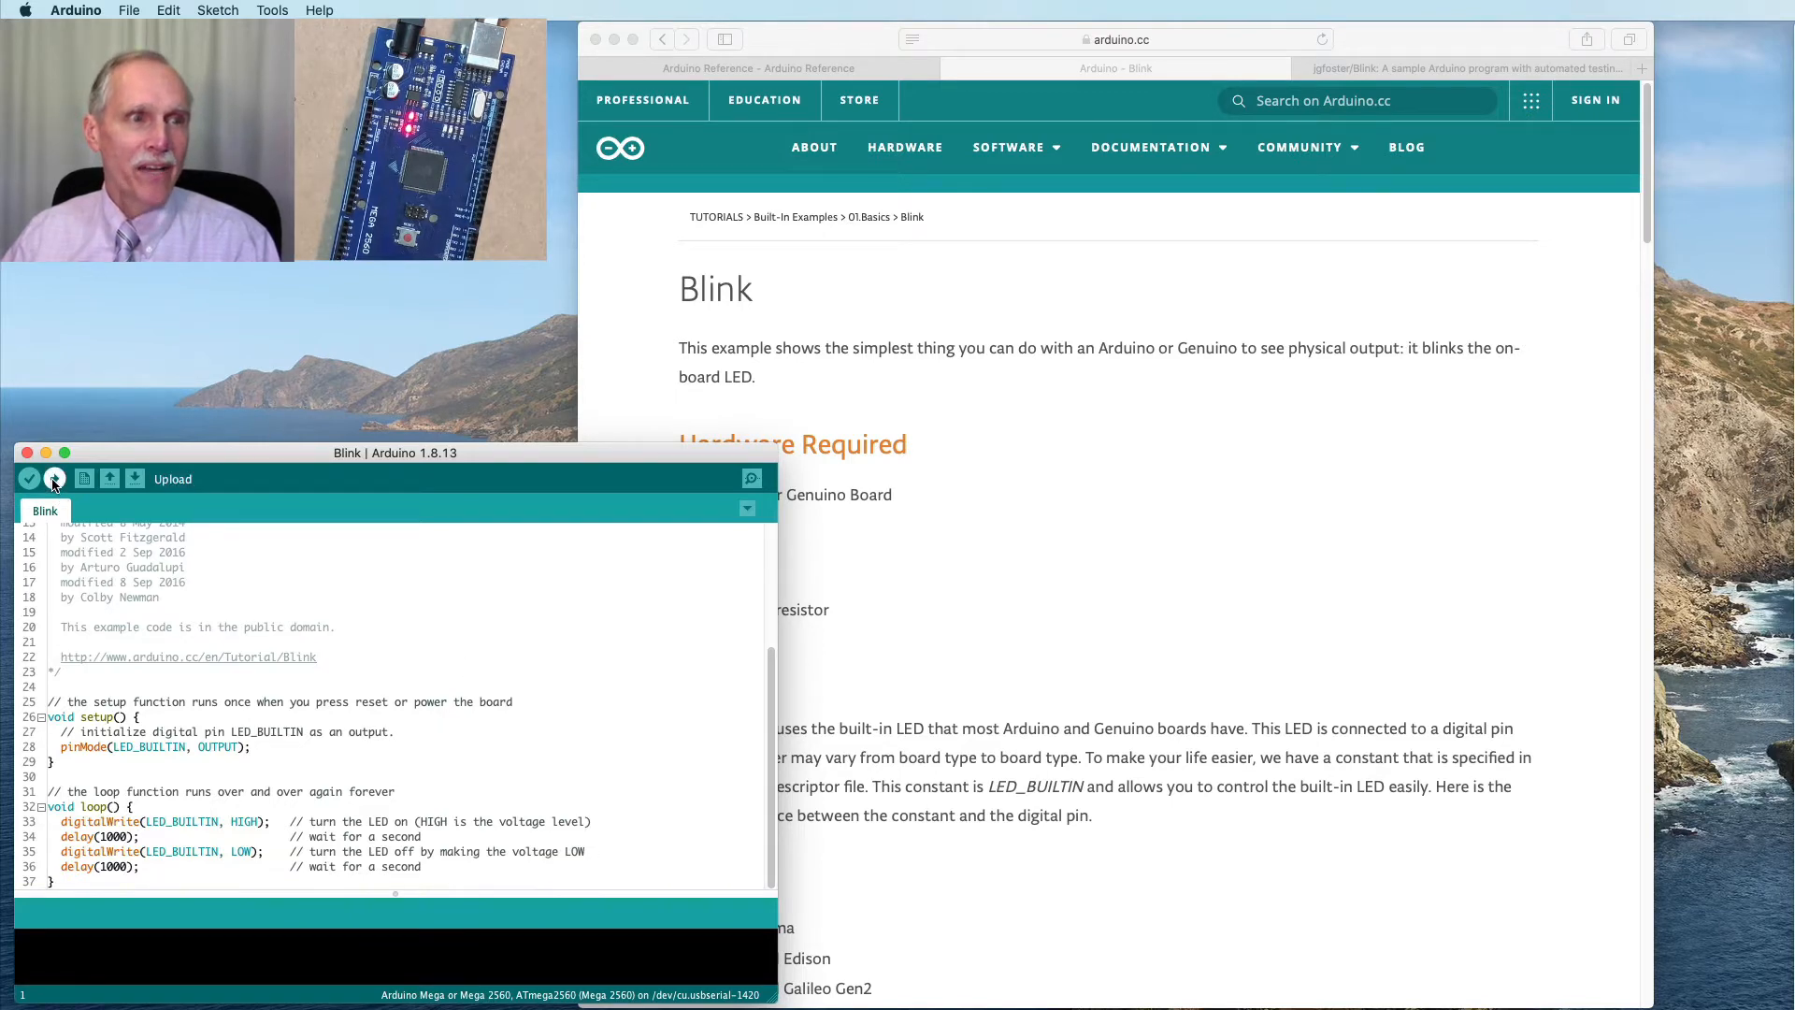
Upload Blink to the Mega 2560, then upload the empty BareMinimum example and return to Blink
left_click(28, 479)
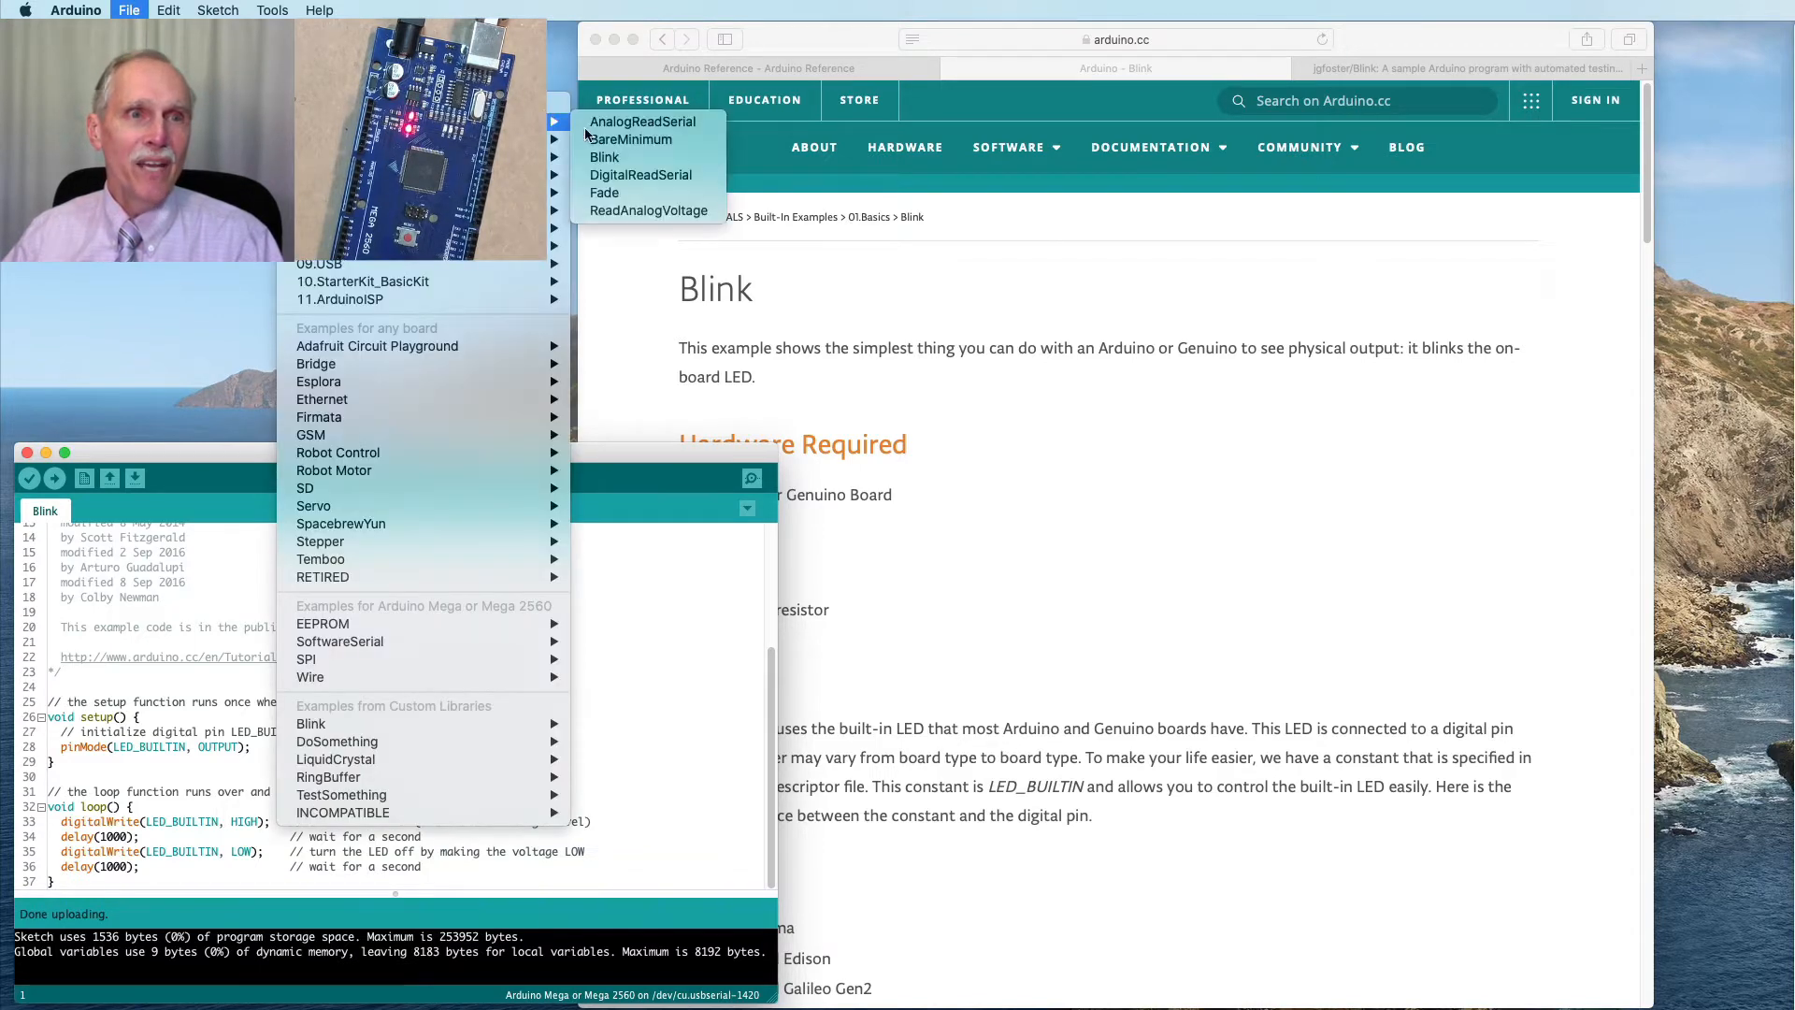
left_click(628, 138)
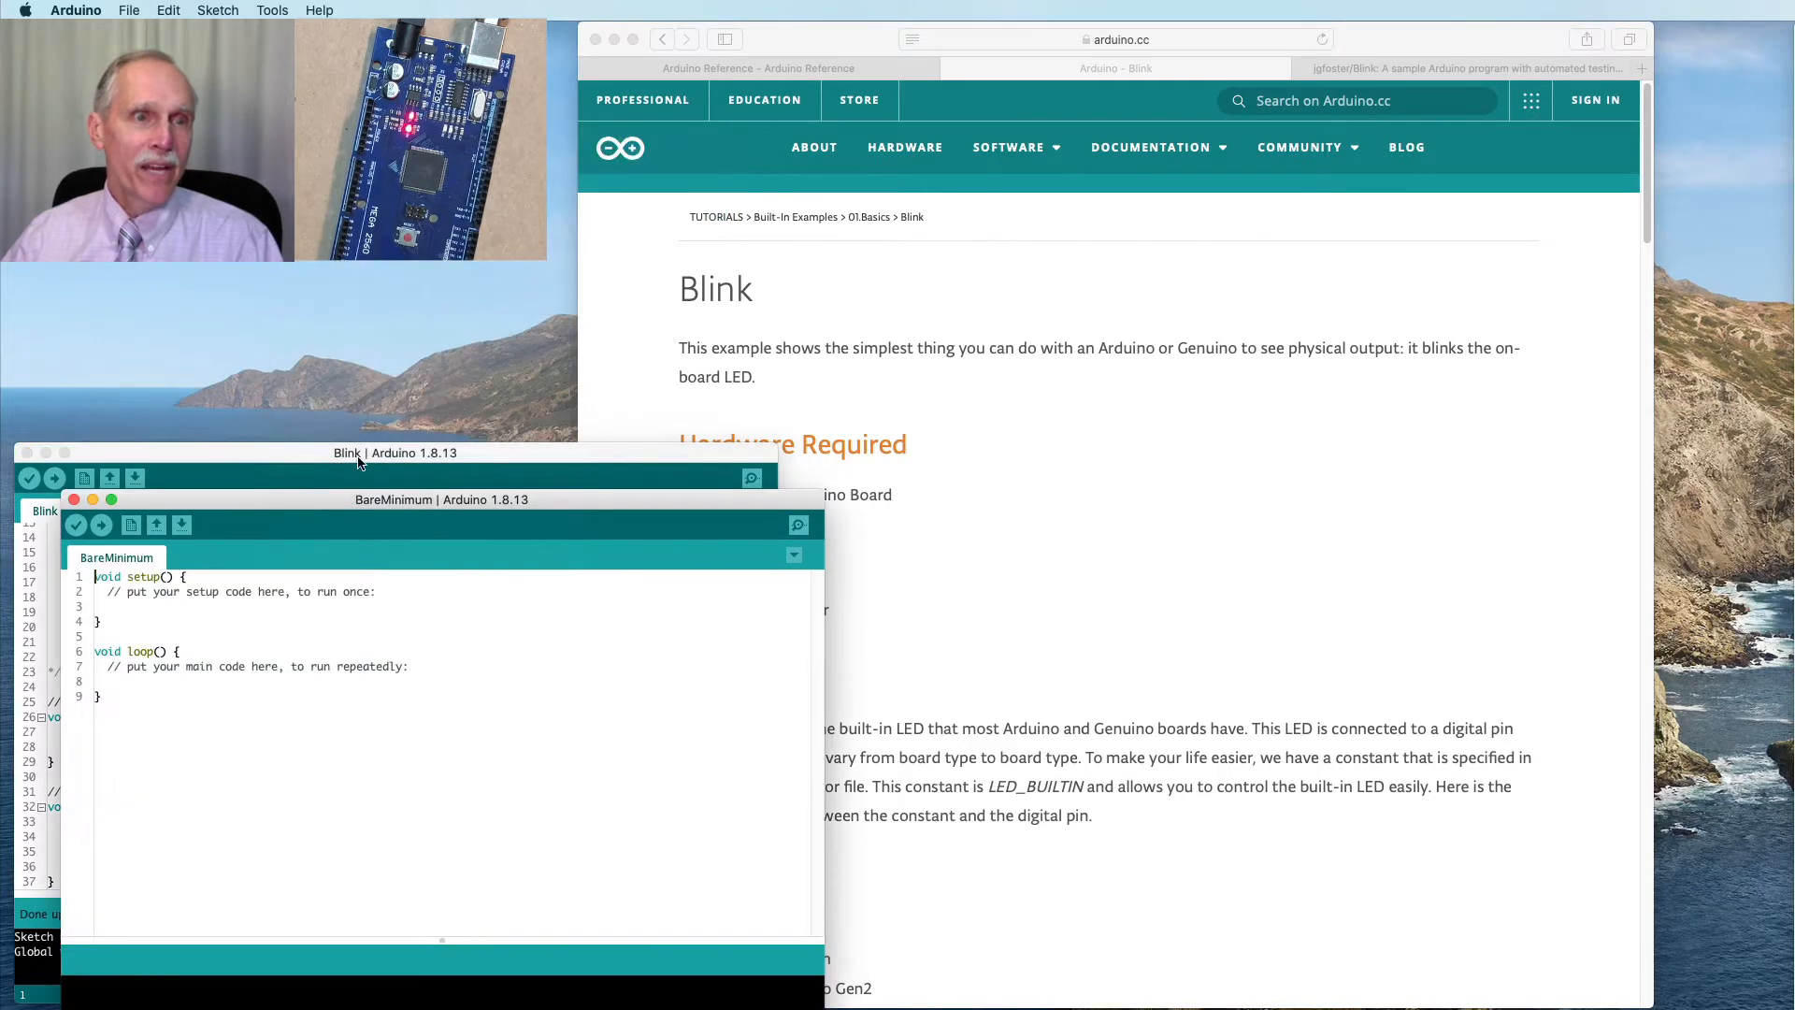
left_click(101, 523)
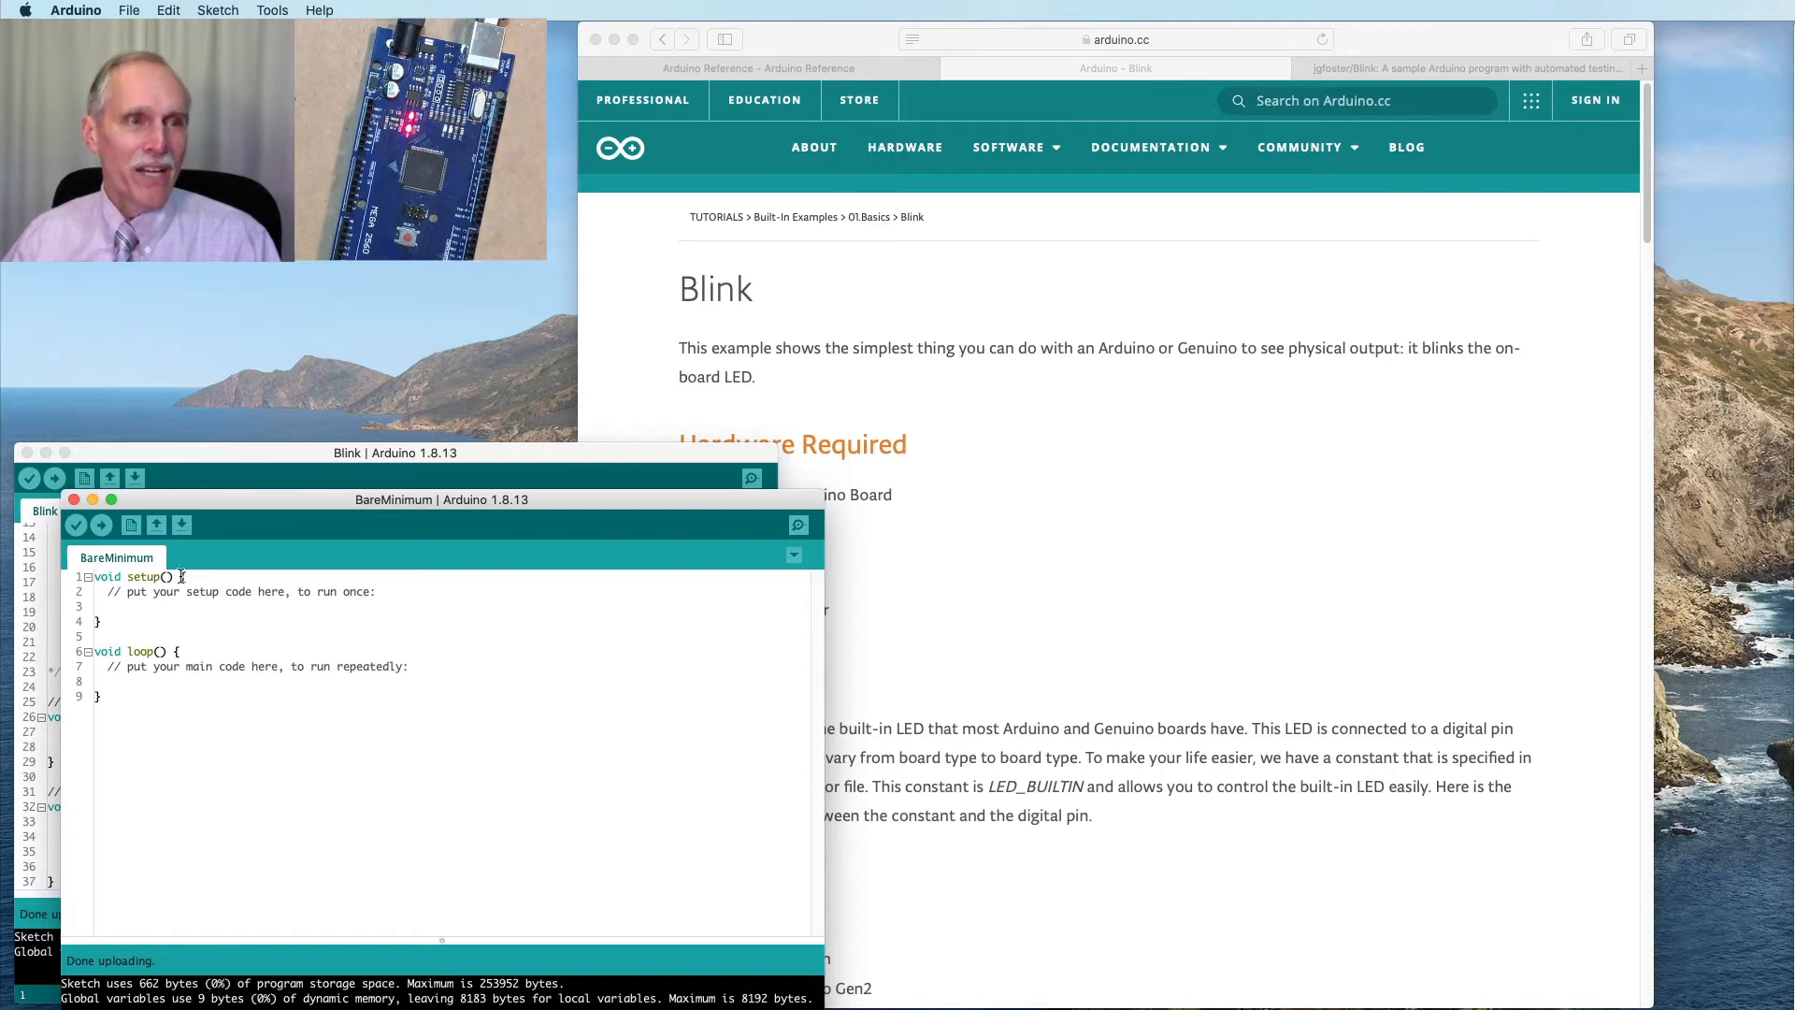
mouse_move(172, 507)
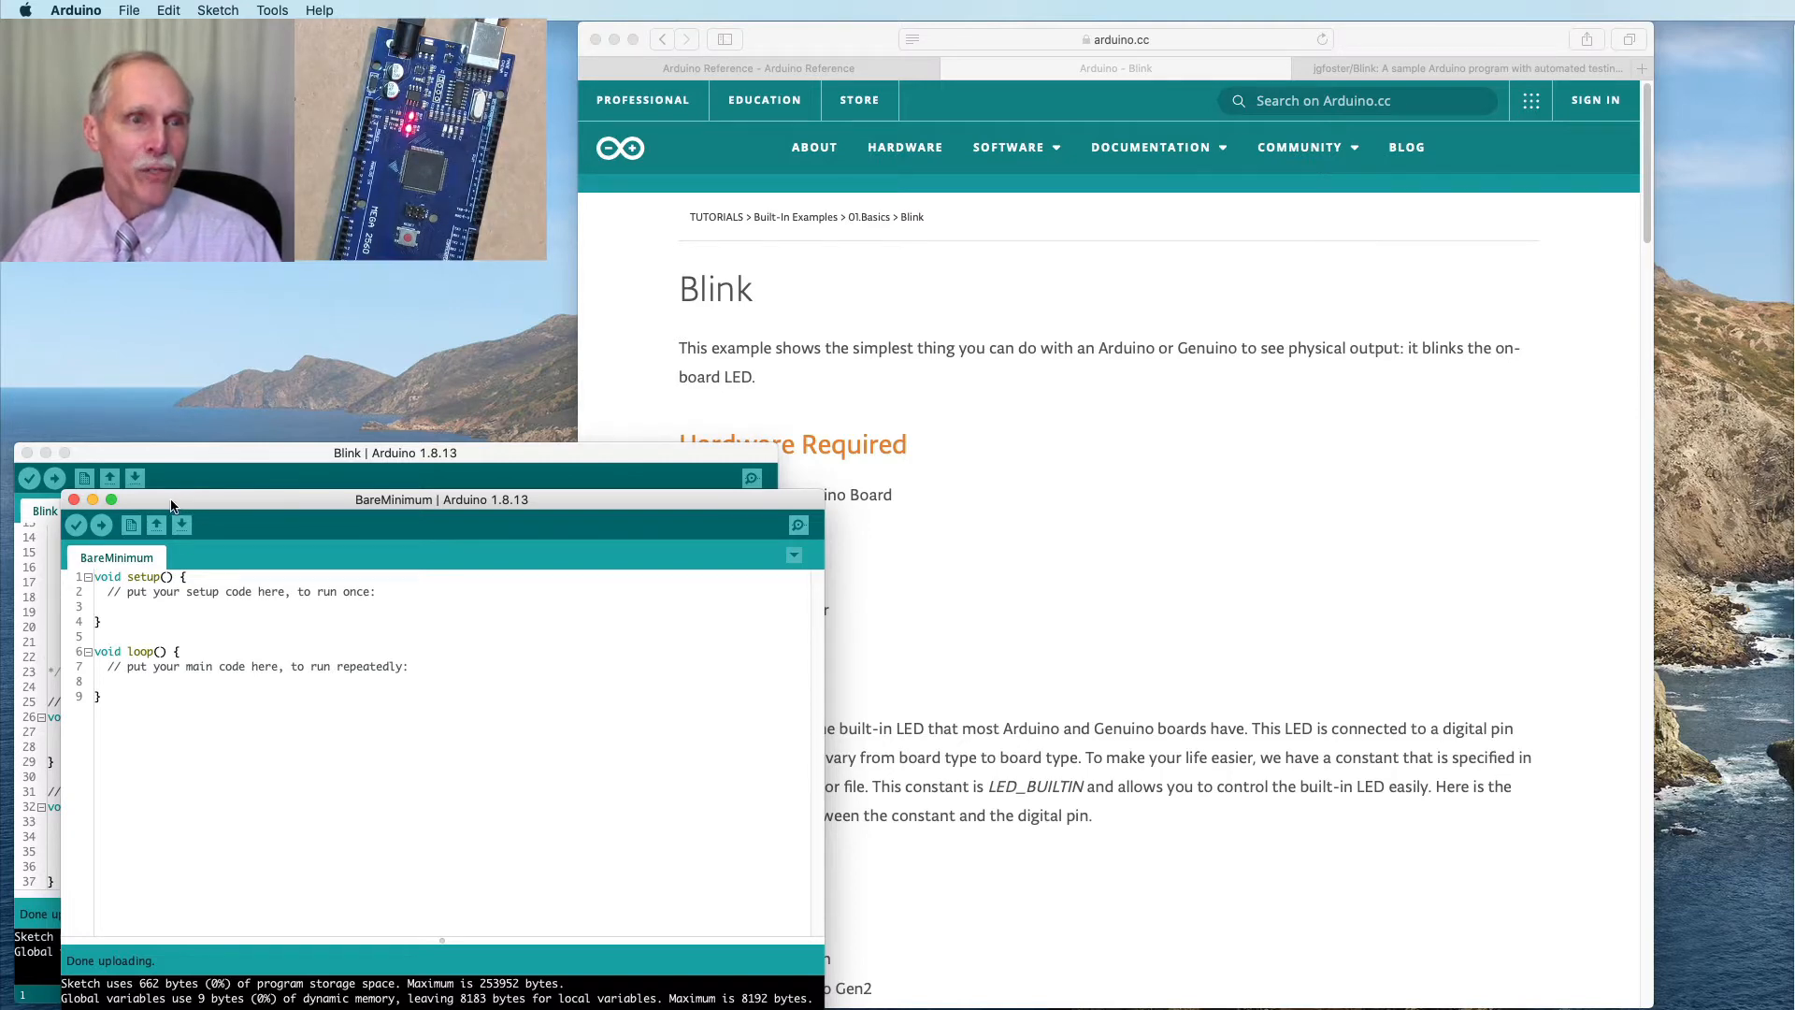
left_click(74, 499)
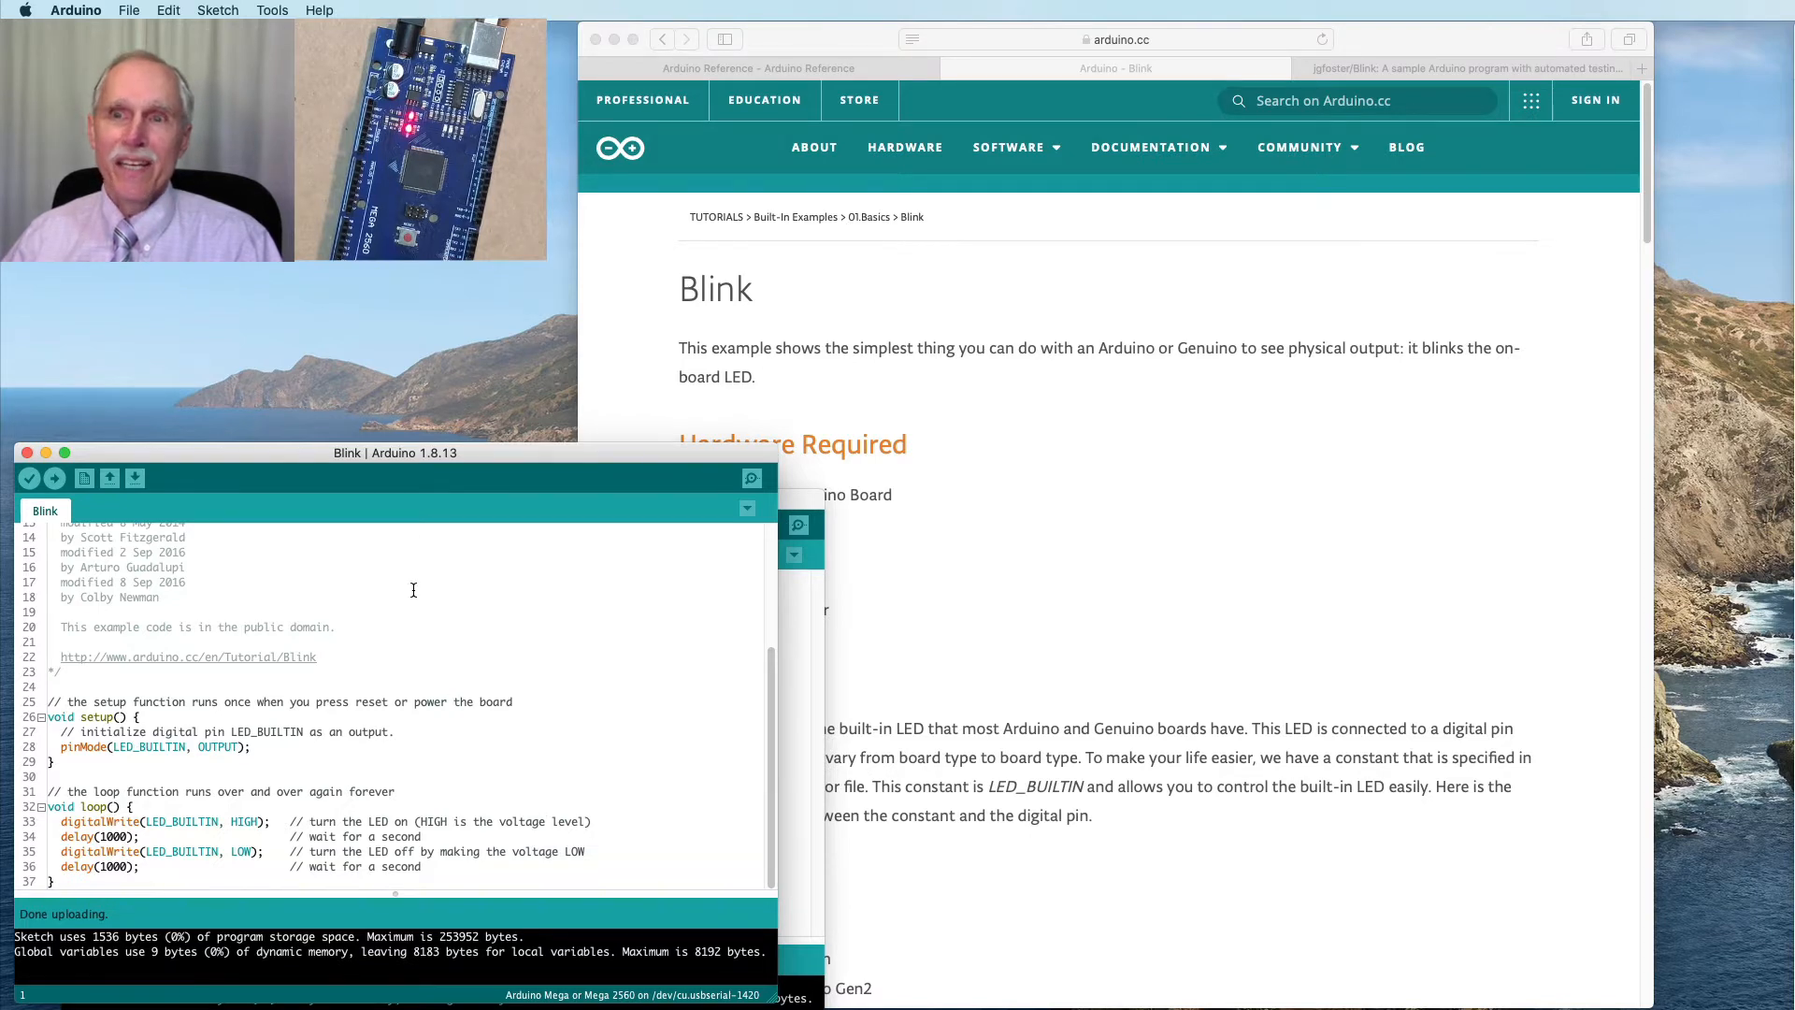
mouse_move(294, 596)
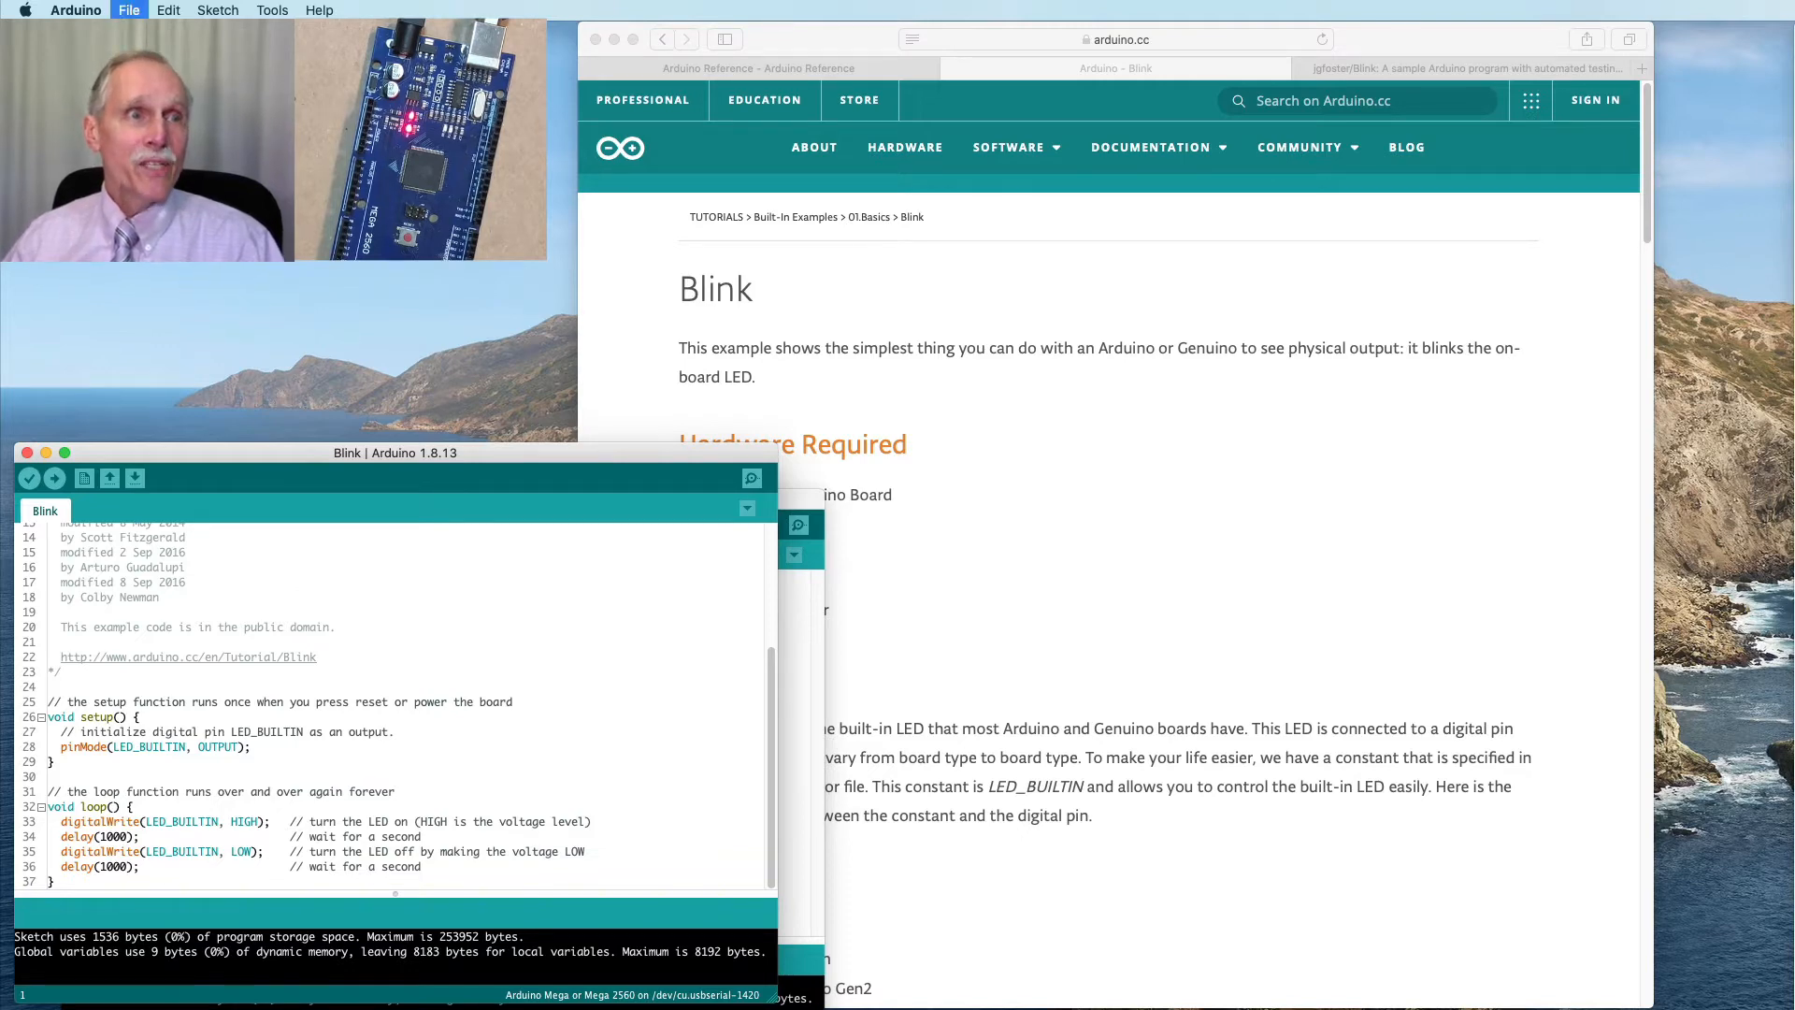
Save the Blink sketch and view its folder inside Documents/Arduino in Finder
left_click(133, 476)
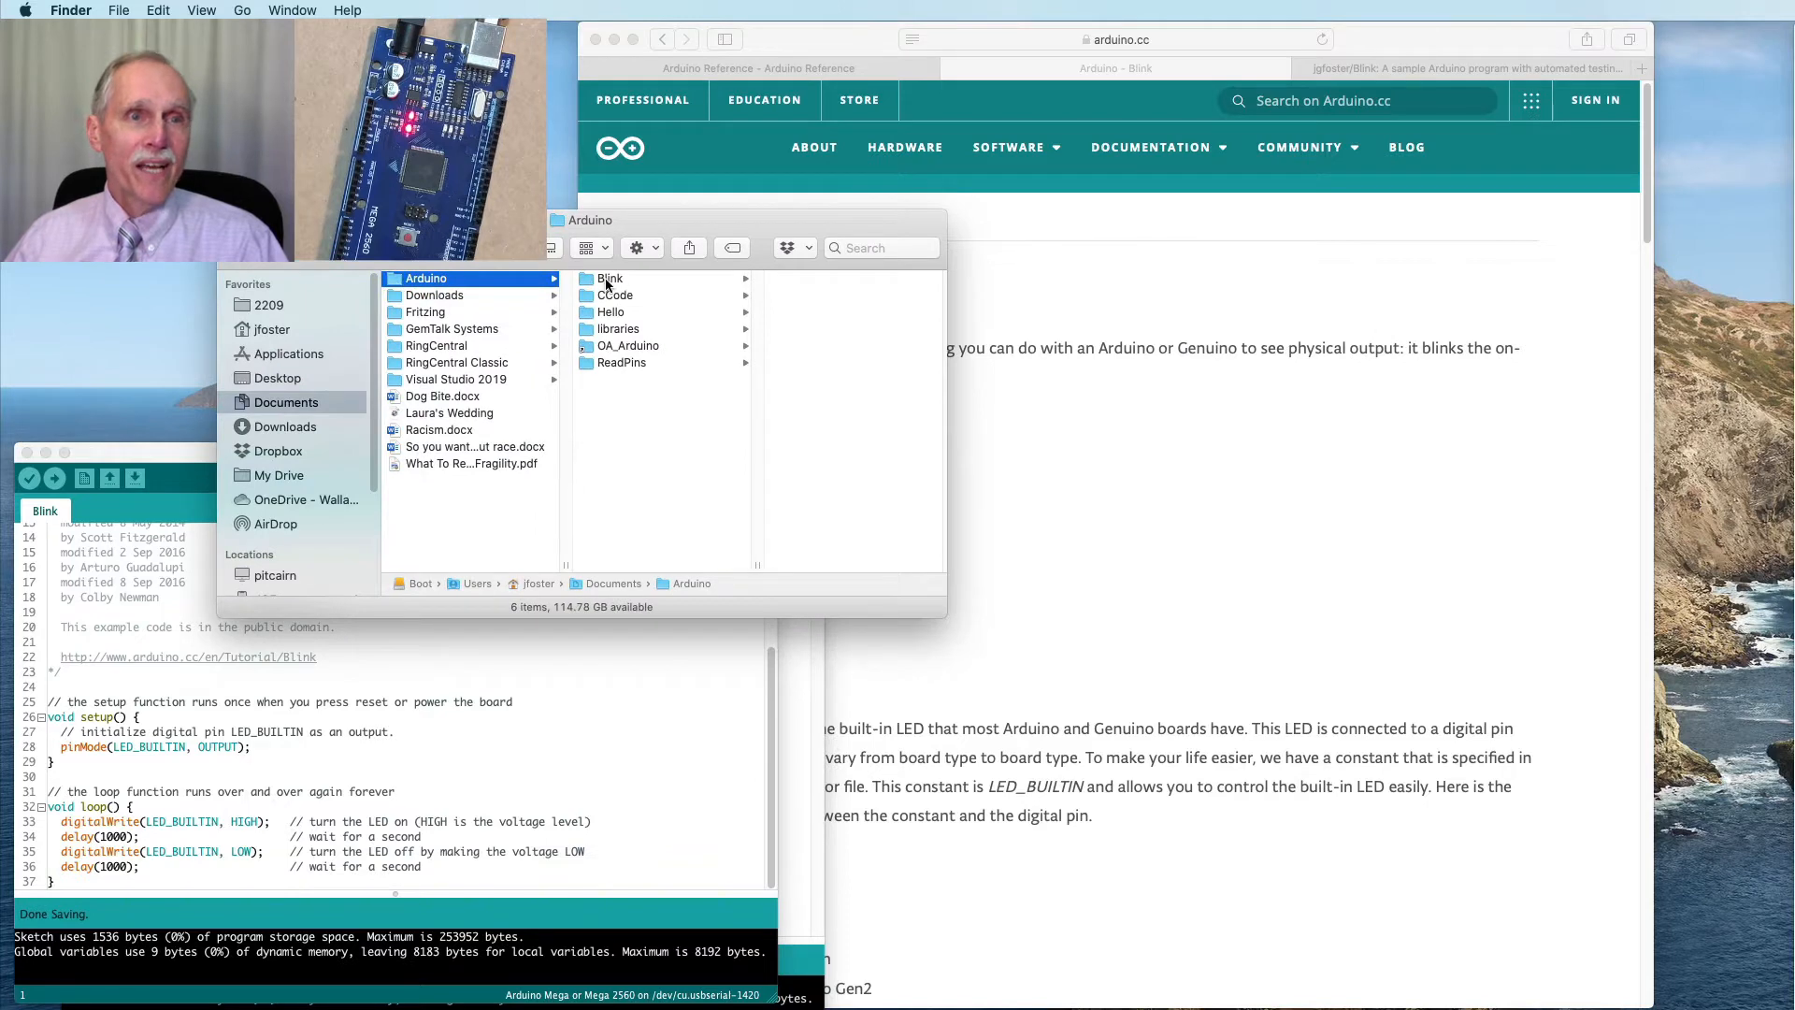
left_click(610, 278)
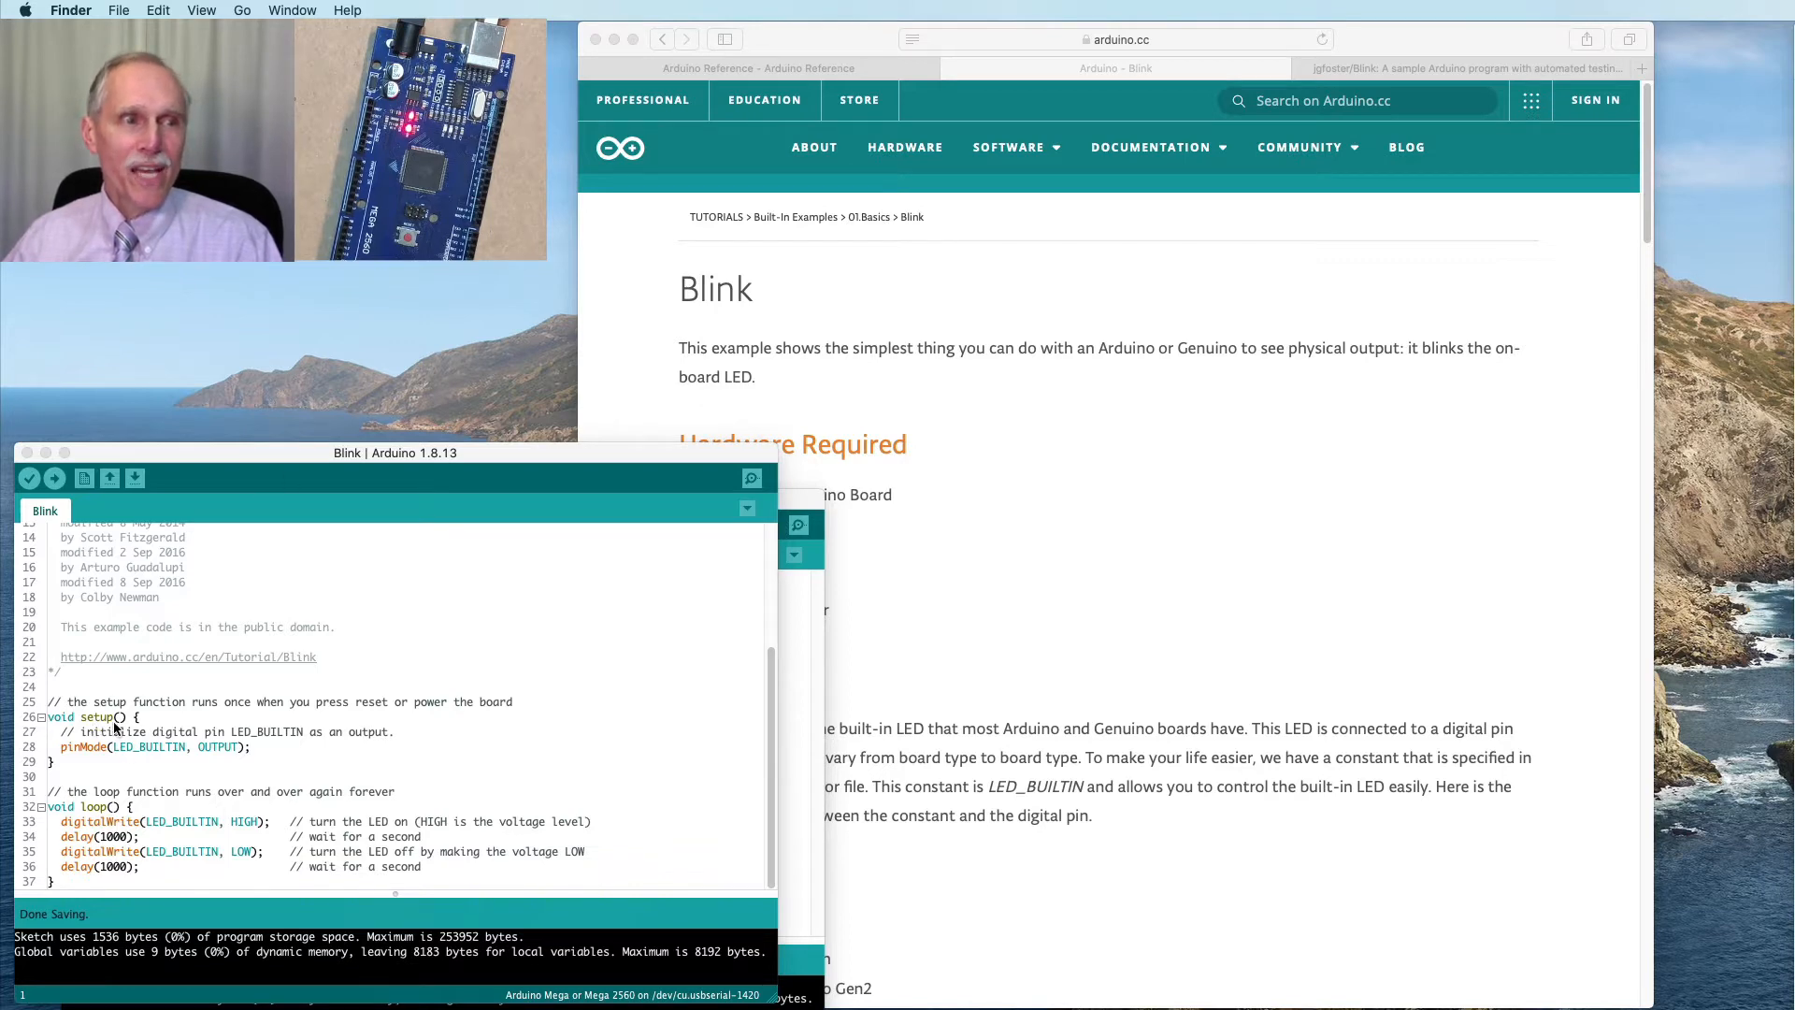
triple_click(92, 717)
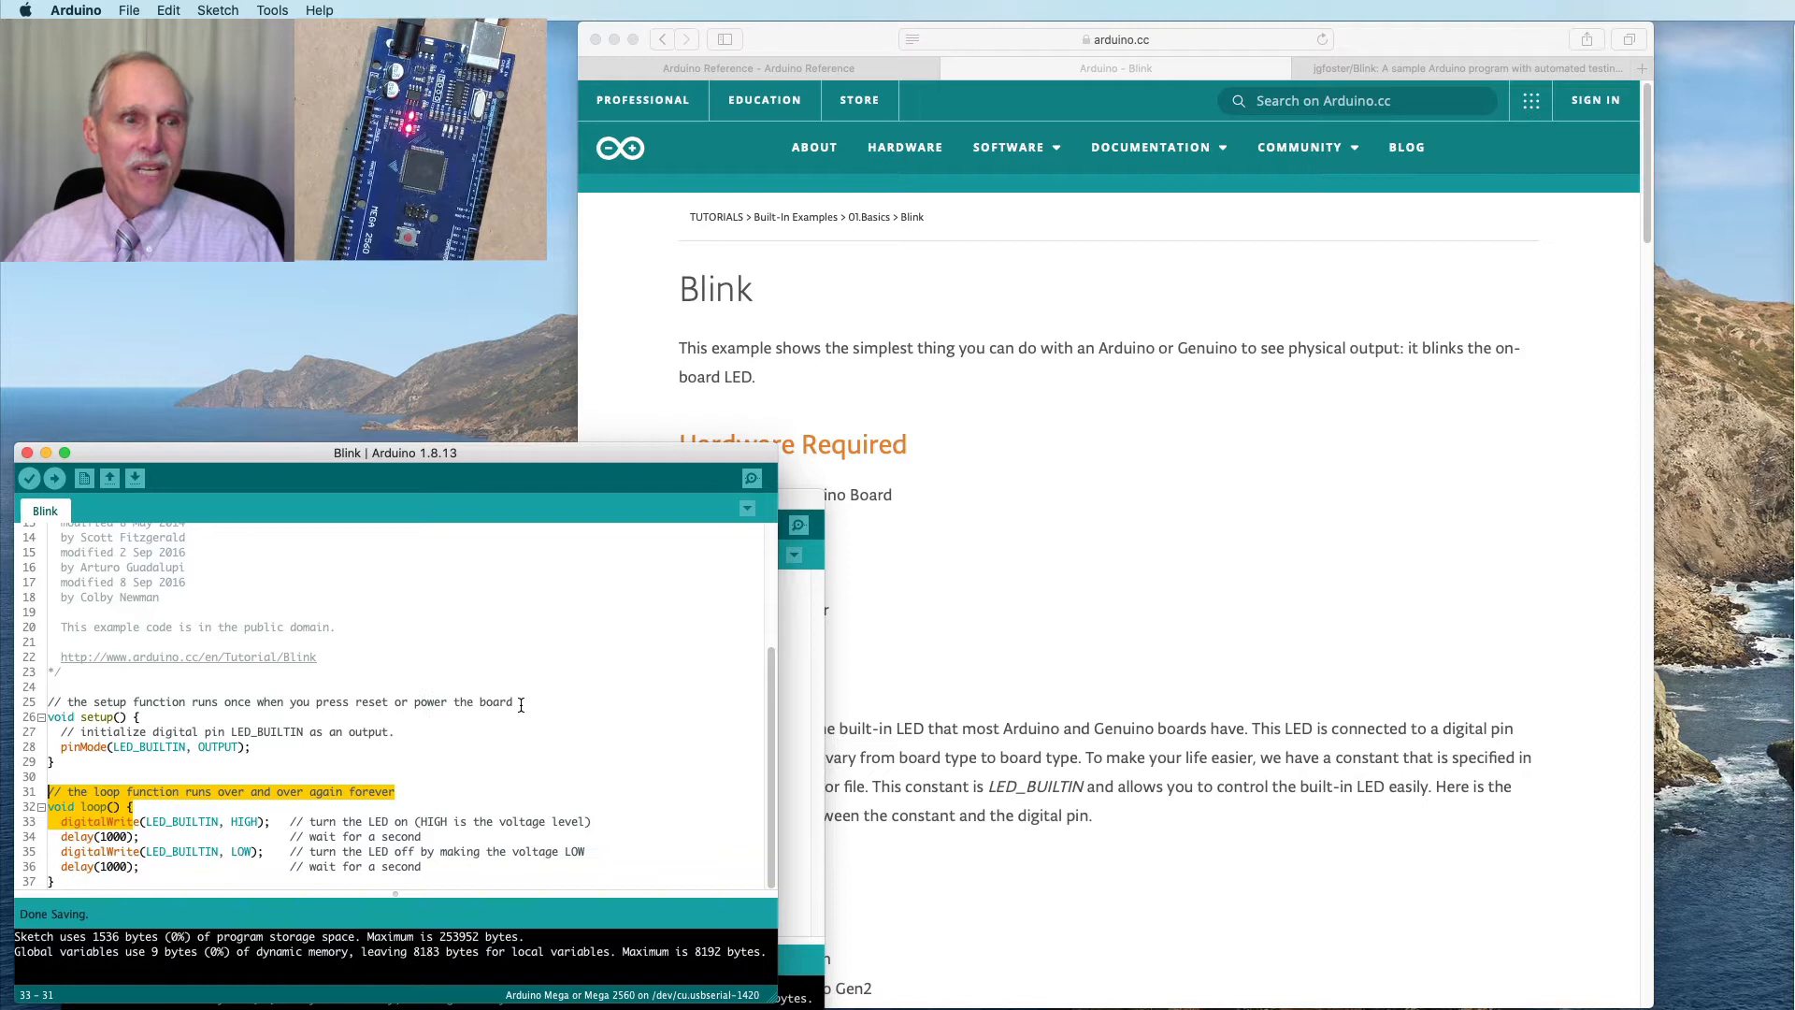
left_click(131, 777)
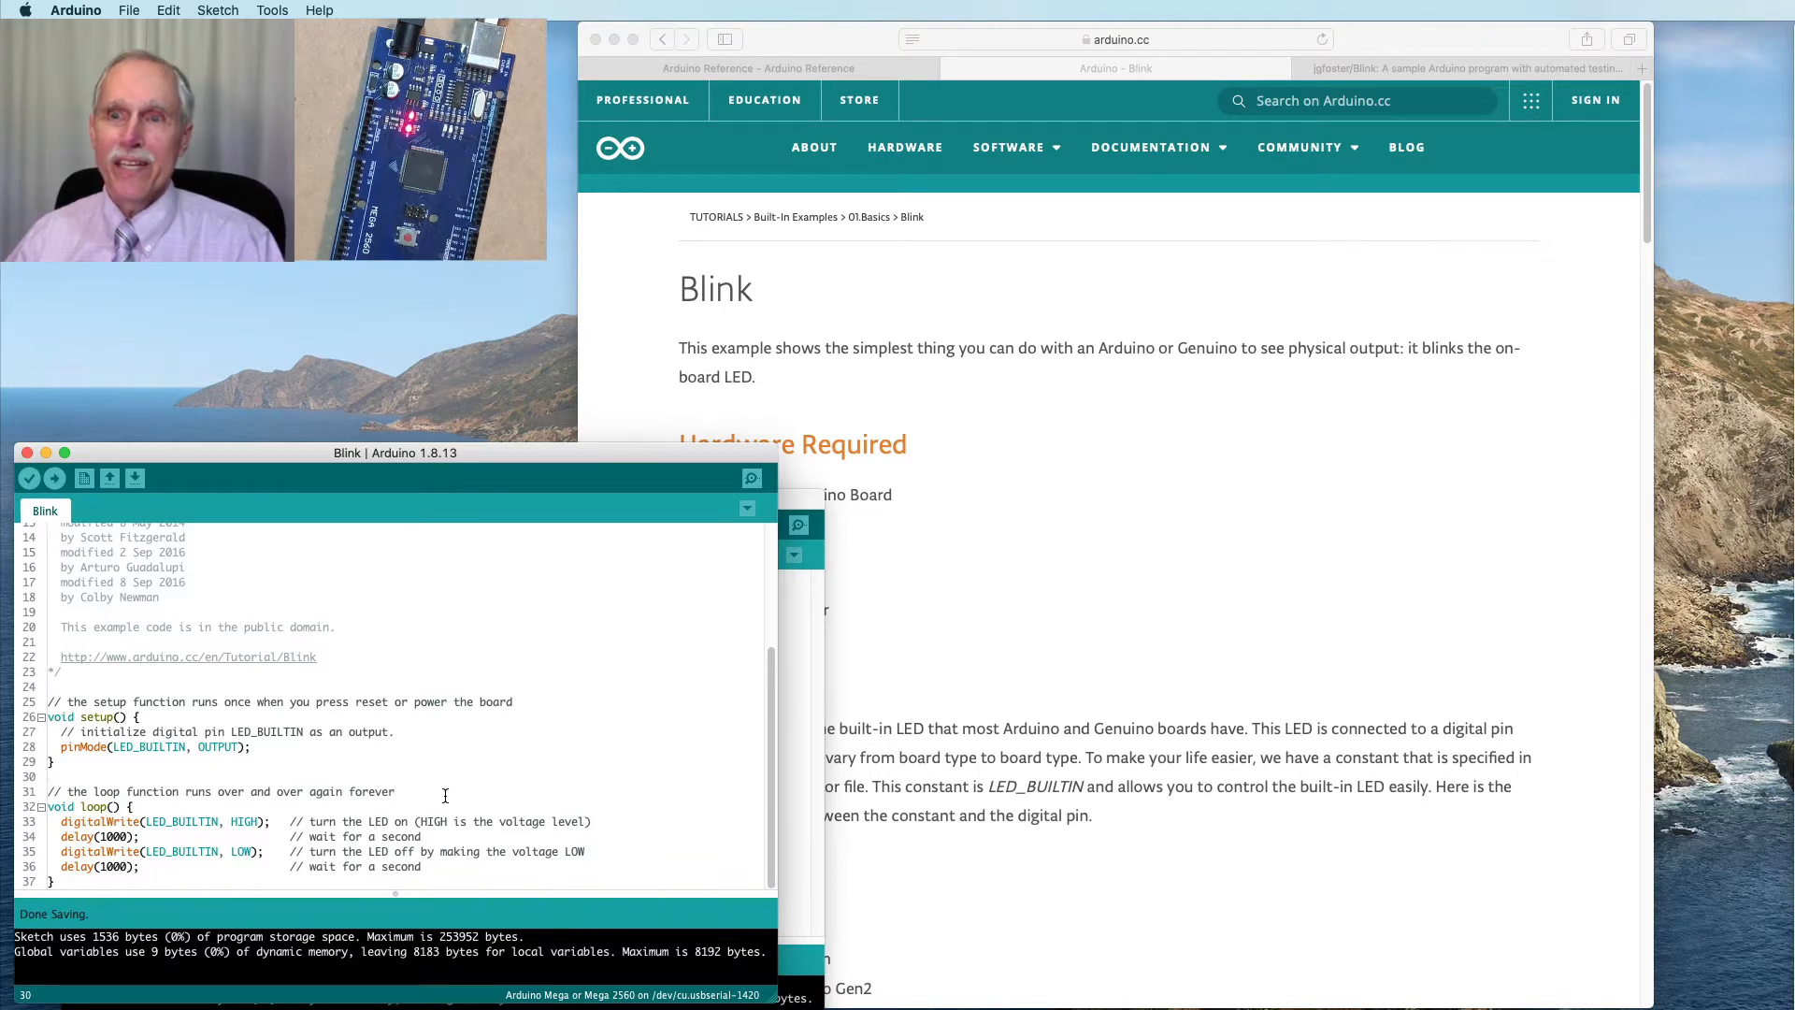
mouse_move(220, 616)
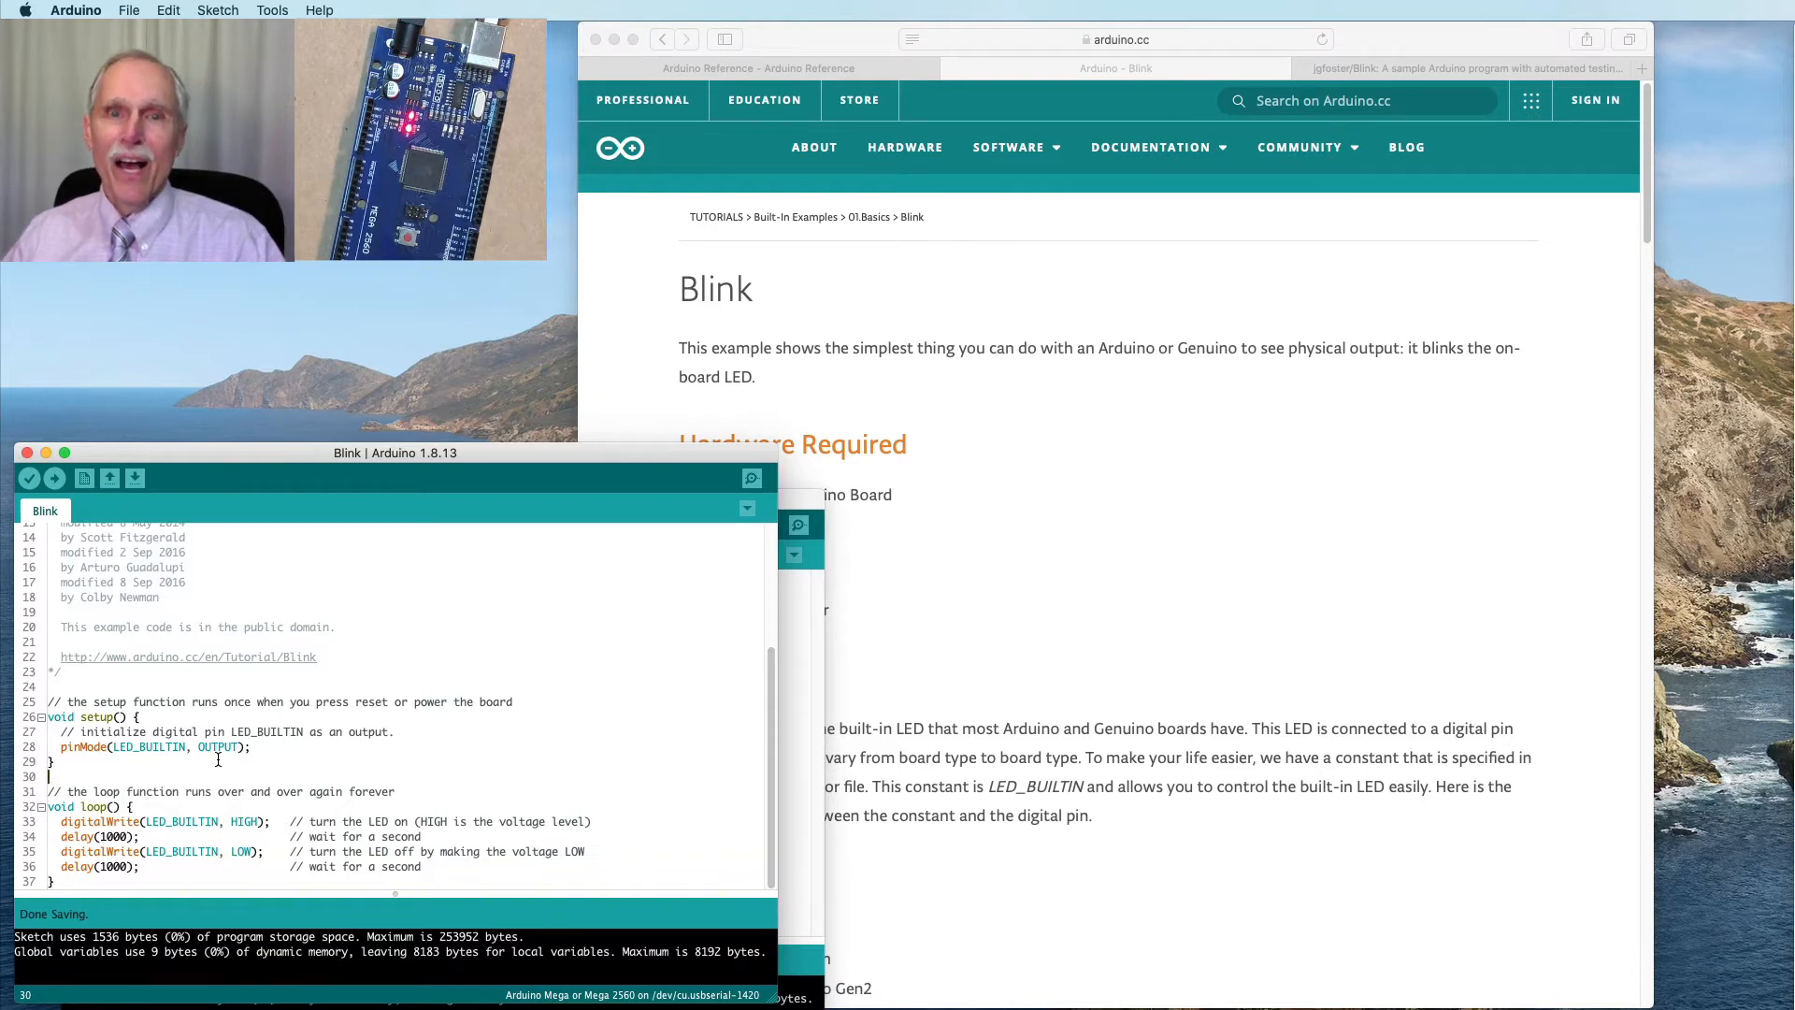
mouse_move(1577, 937)
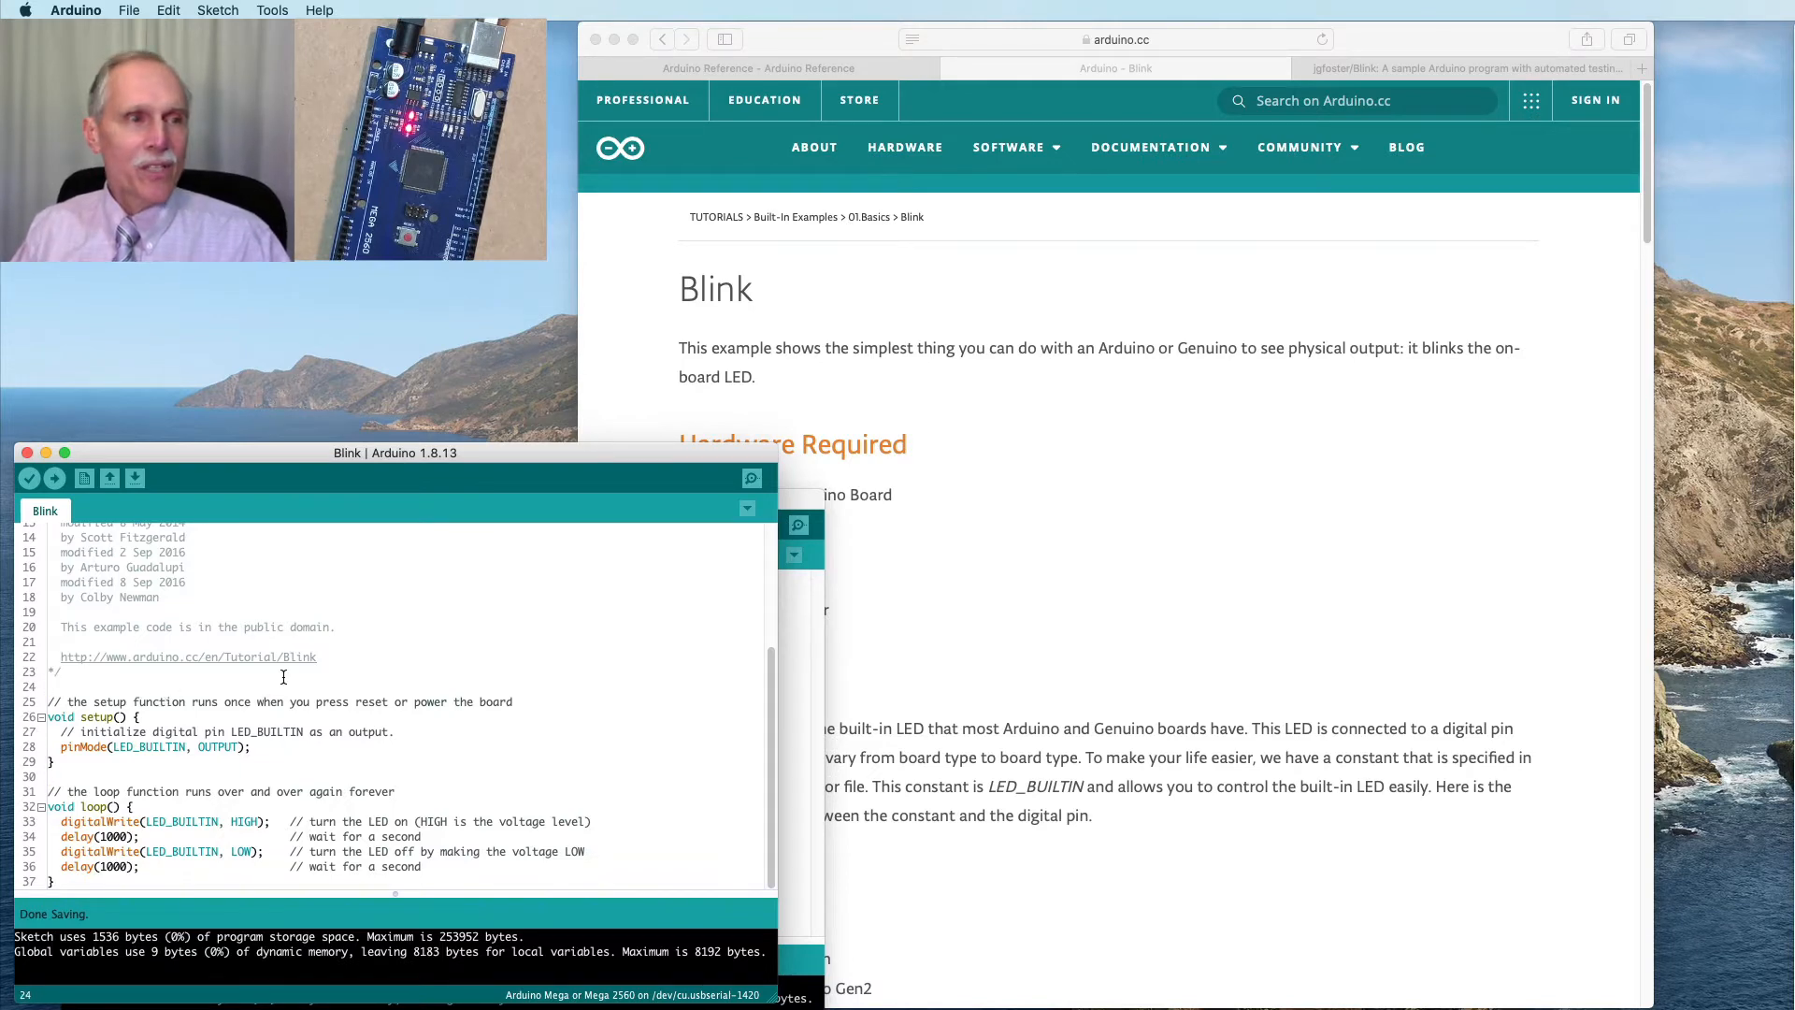
Add #include "Blink.h" and a Blink blink; declaration above setup()
type("#include \"Bli")
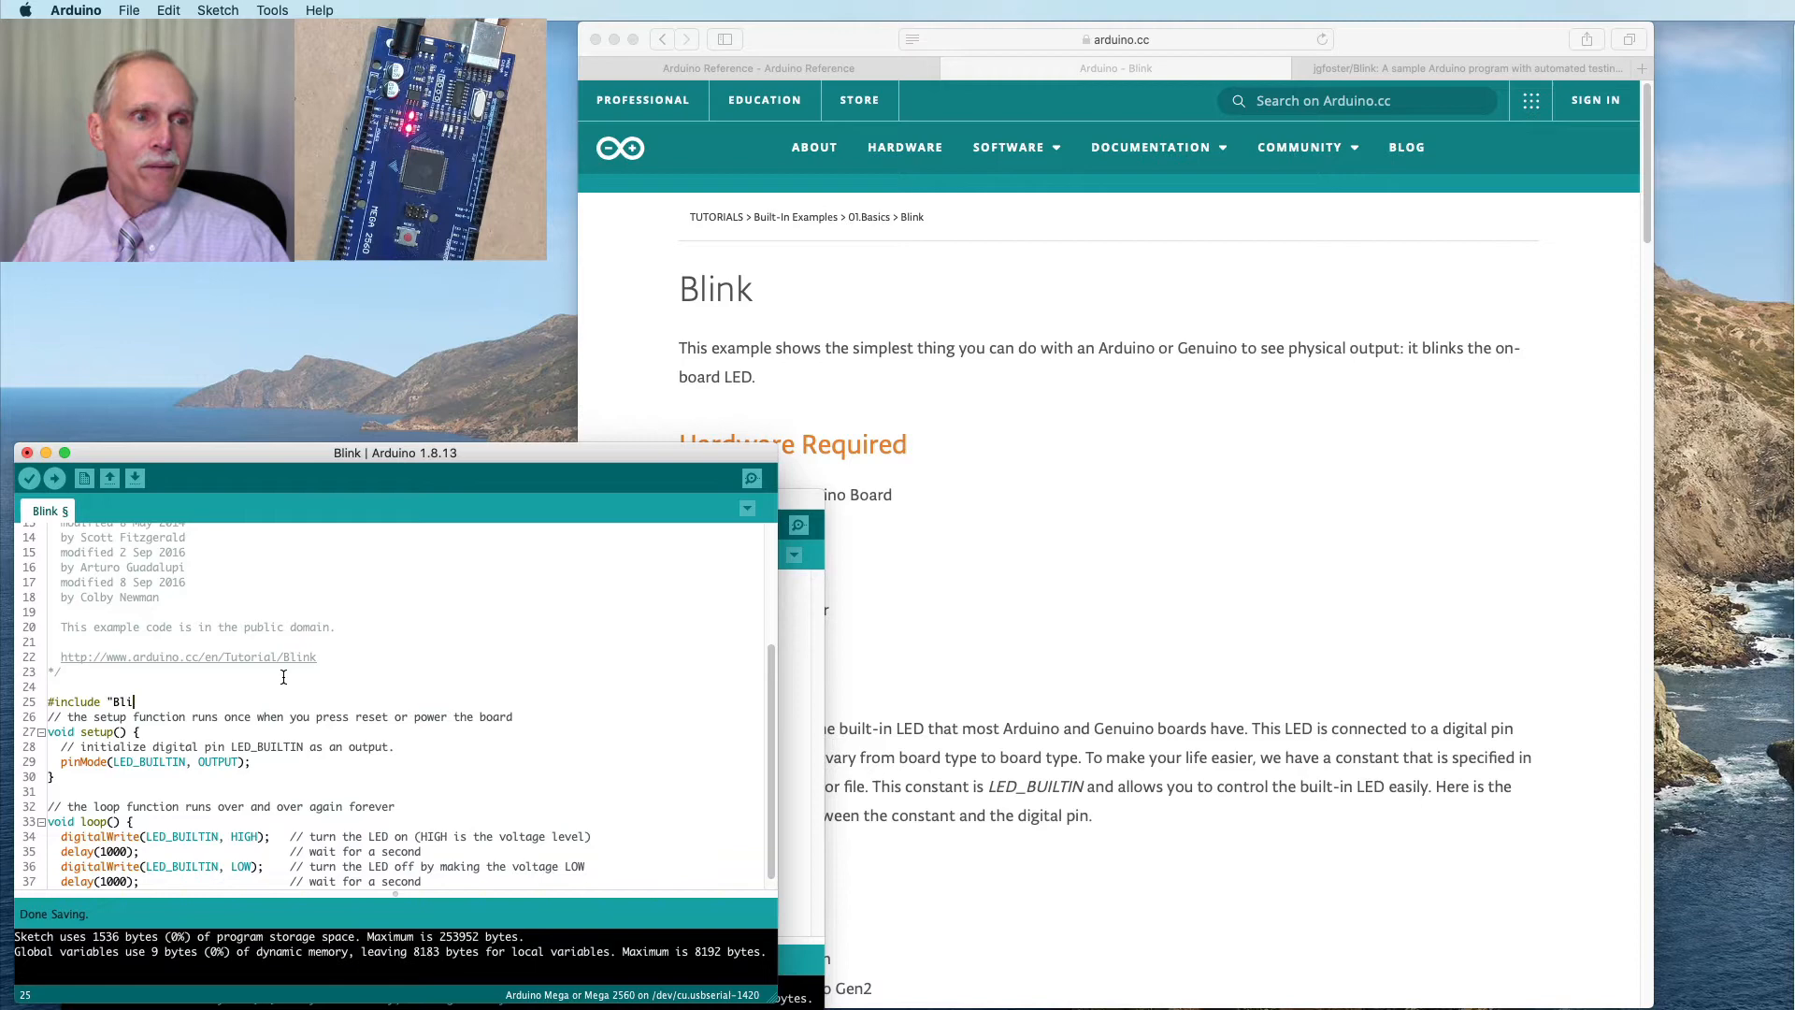
type("nk.h\"")
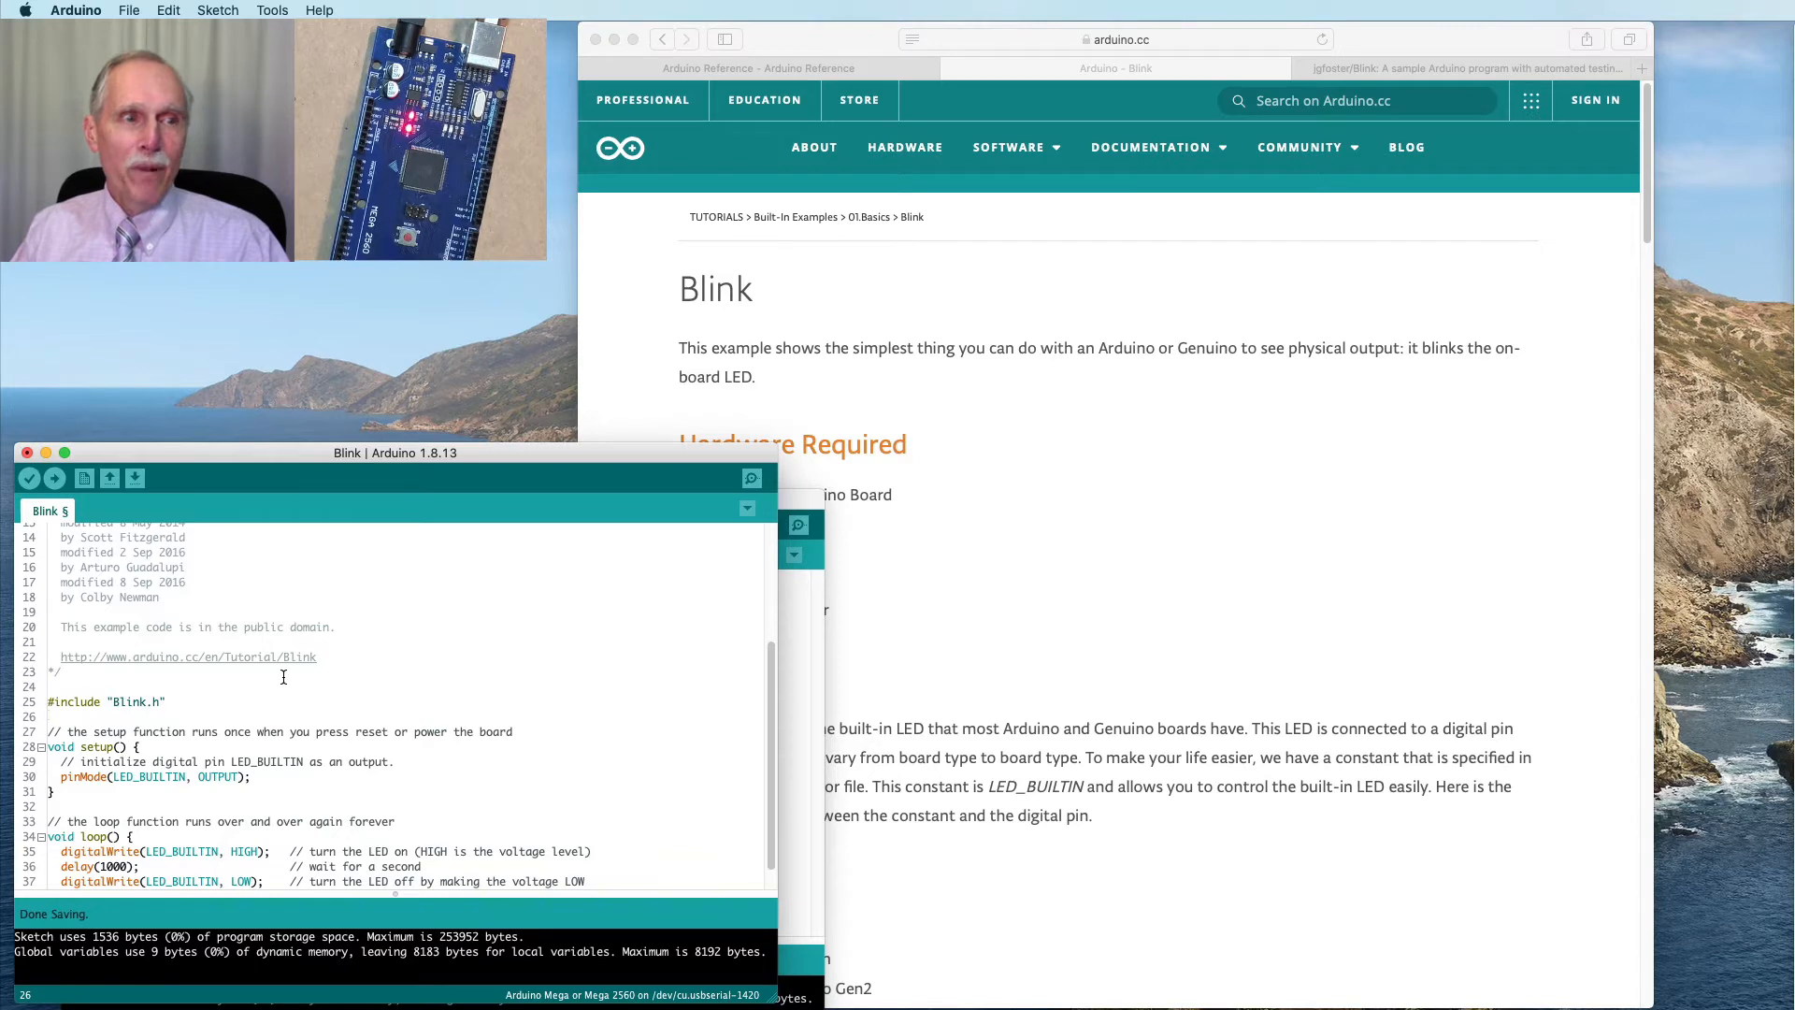
type("Blink blink;")
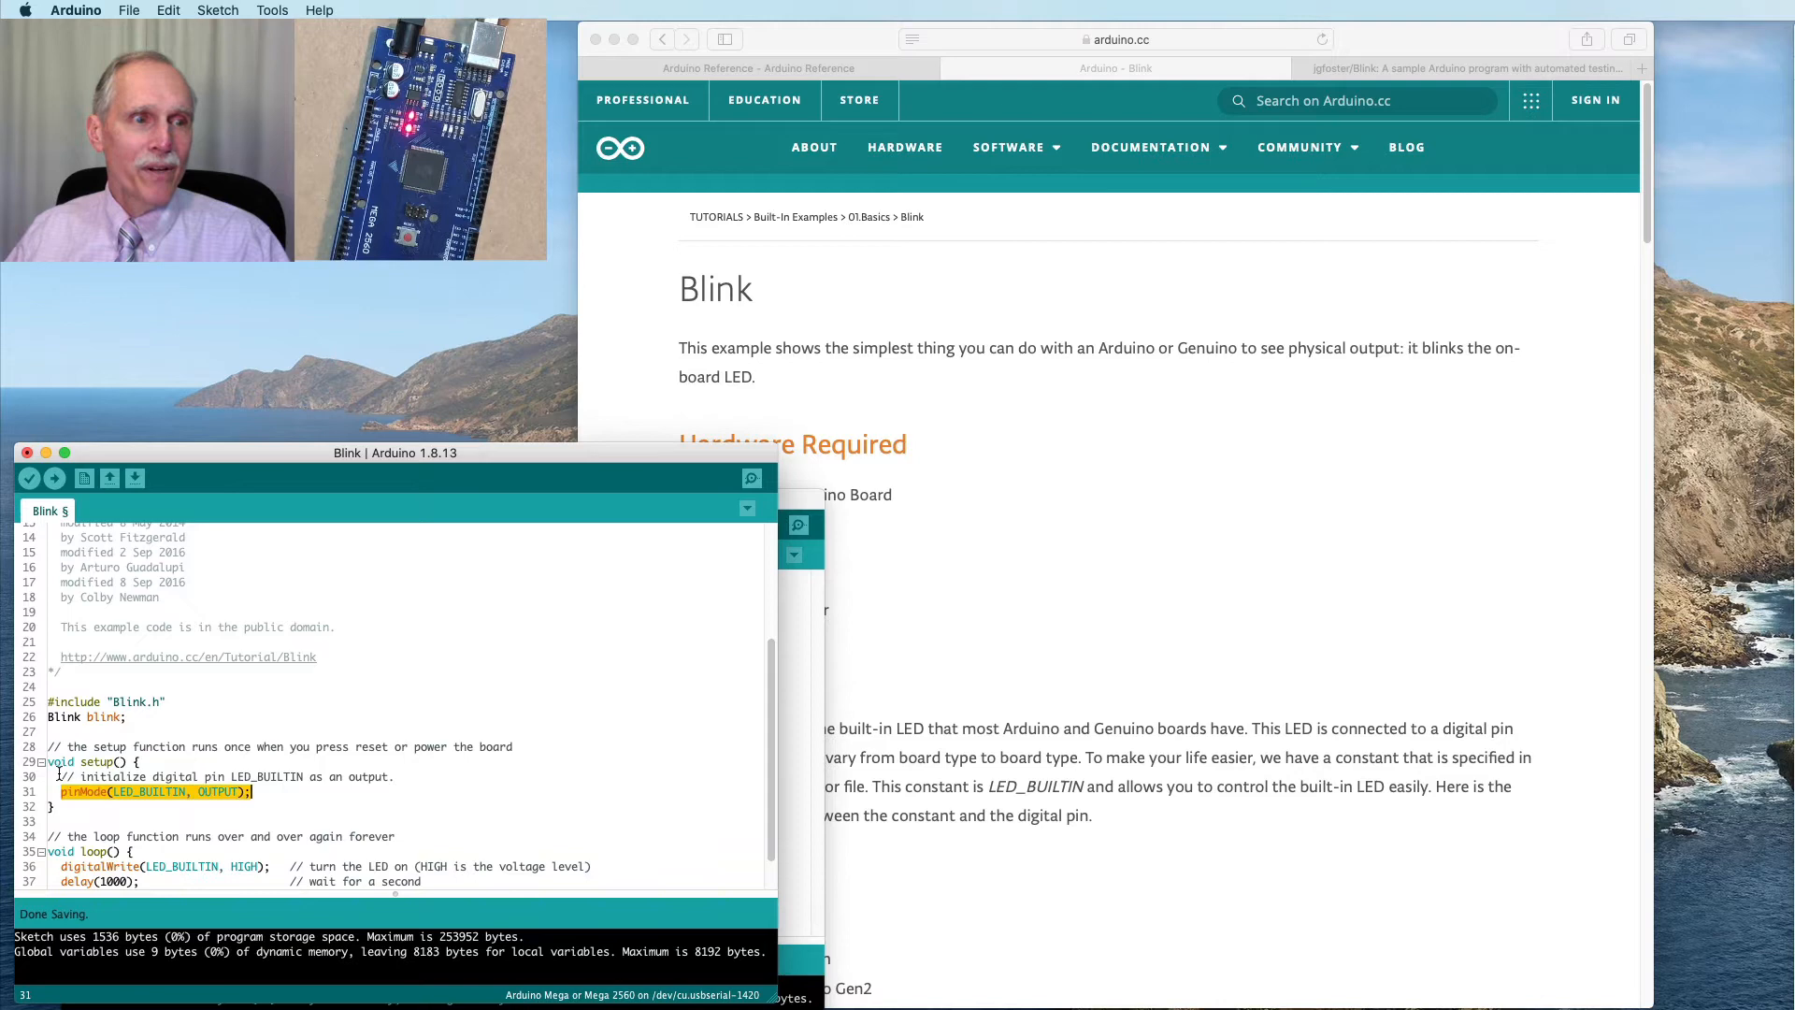
Replace the pinMode and LED on/off lines with blink.setup(); and blink.loop(); calls
left_click_drag(54, 776, 253, 791)
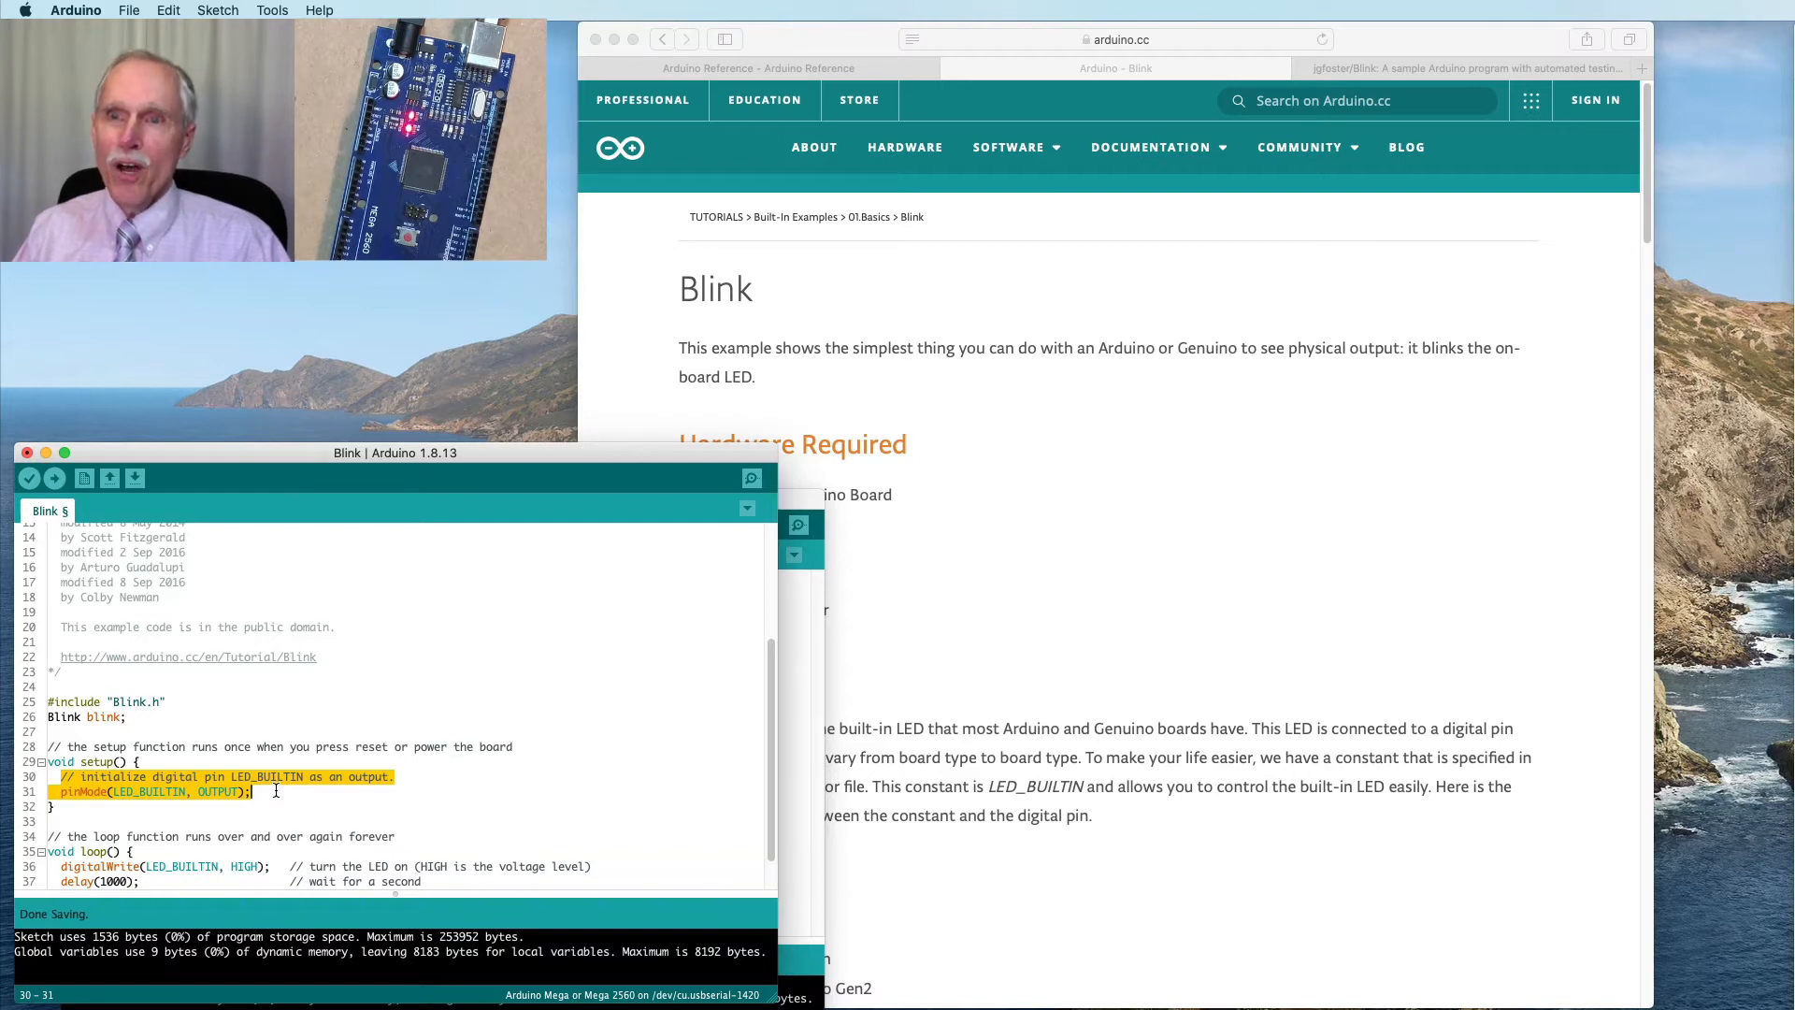
type("blink.setup")
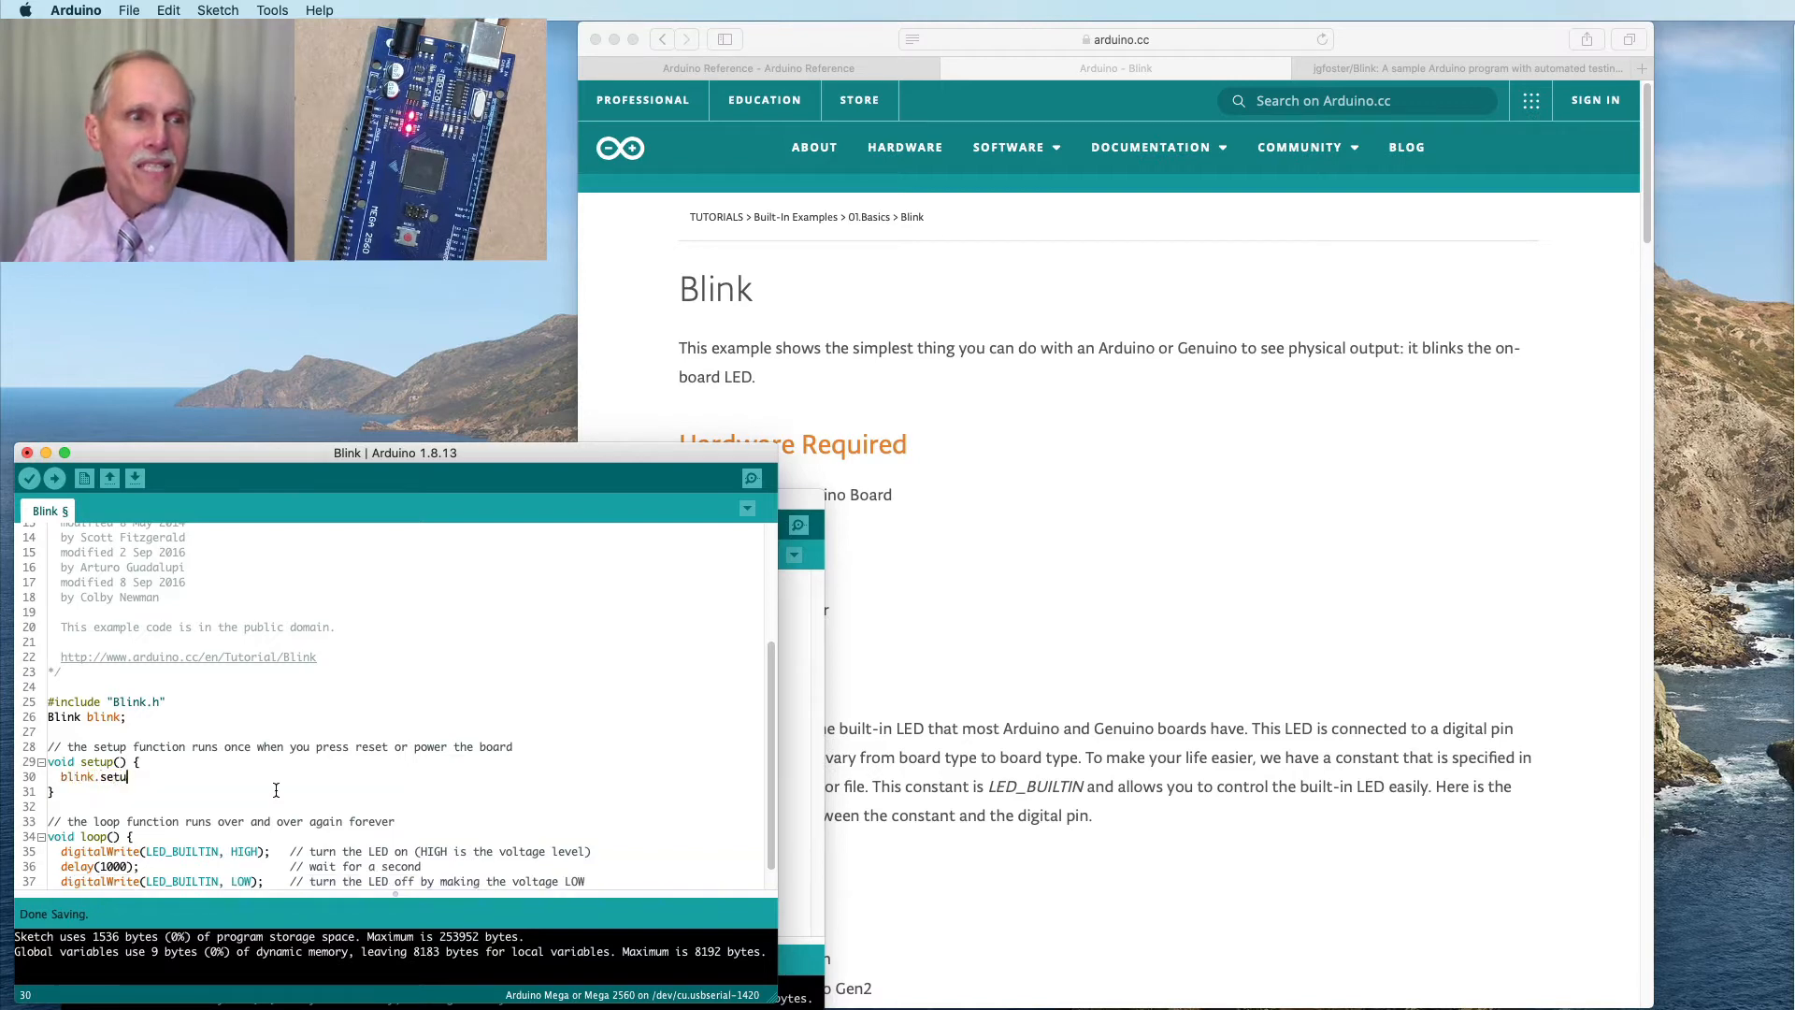
type("p();")
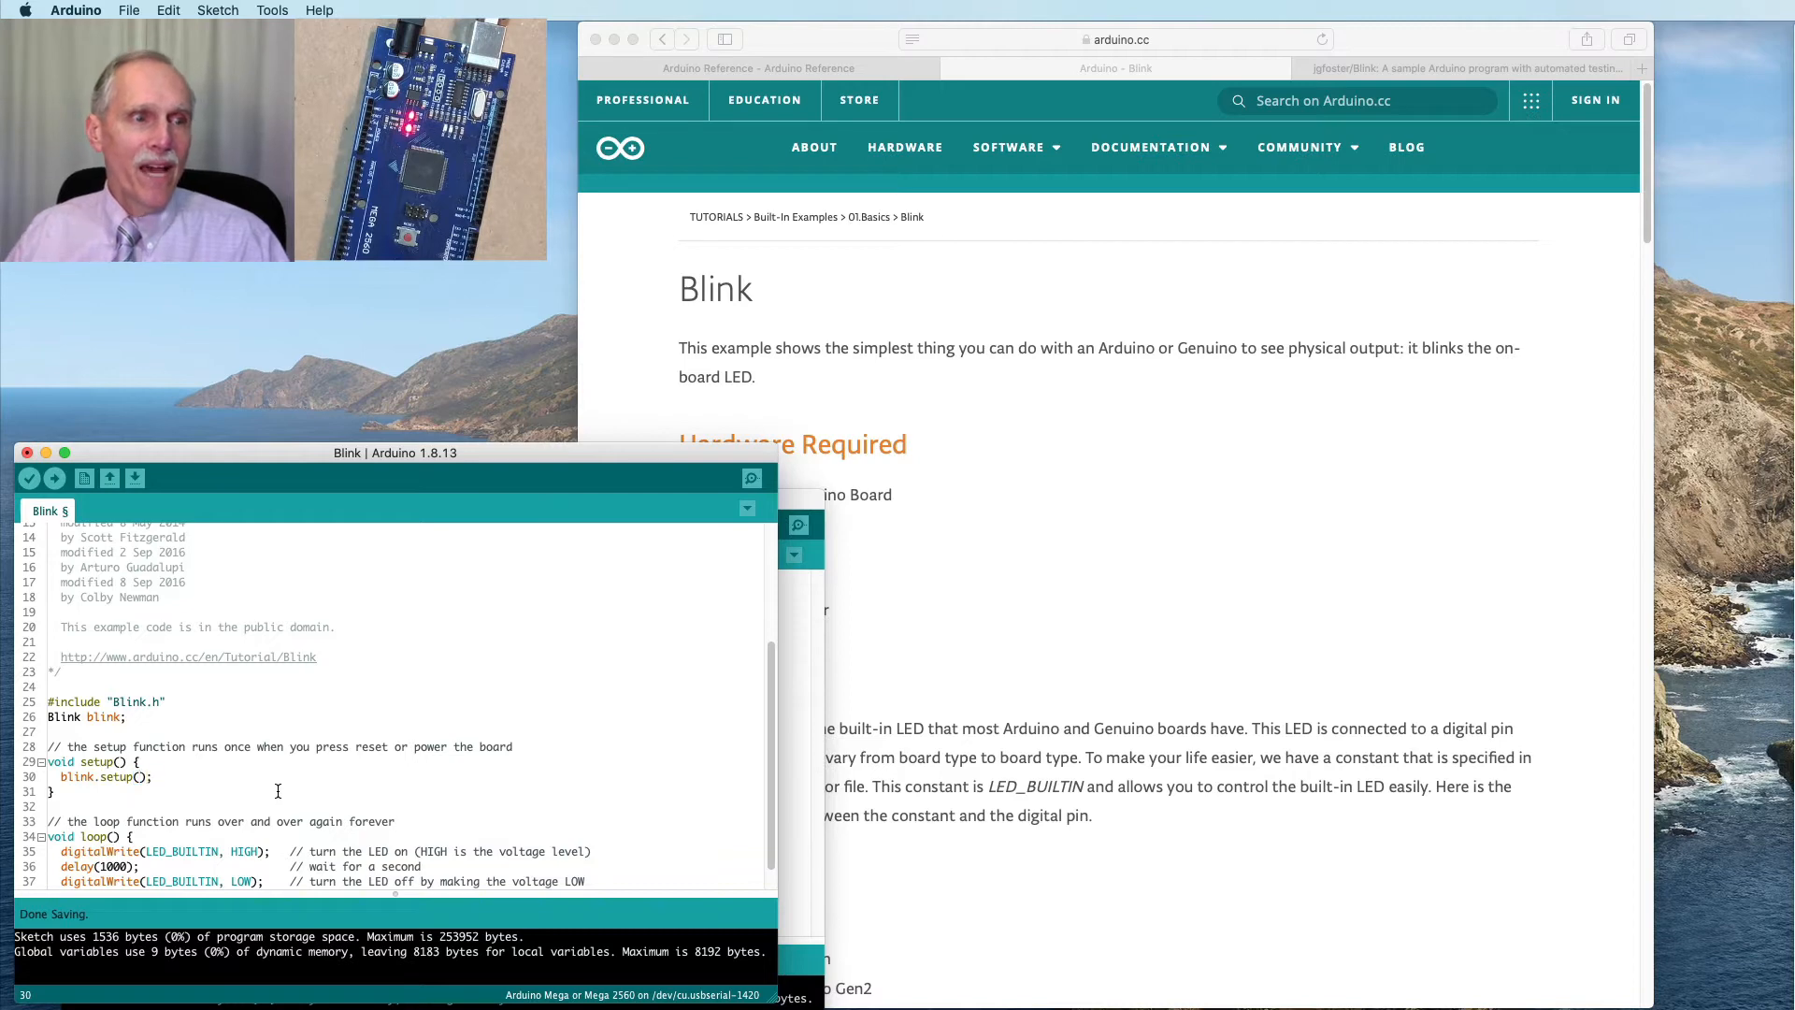
scroll("down", 3)
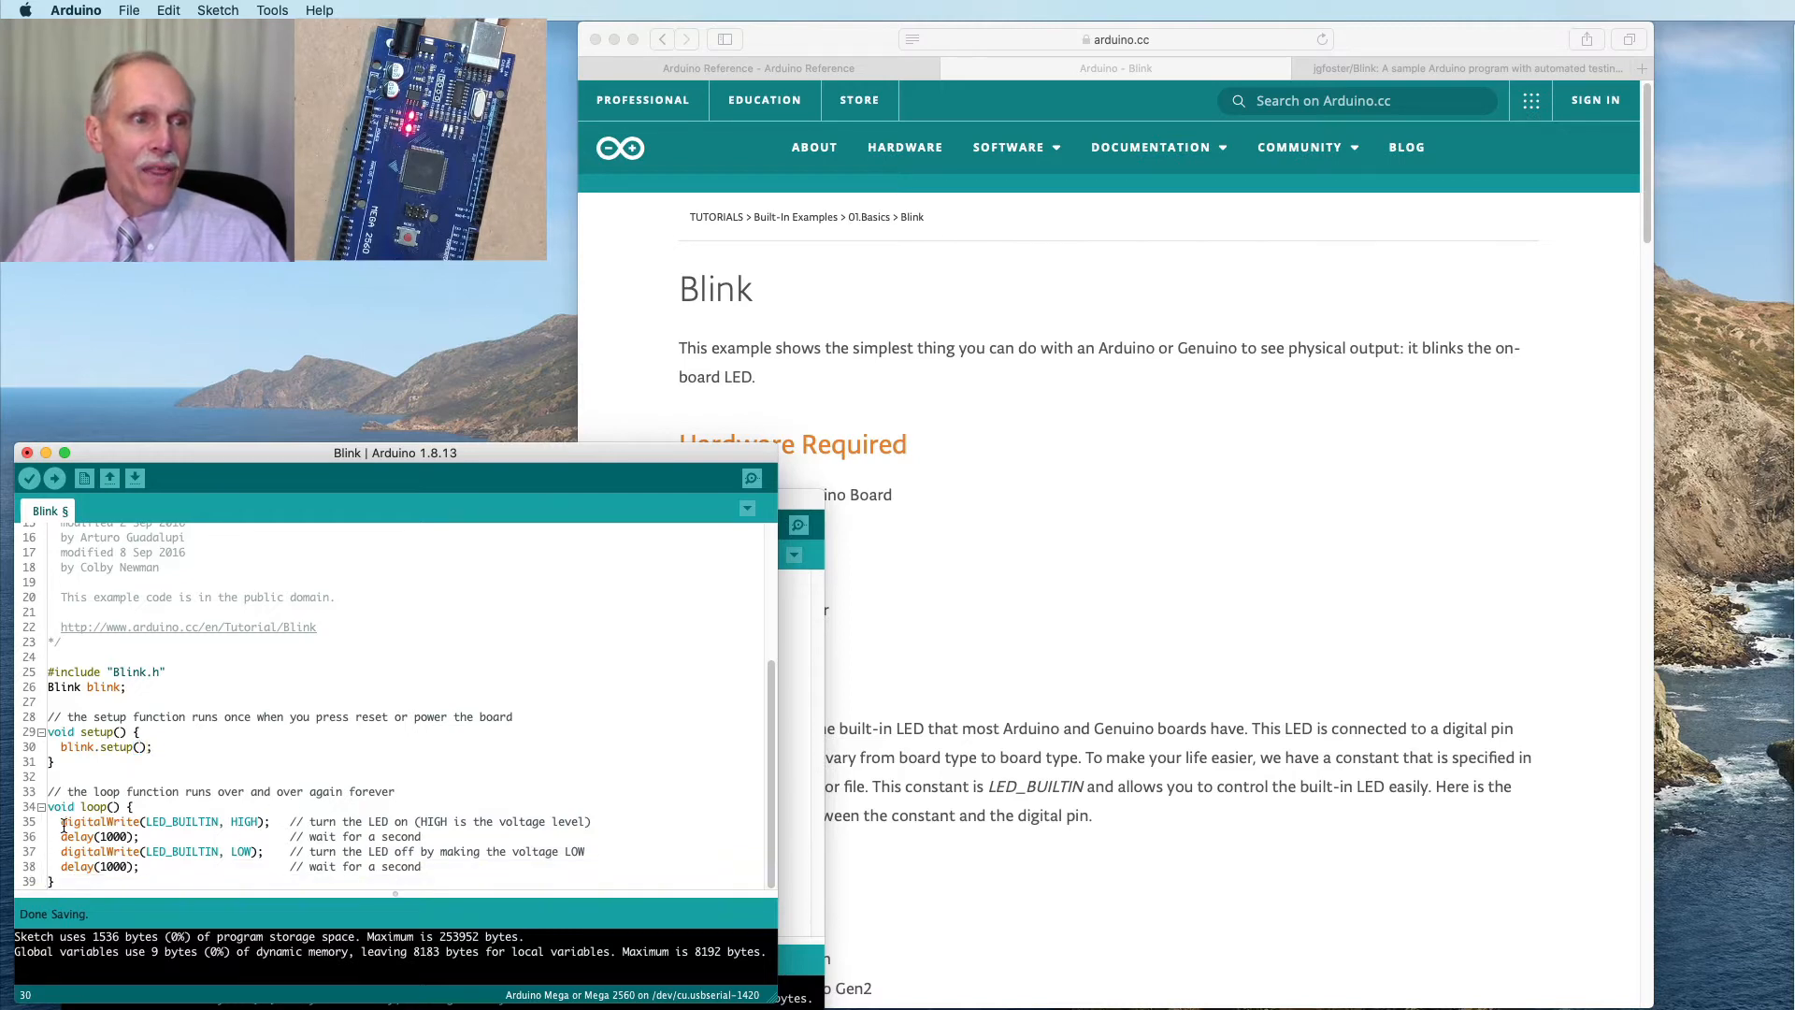
left_click_drag(39, 821, 432, 866)
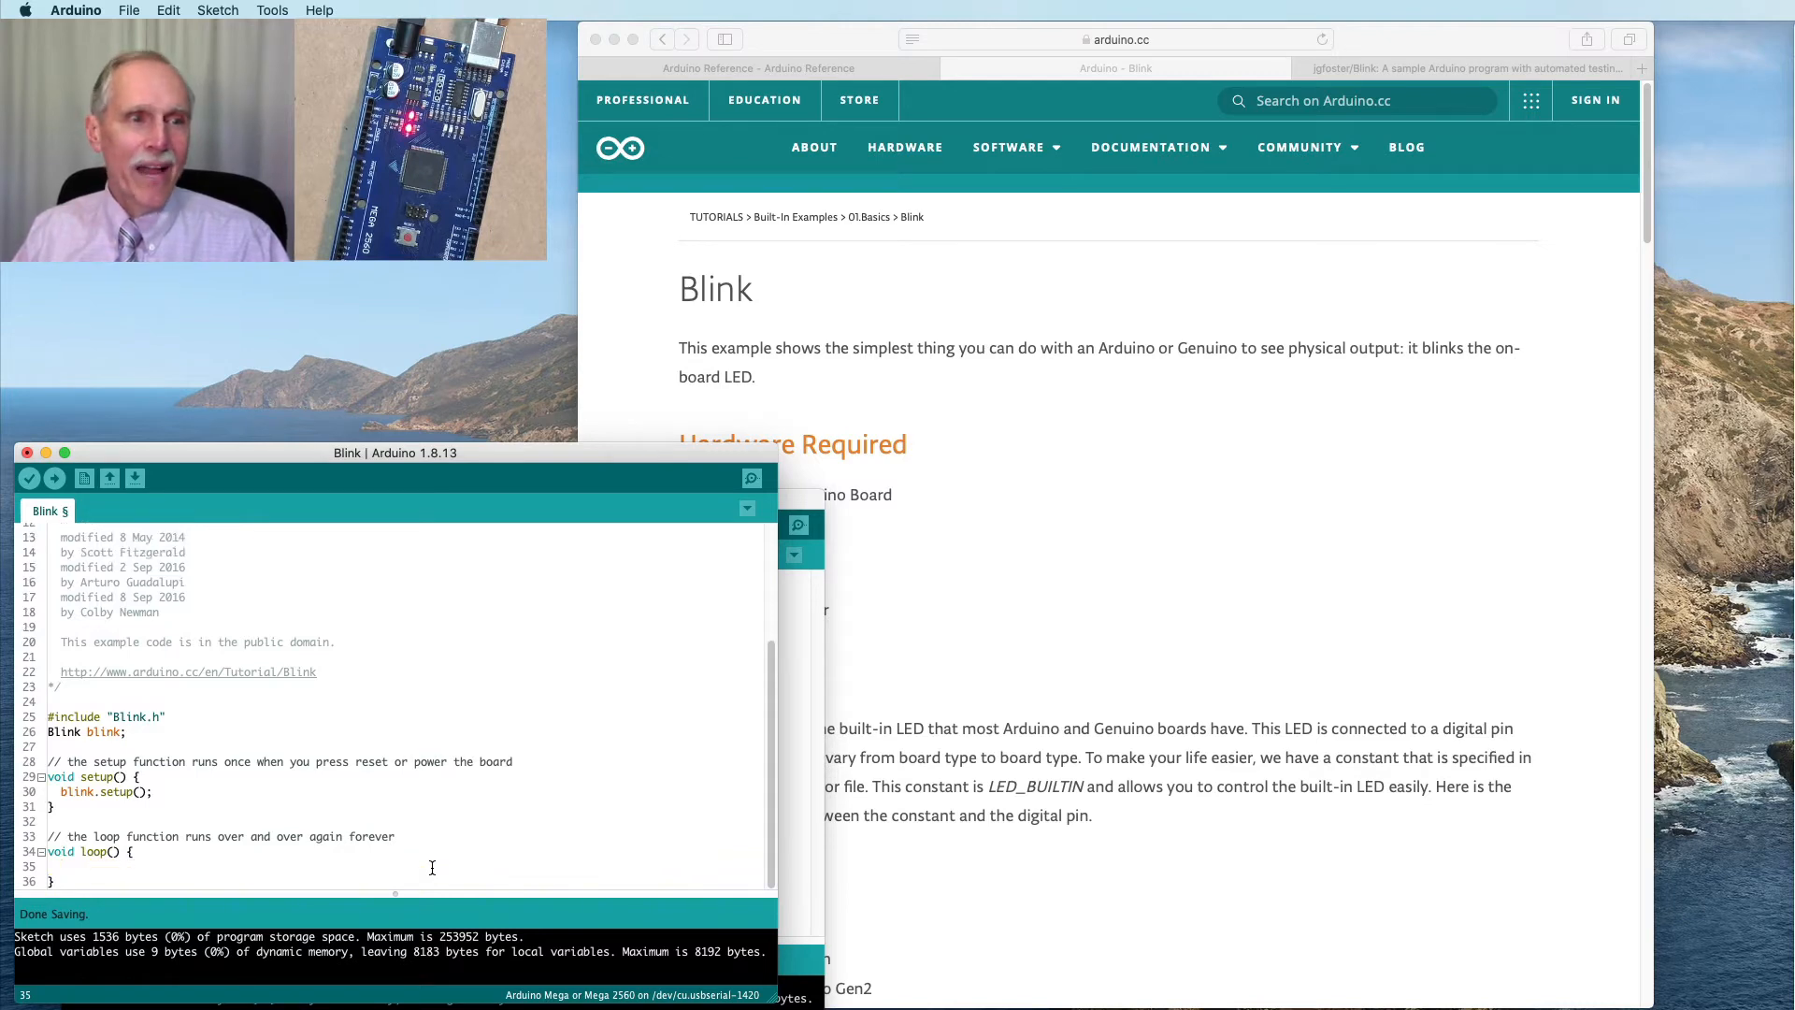
type("bl")
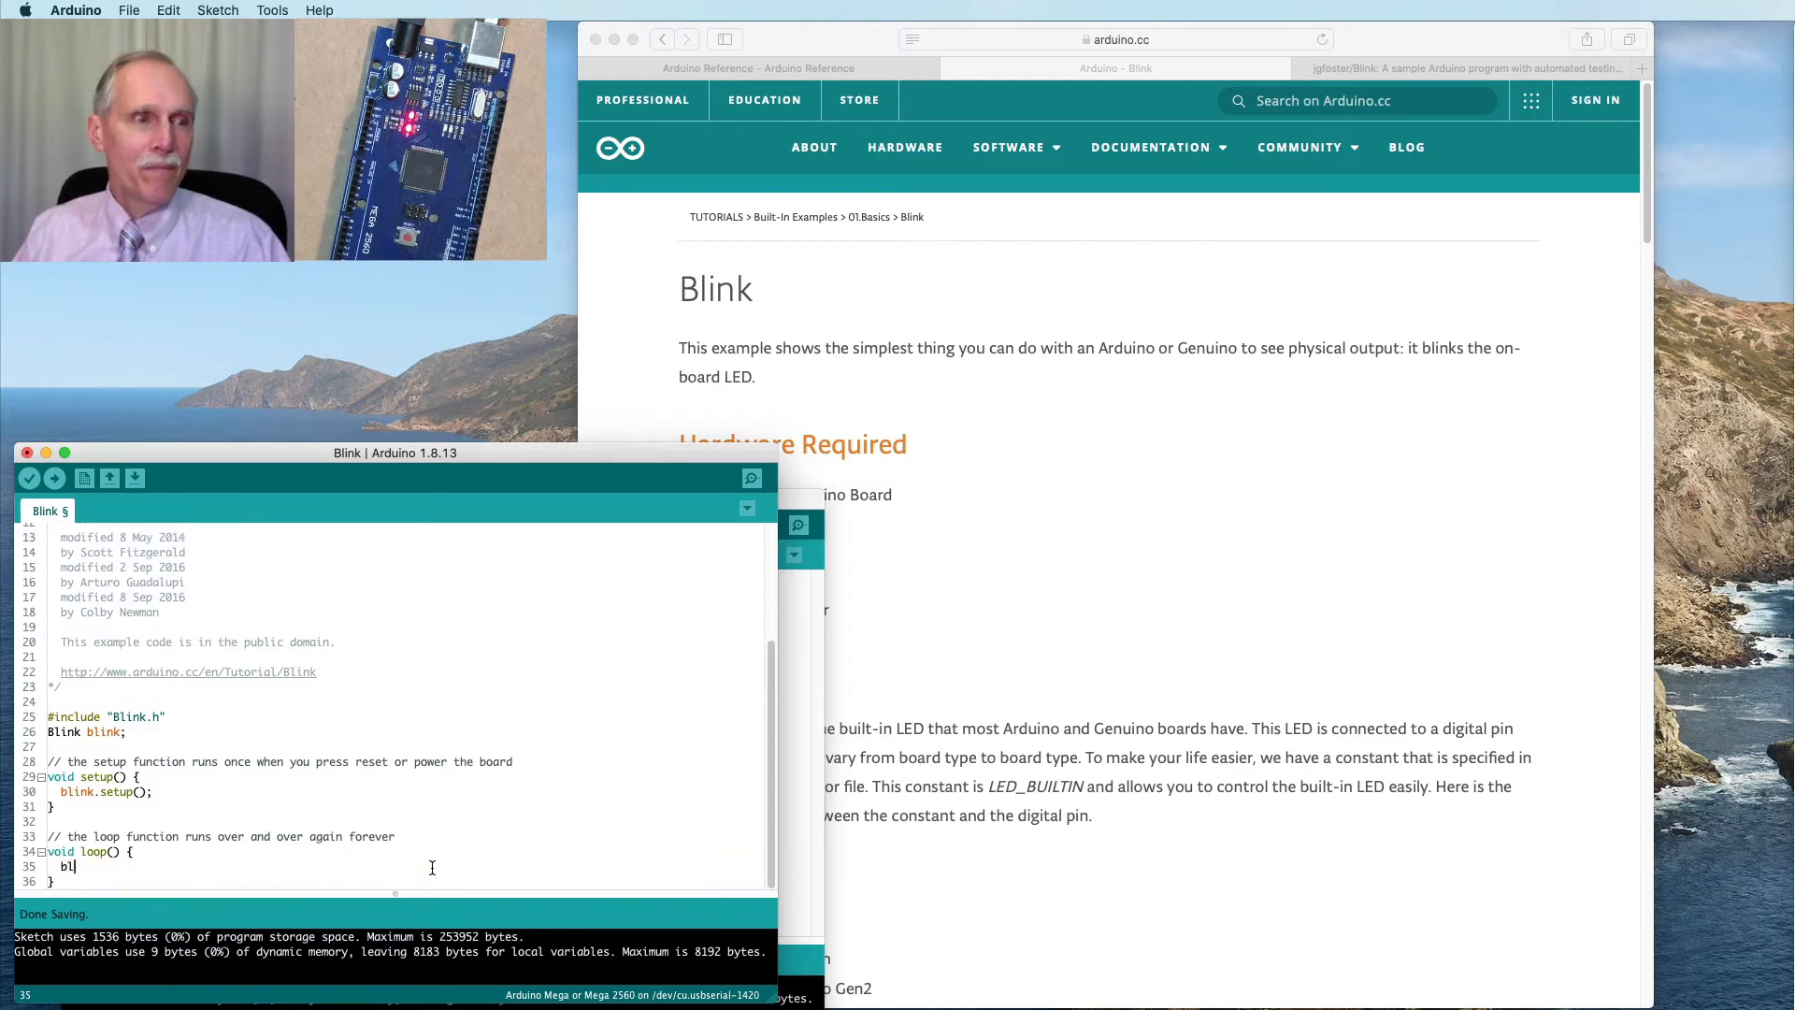
type("ink.looop();")
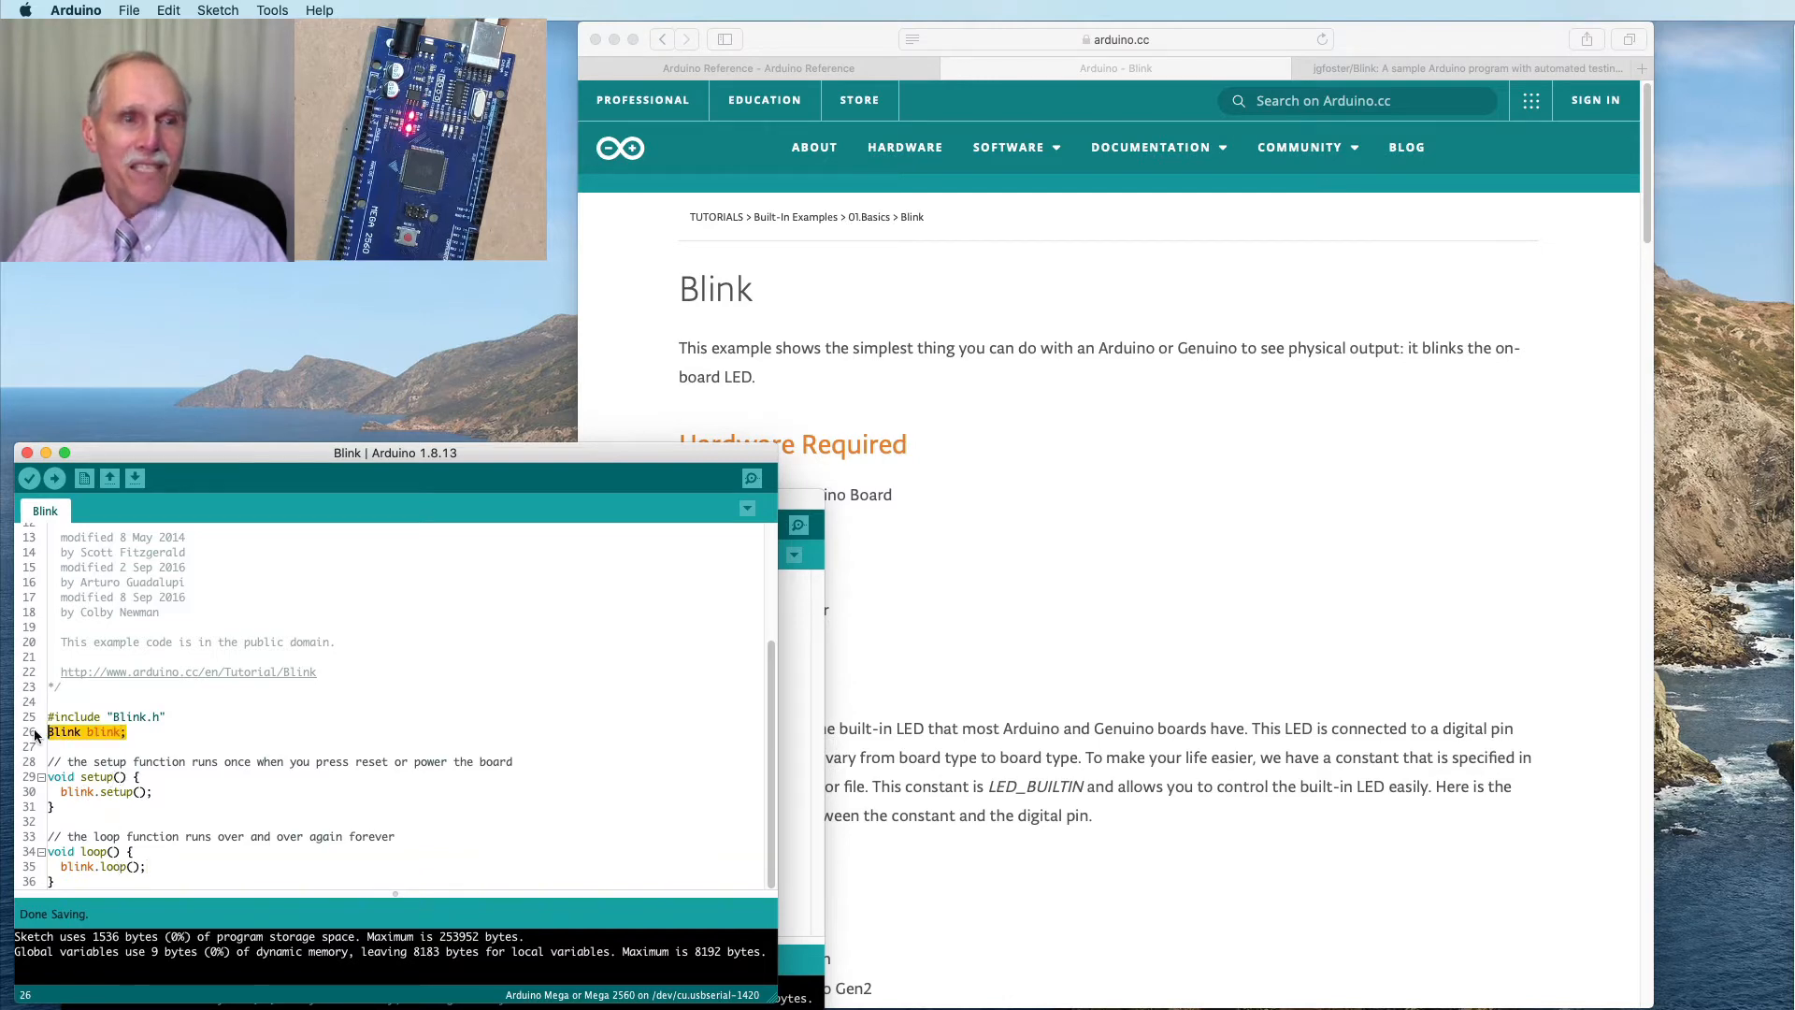
mouse_move(1011, 652)
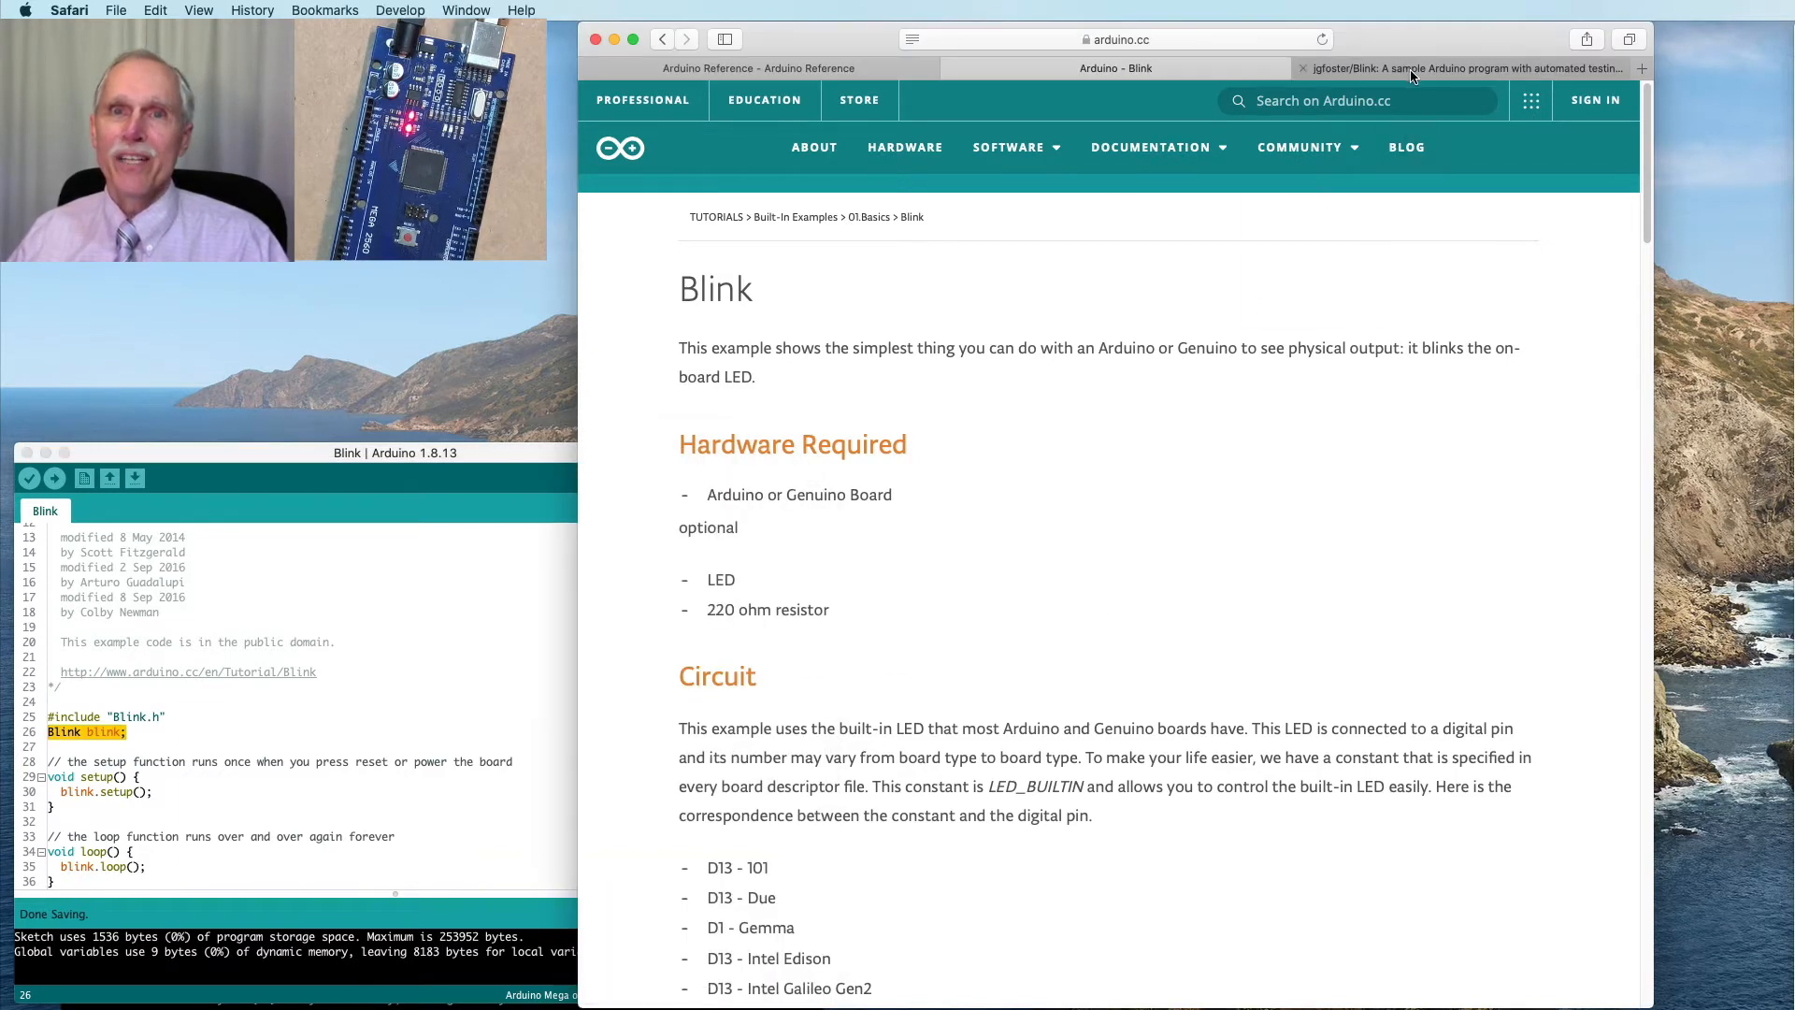
Download the jgfoster/Blink repository from GitHub as a ZIP archive
left_click(1466, 67)
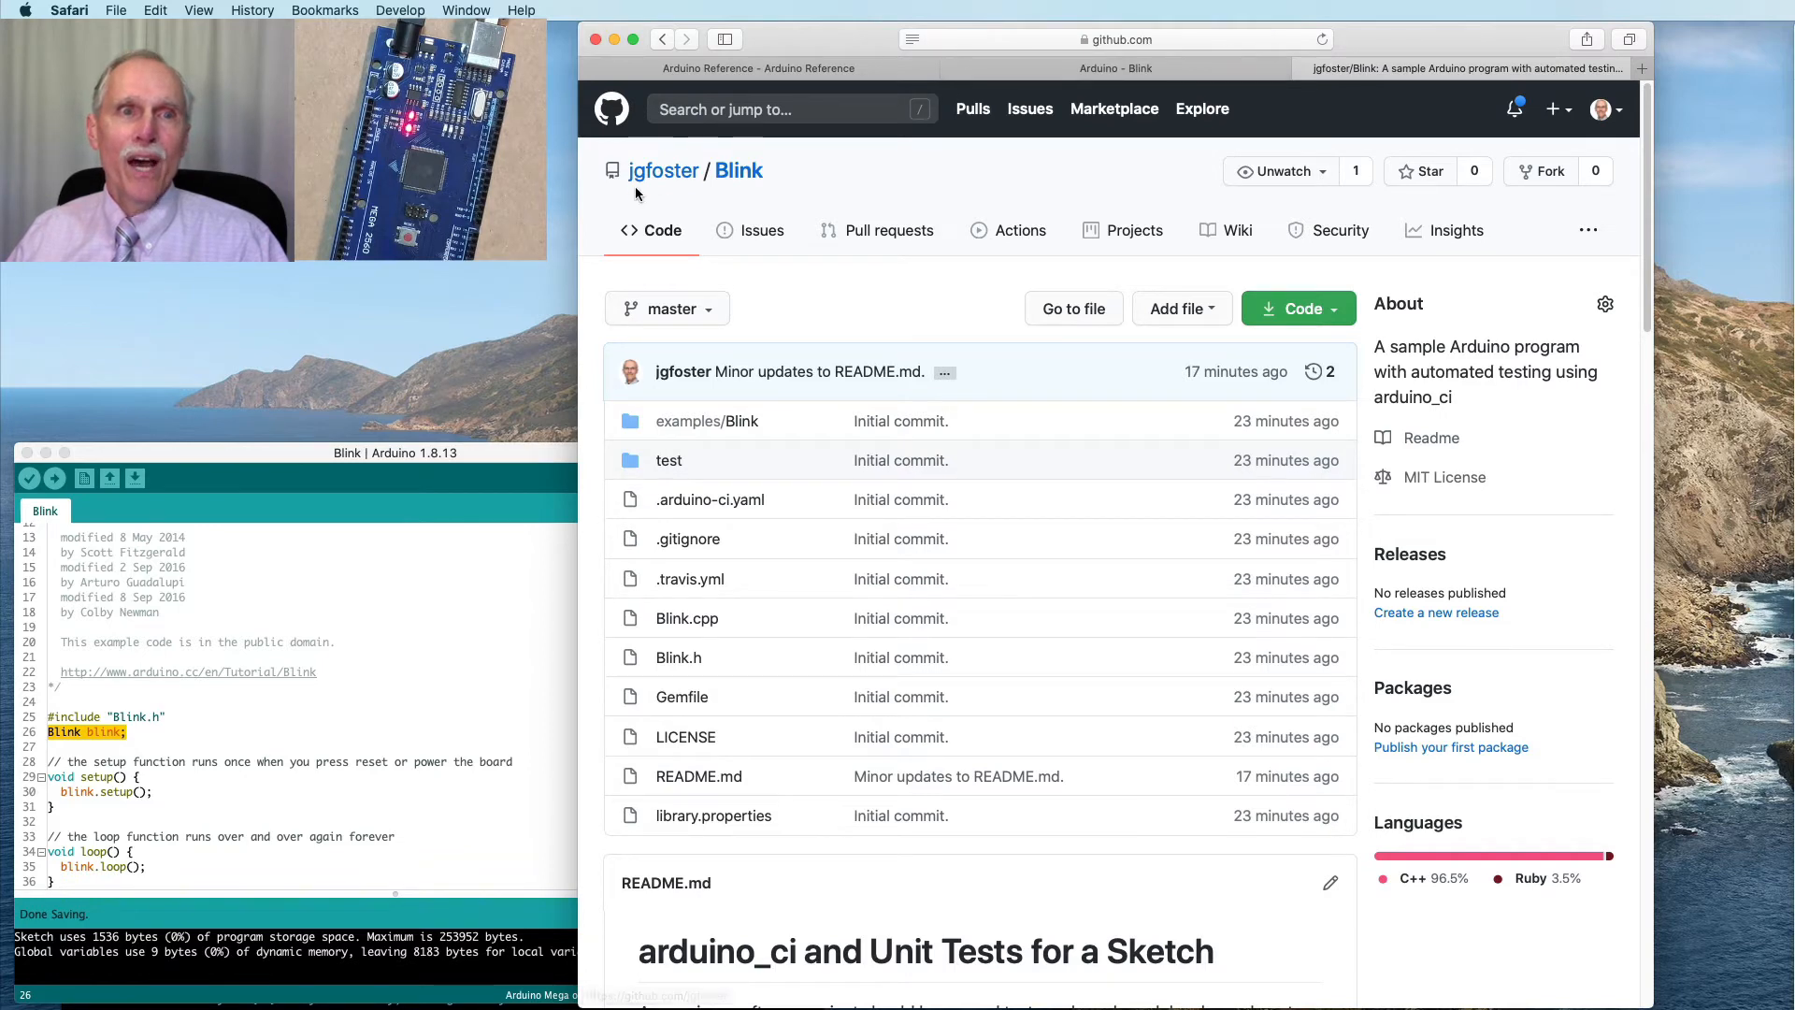
mouse_move(783, 189)
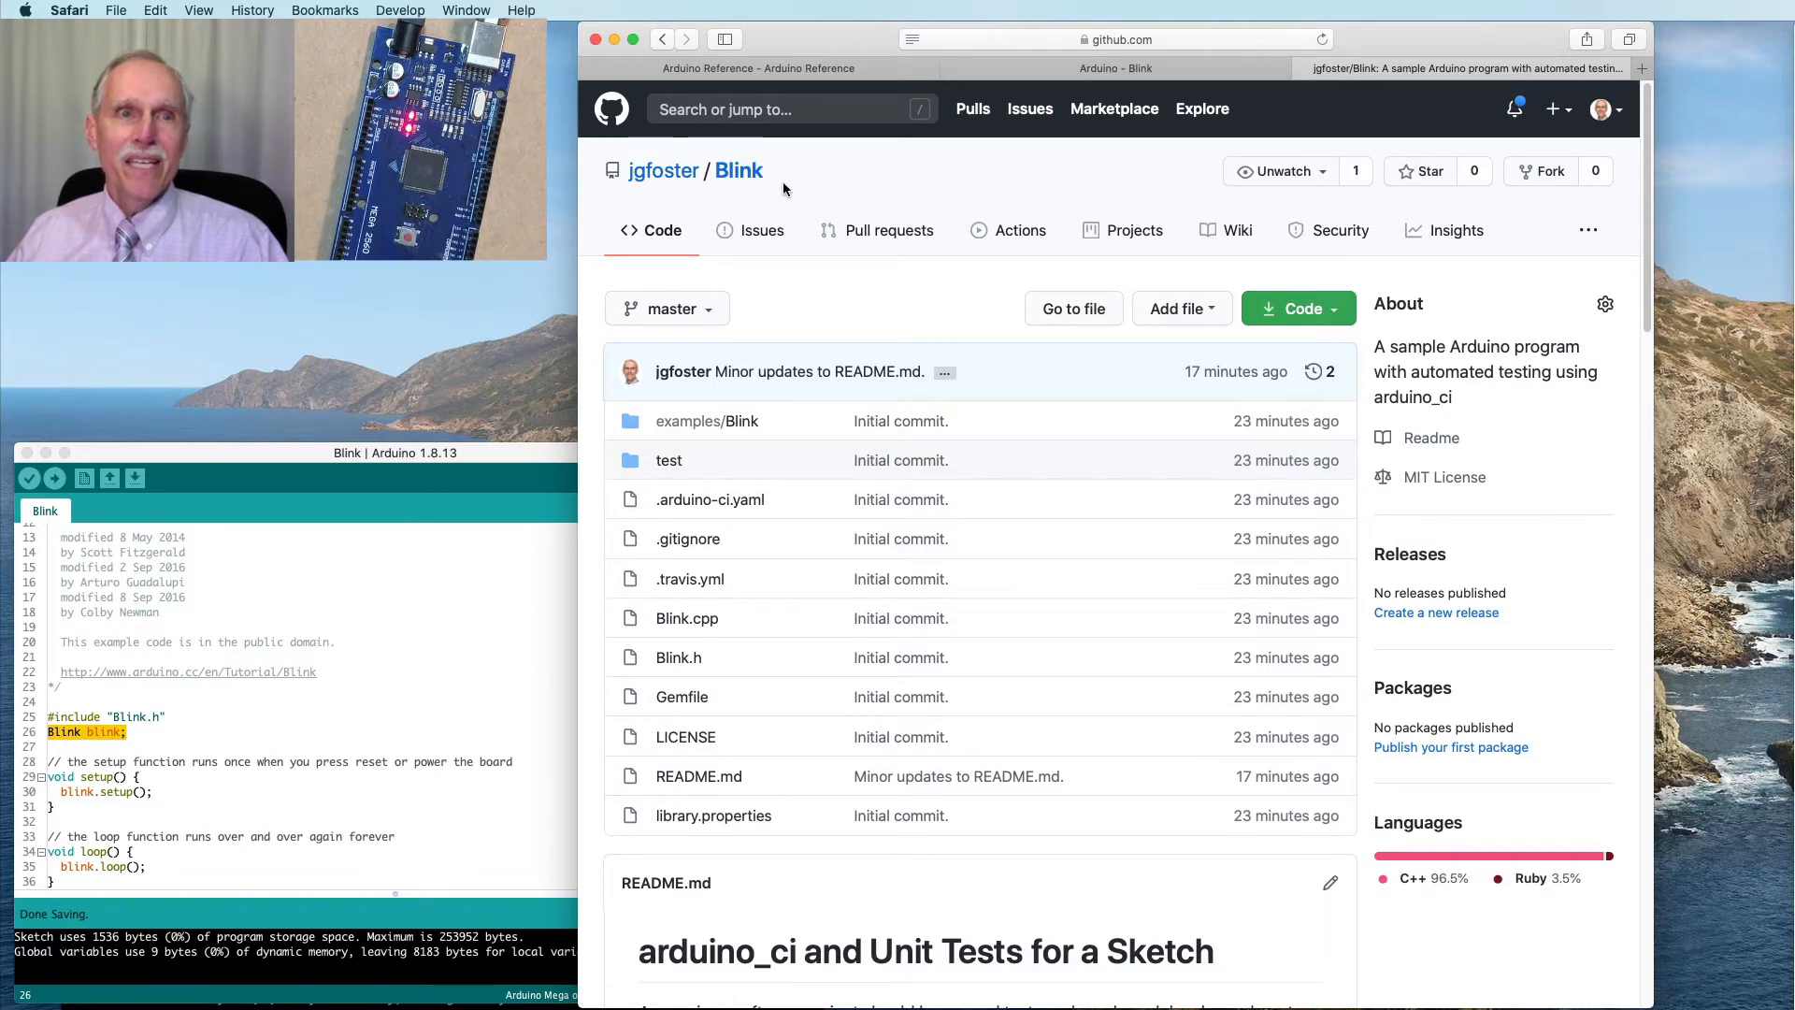
left_click(1297, 308)
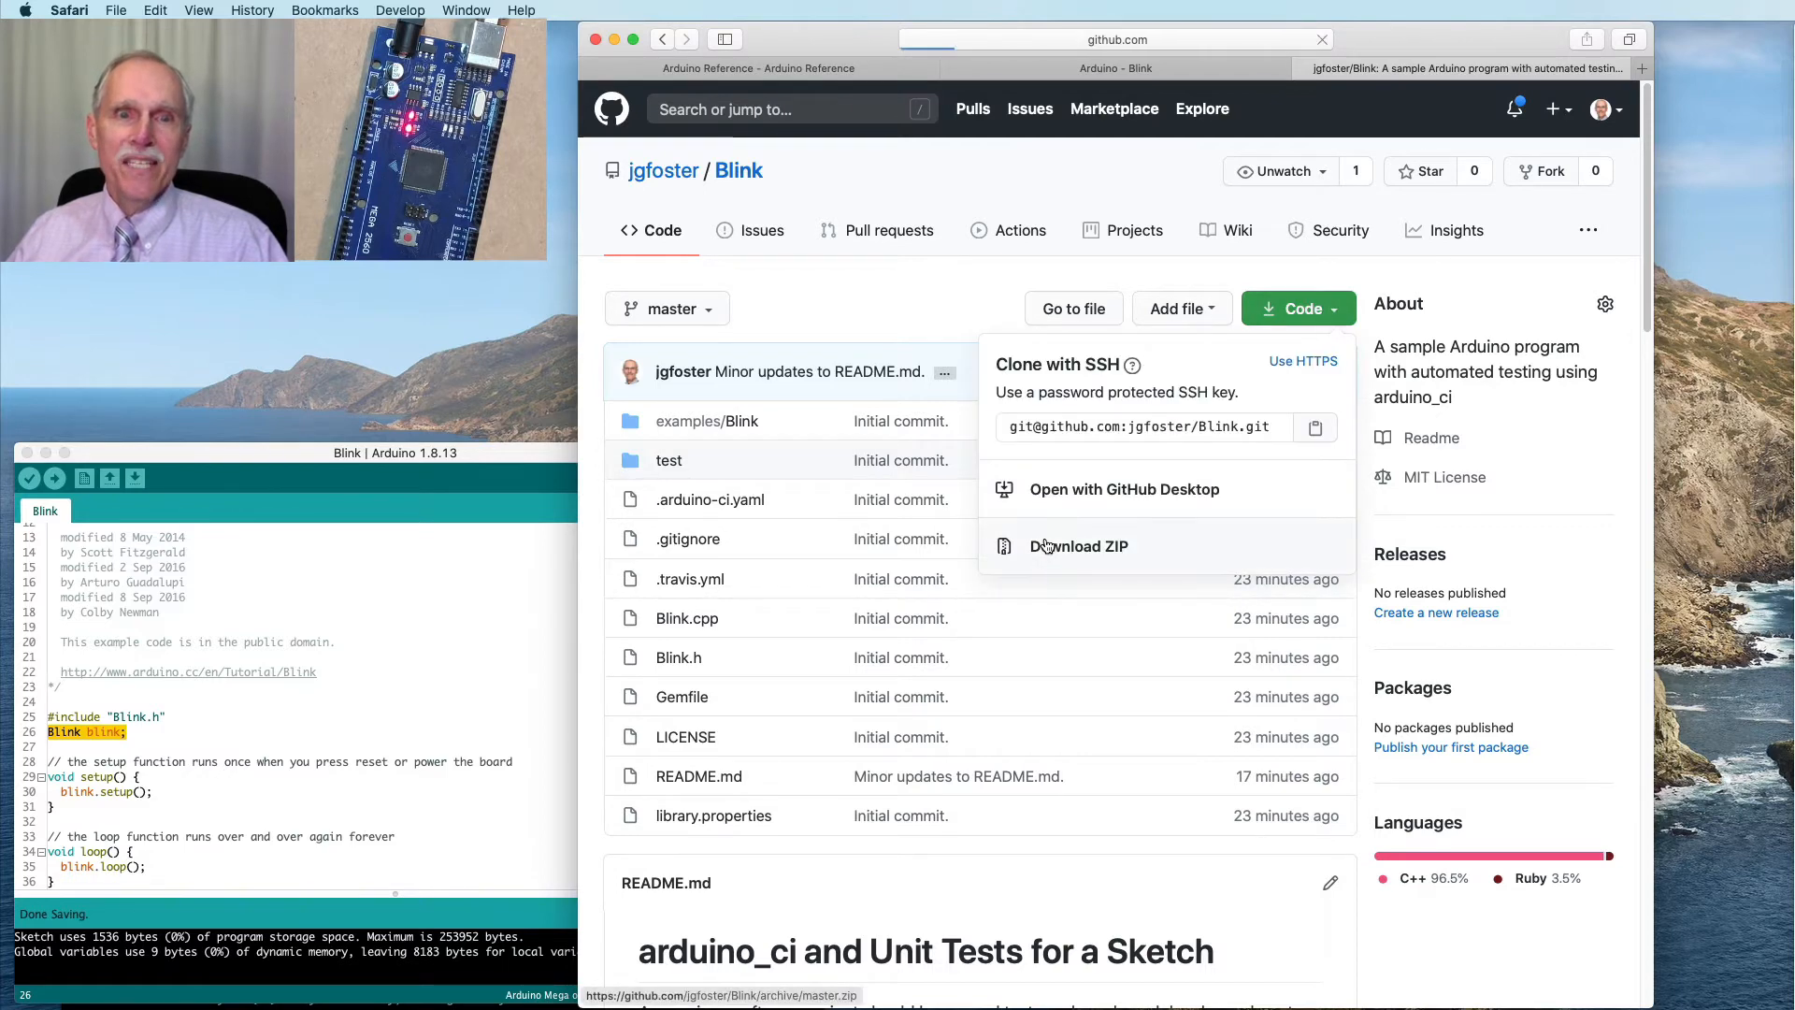
left_click(1077, 544)
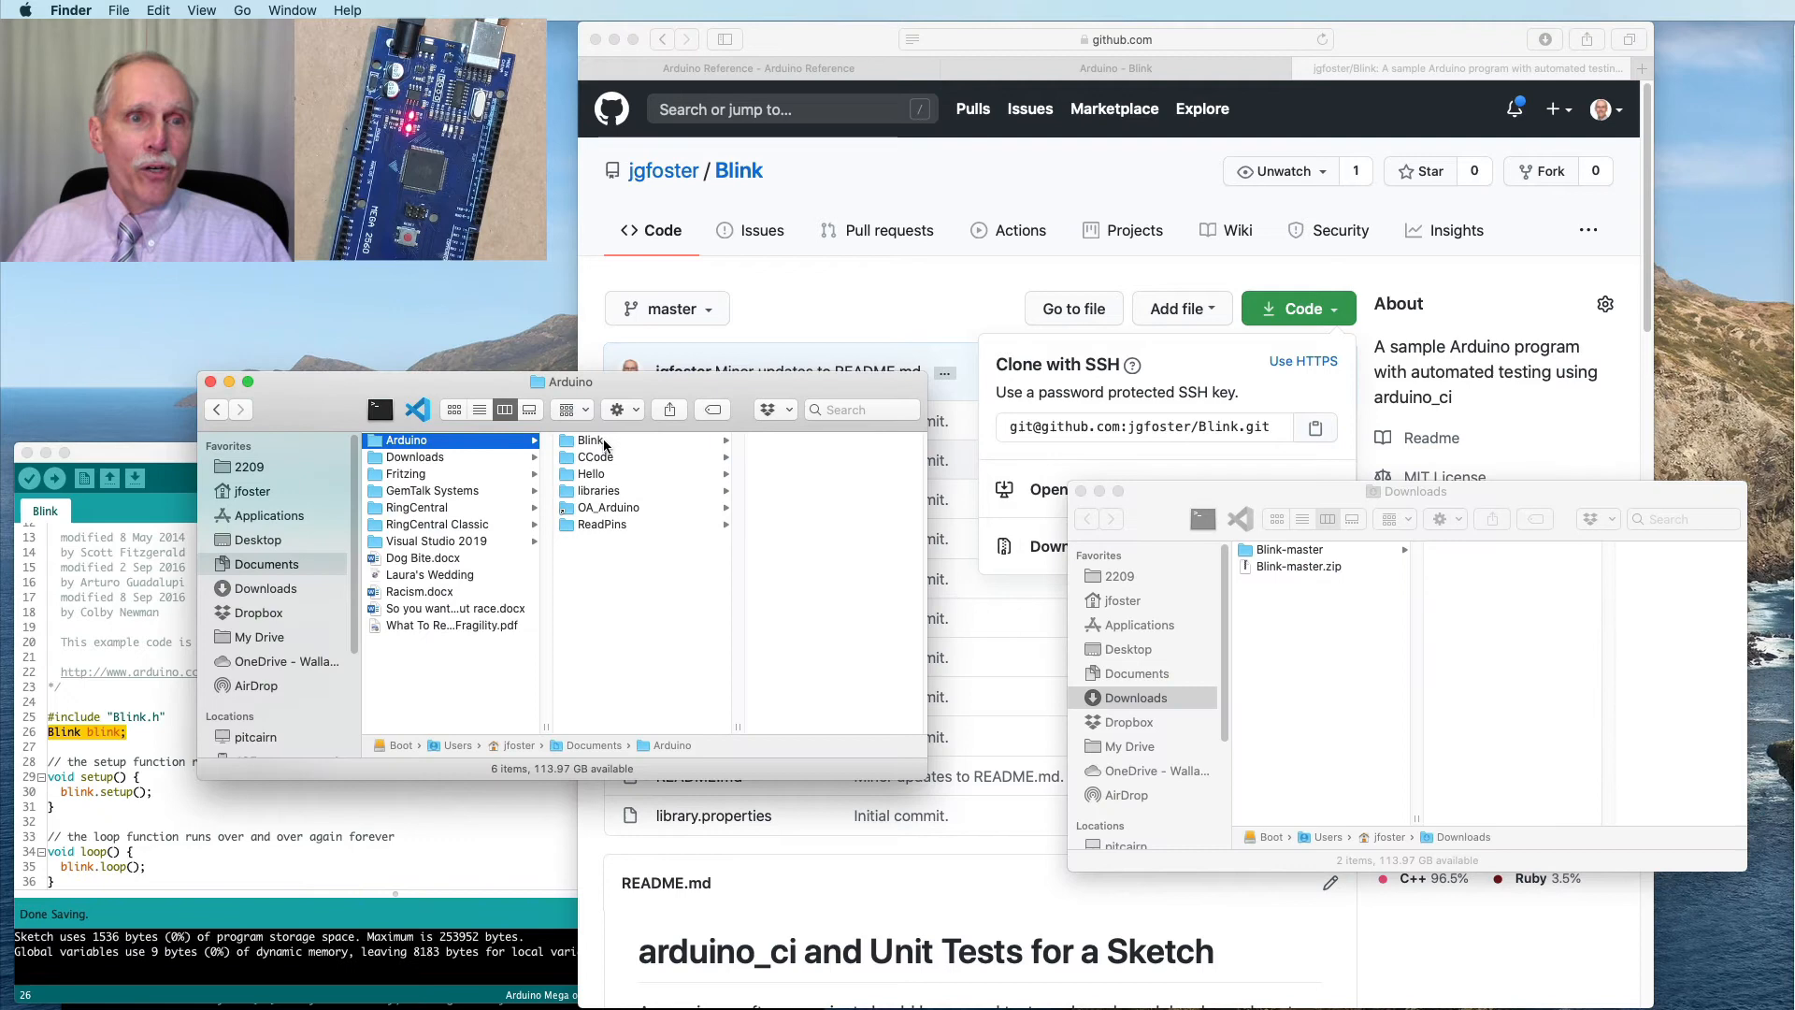
mouse_move(581, 473)
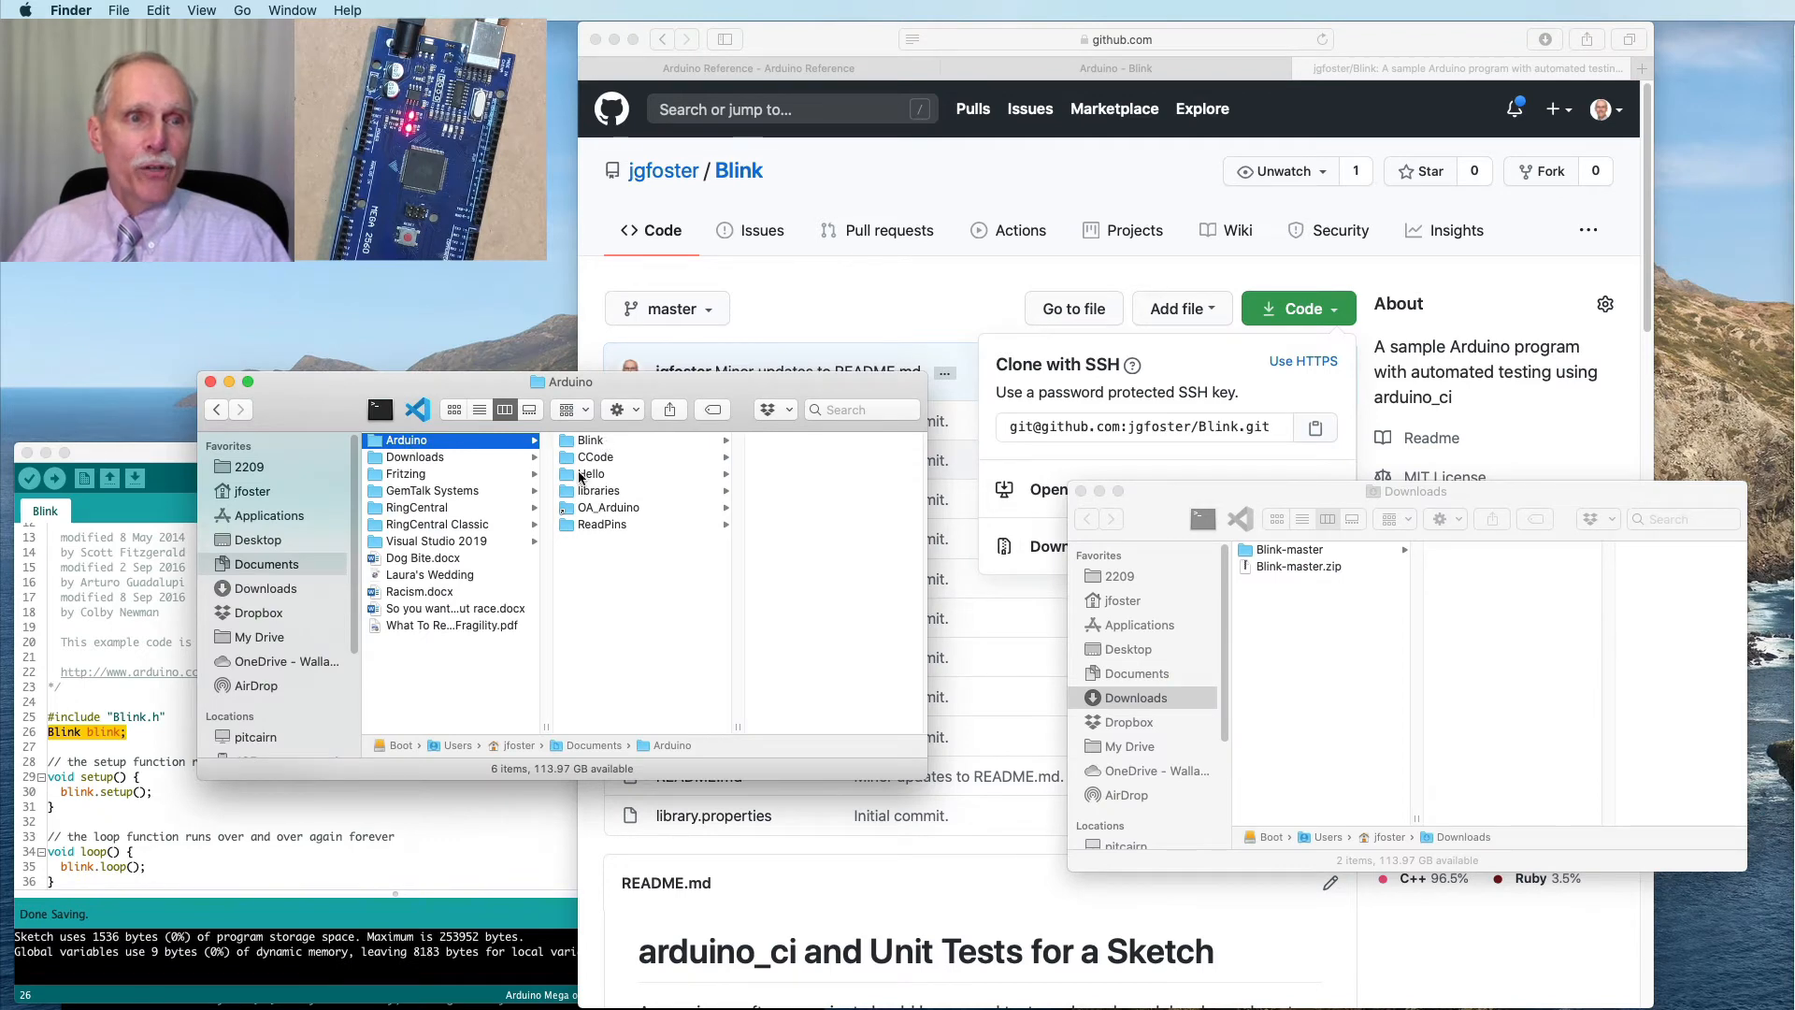
Place Blink-master in Documents/Arduino/libraries and view its contents
left_click(596, 490)
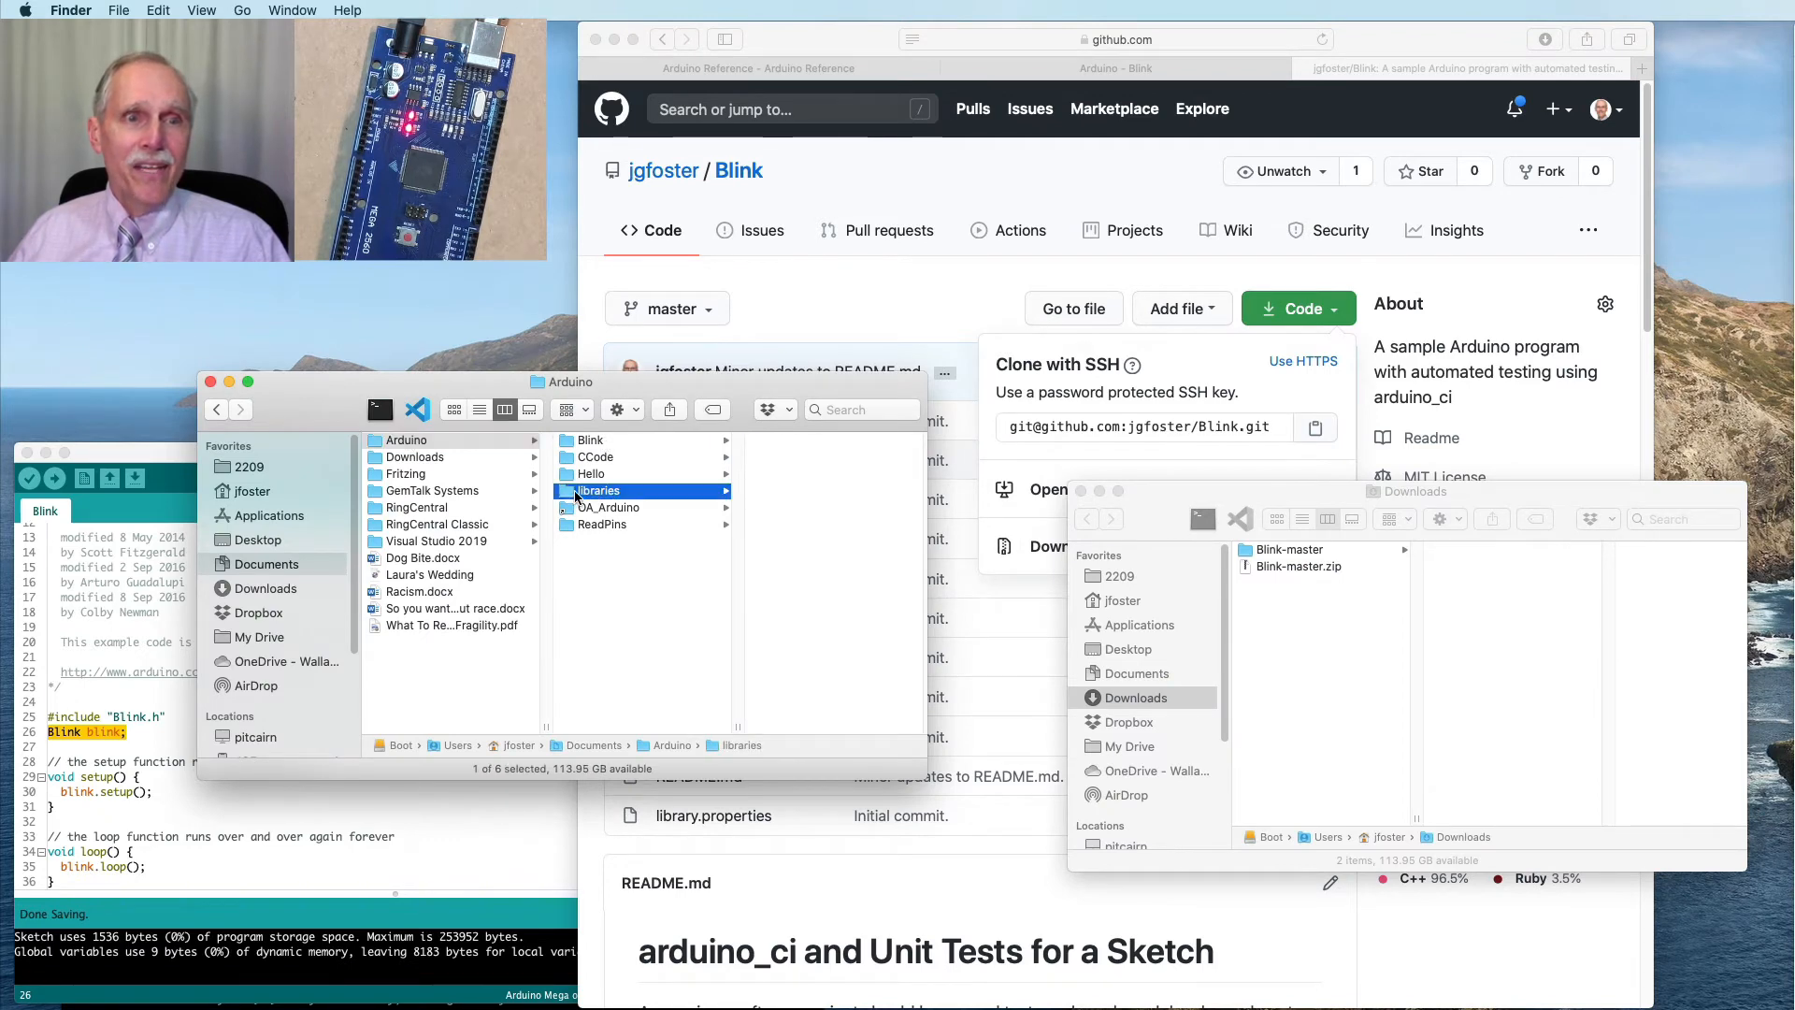
left_click(599, 490)
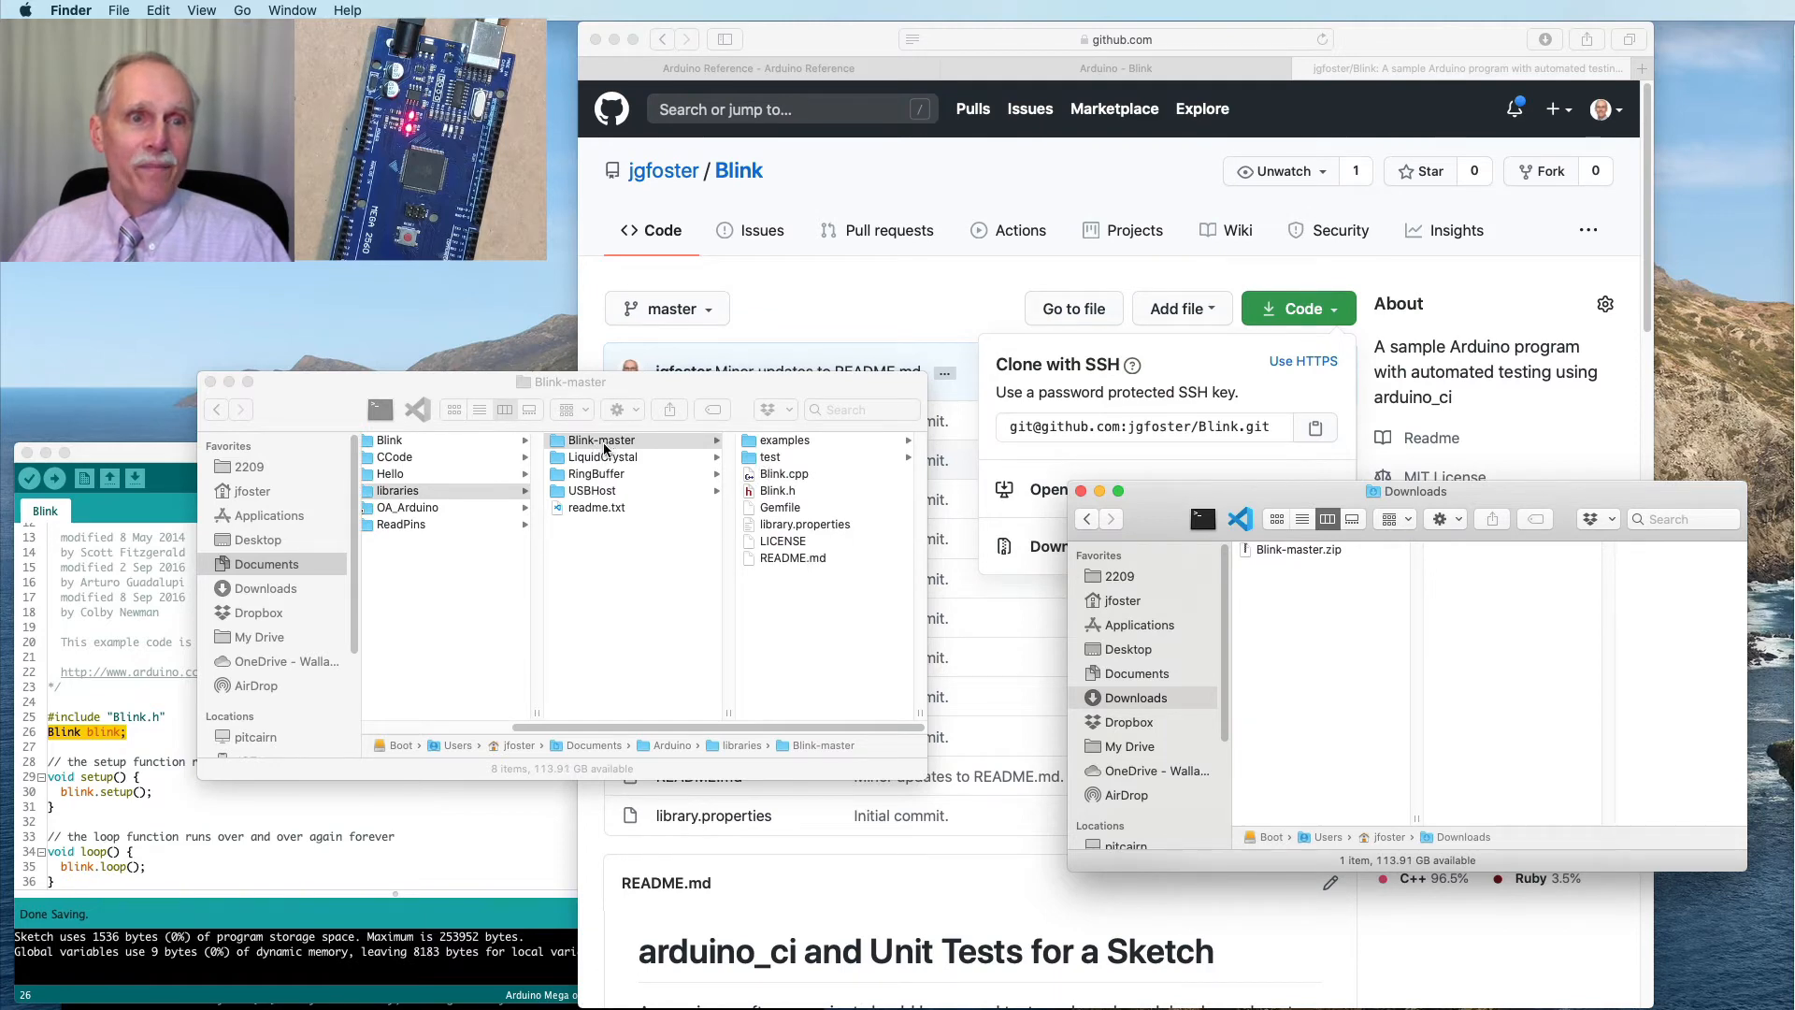
left_click(600, 439)
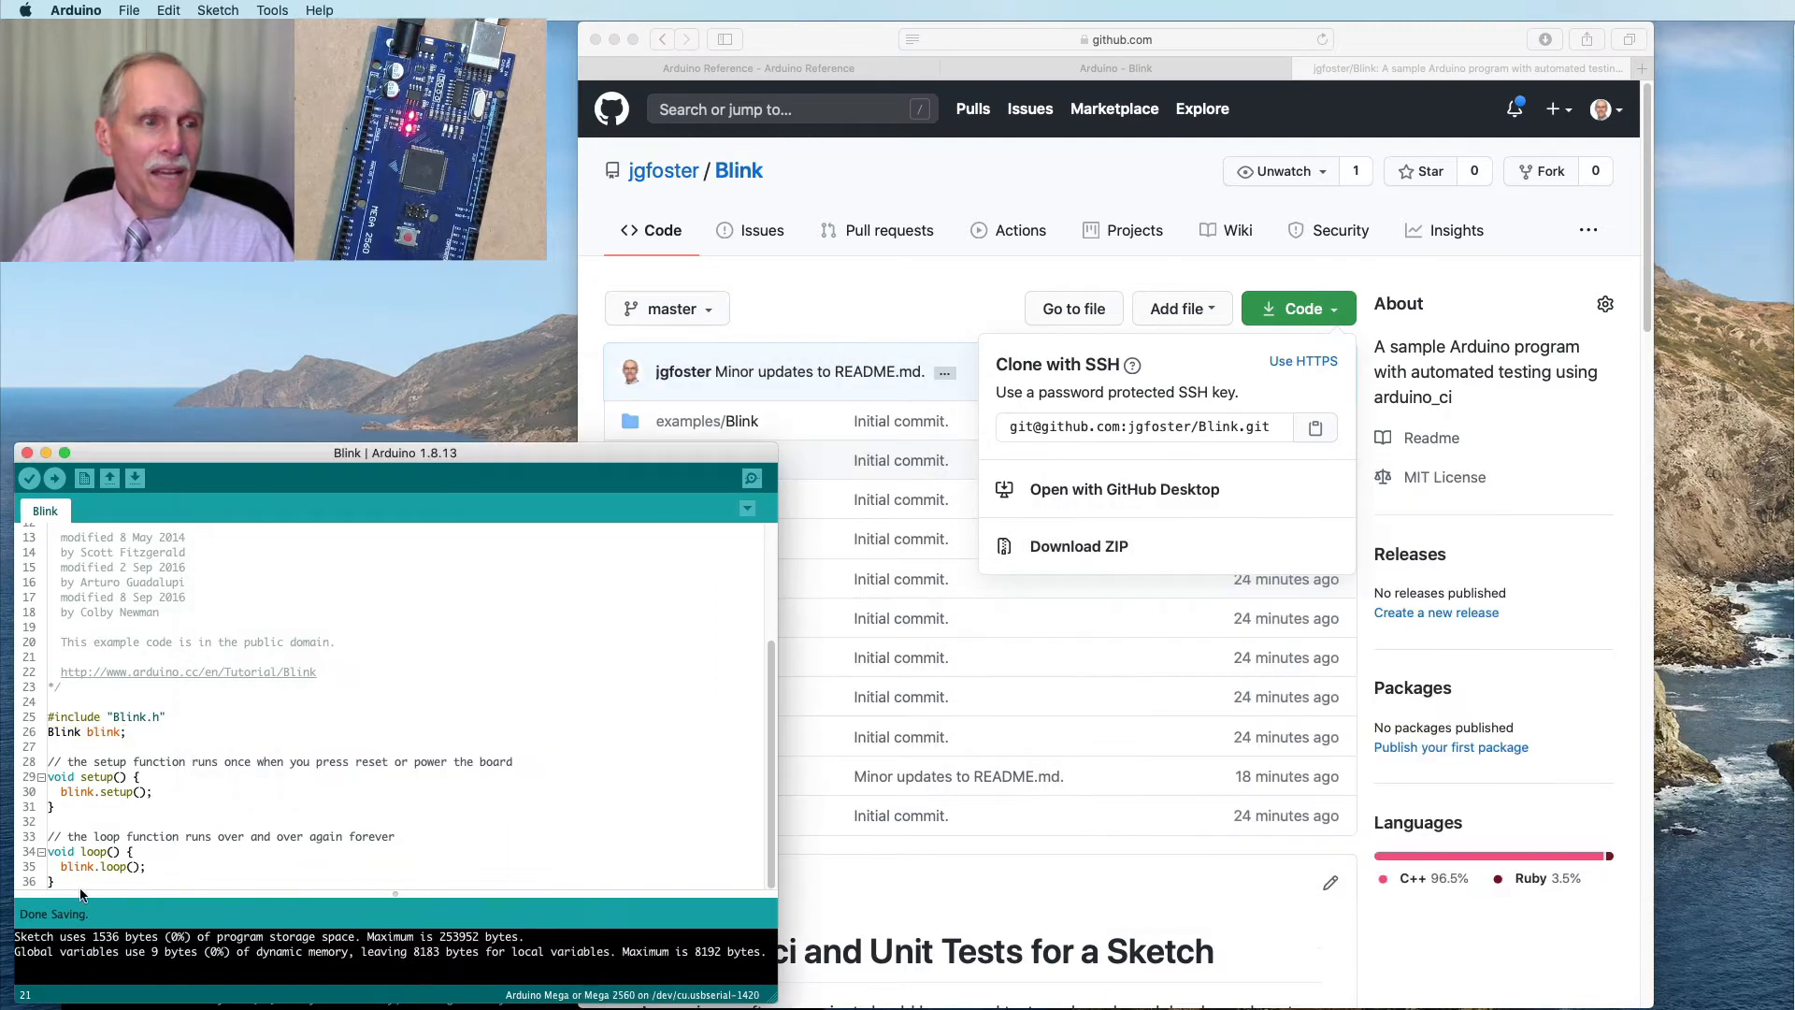
Verify the Blink sketch against the new library and upload it to the Mega 2560
left_click(28, 477)
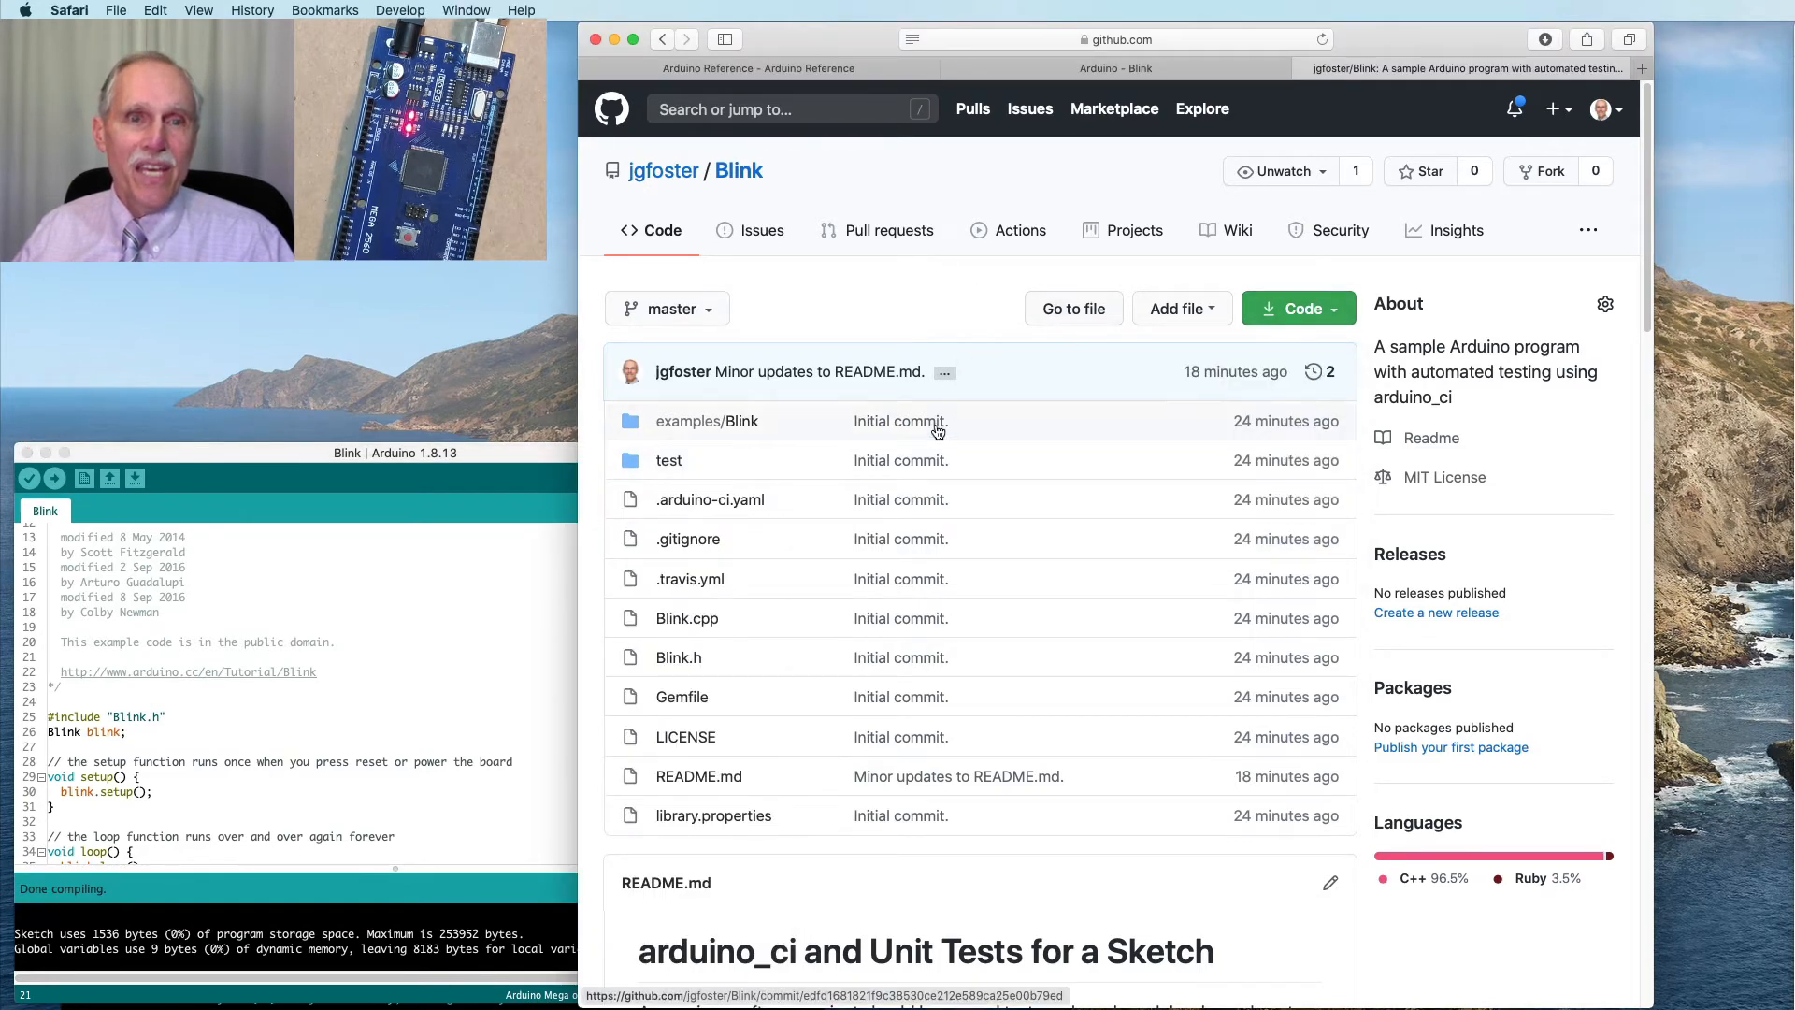
scroll("down", 3)
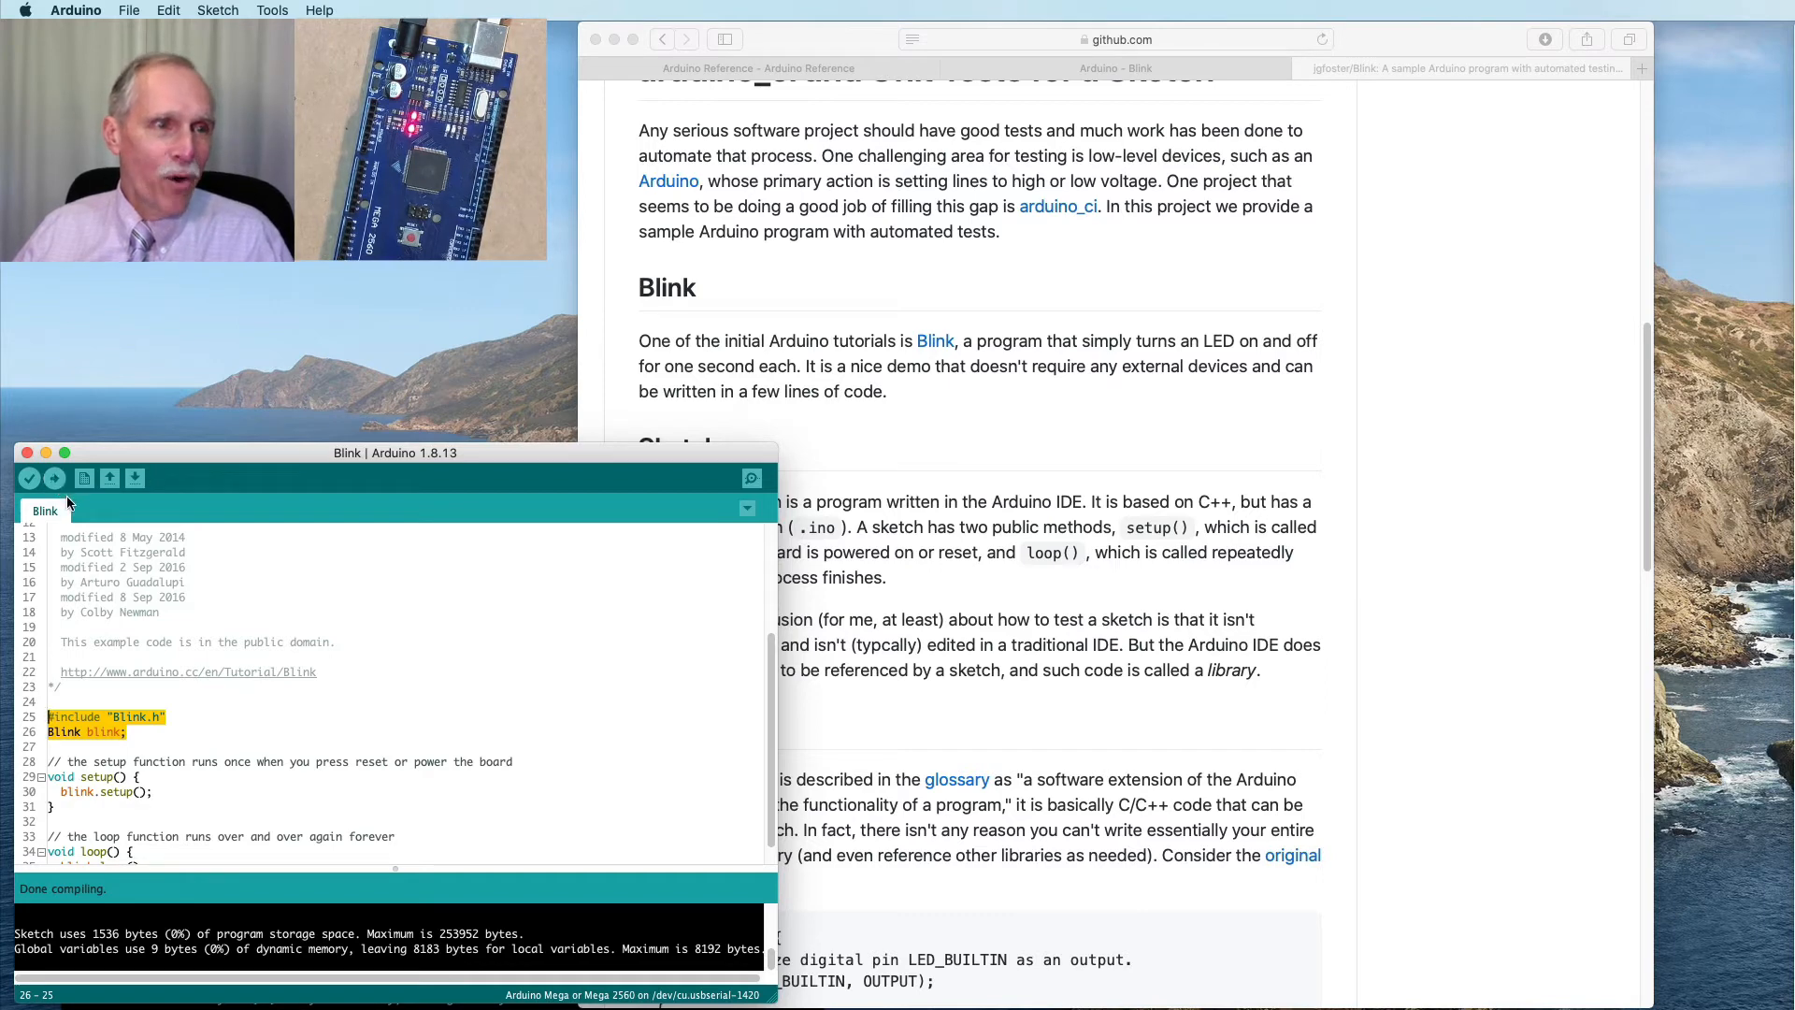
left_click(54, 479)
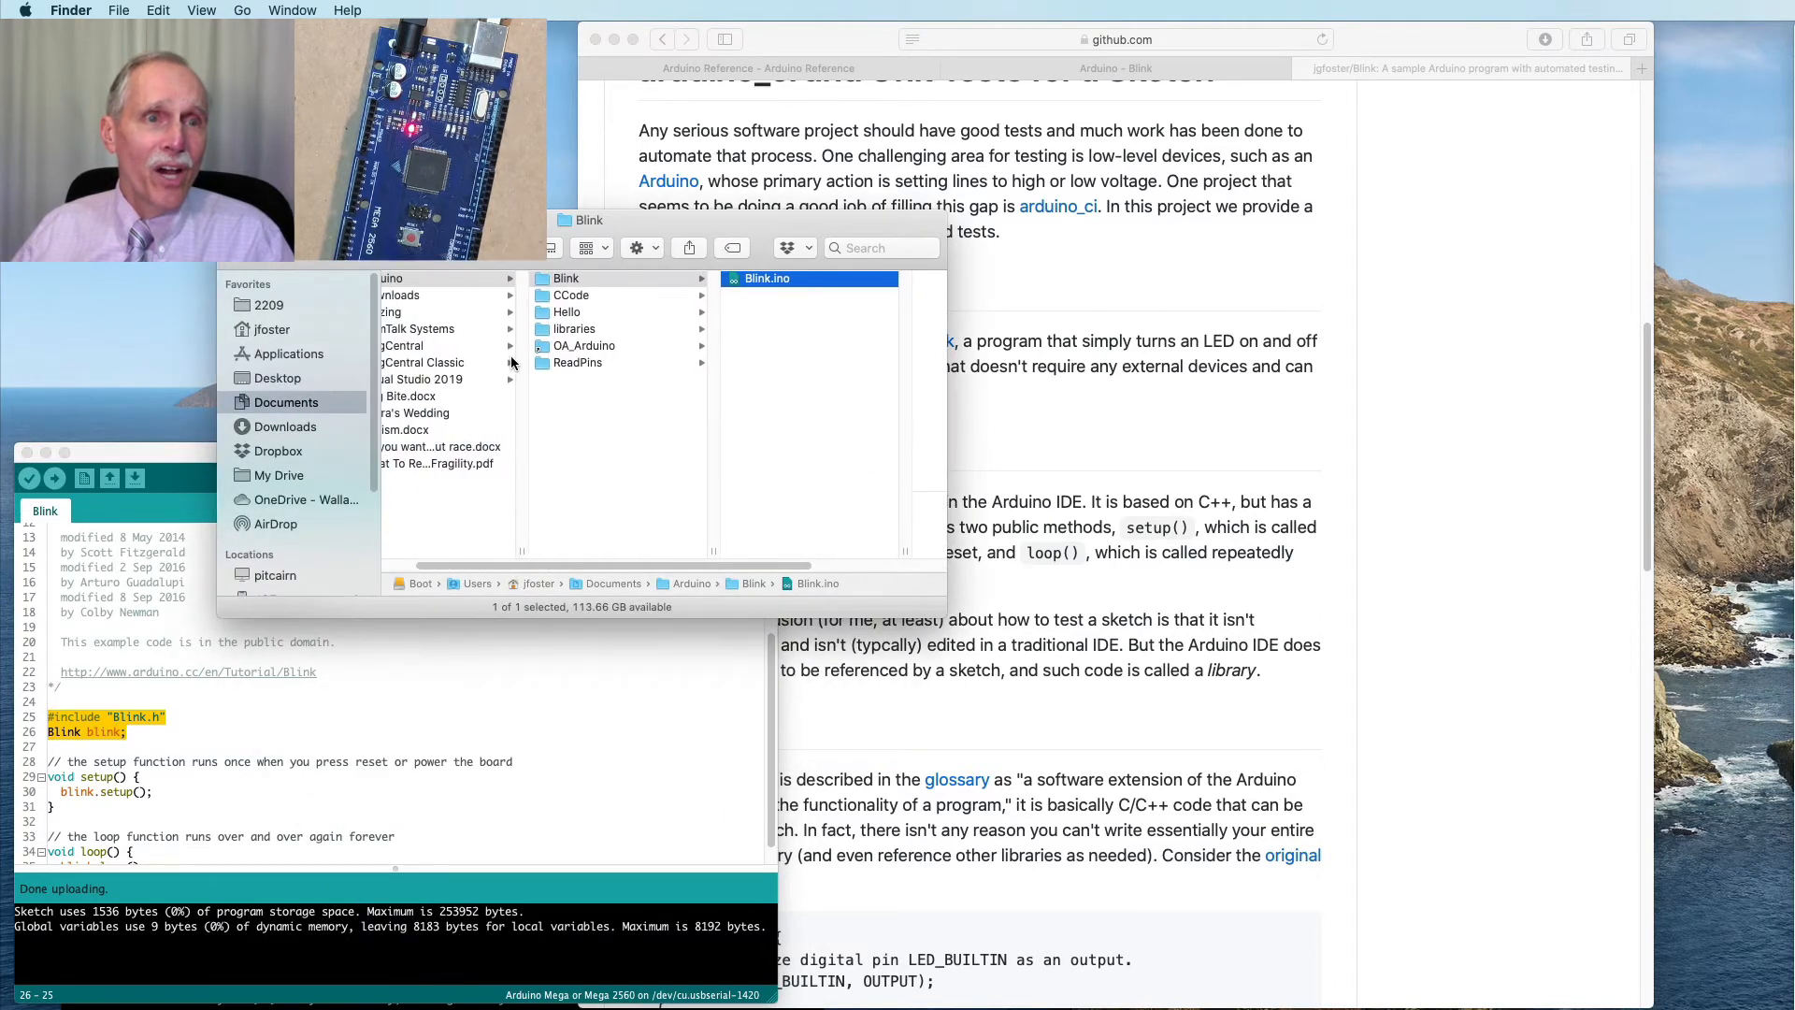
Review Blink.h's class declaration and Blink.cpp's setup pinMode and loop body in VS Code
left_click(572, 329)
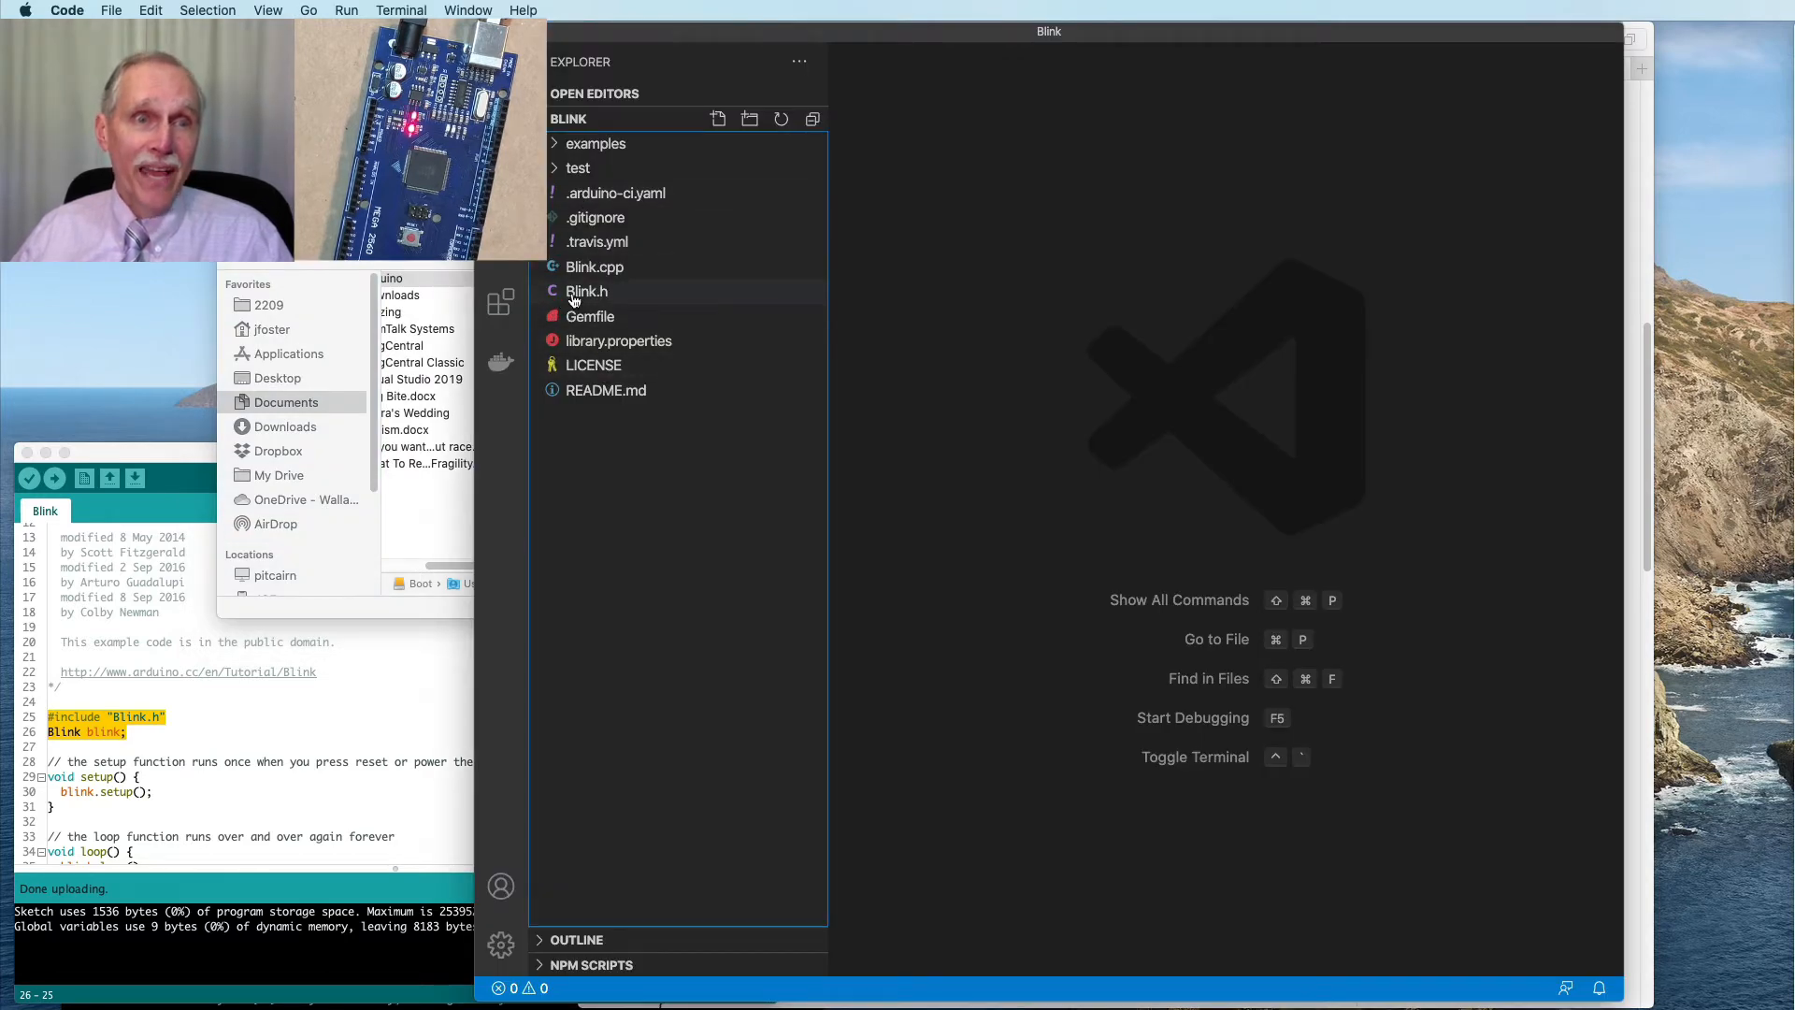
left_click(586, 292)
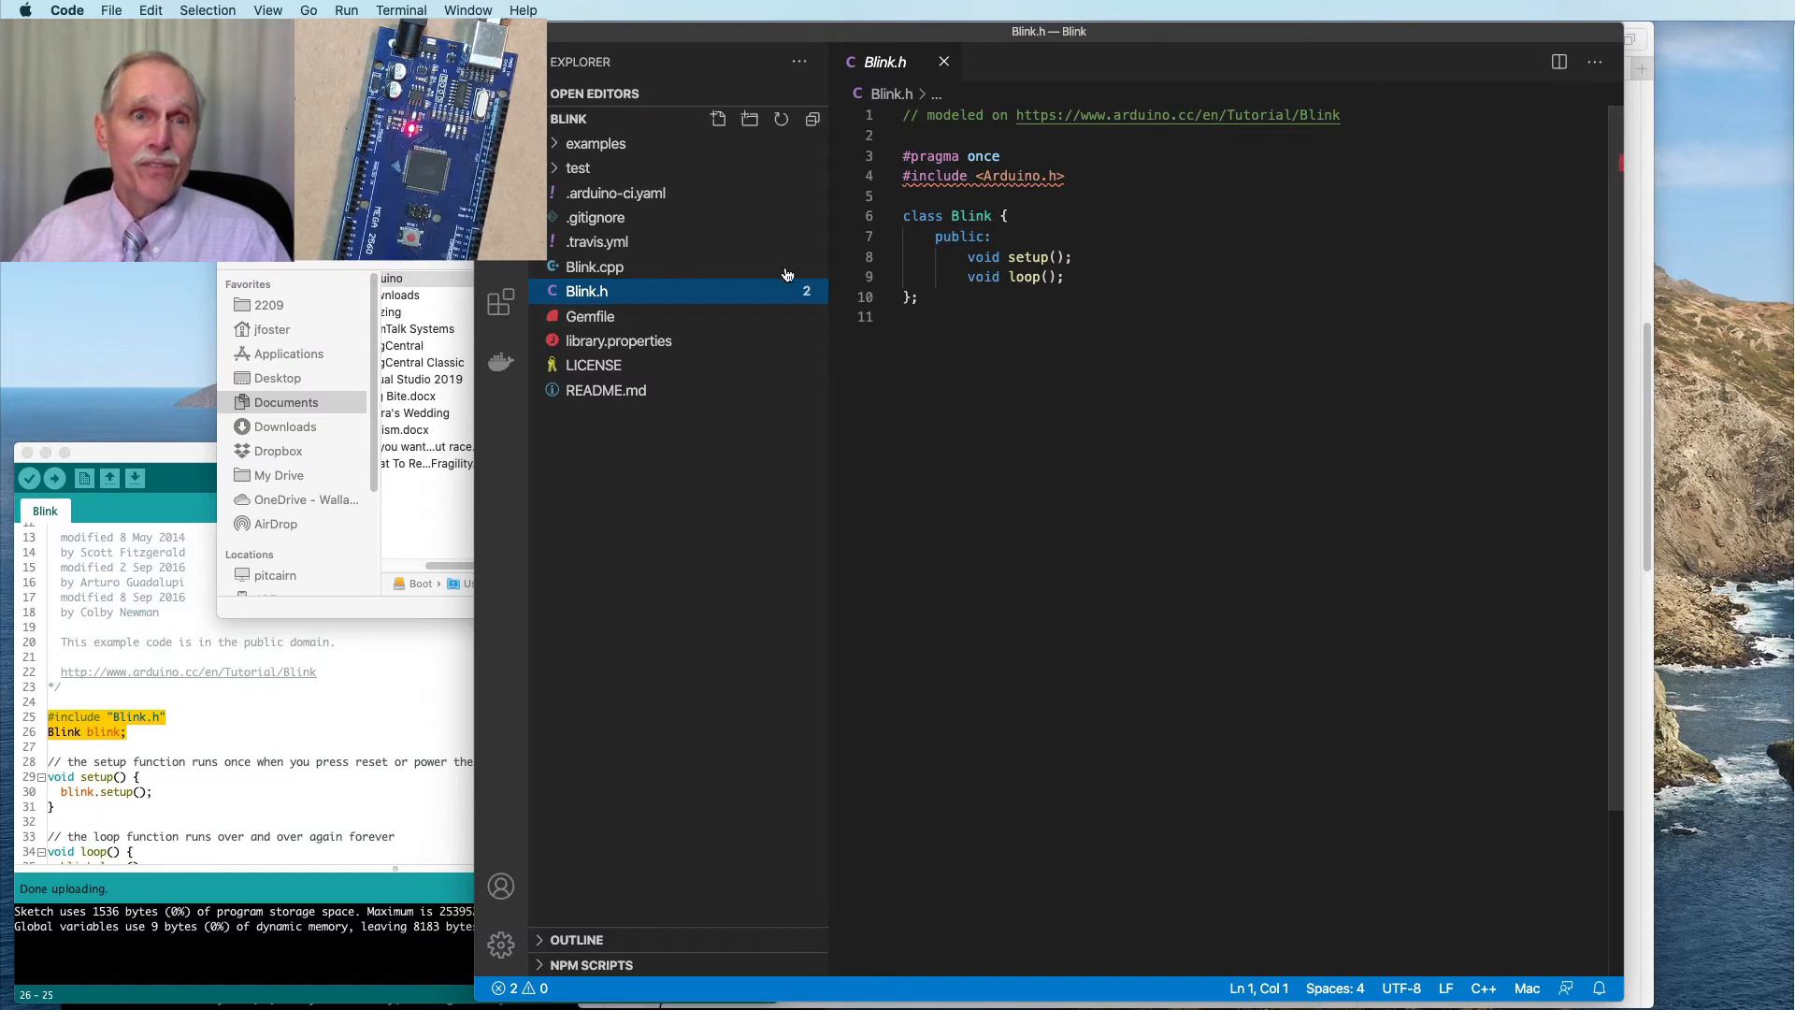
left_click(594, 267)
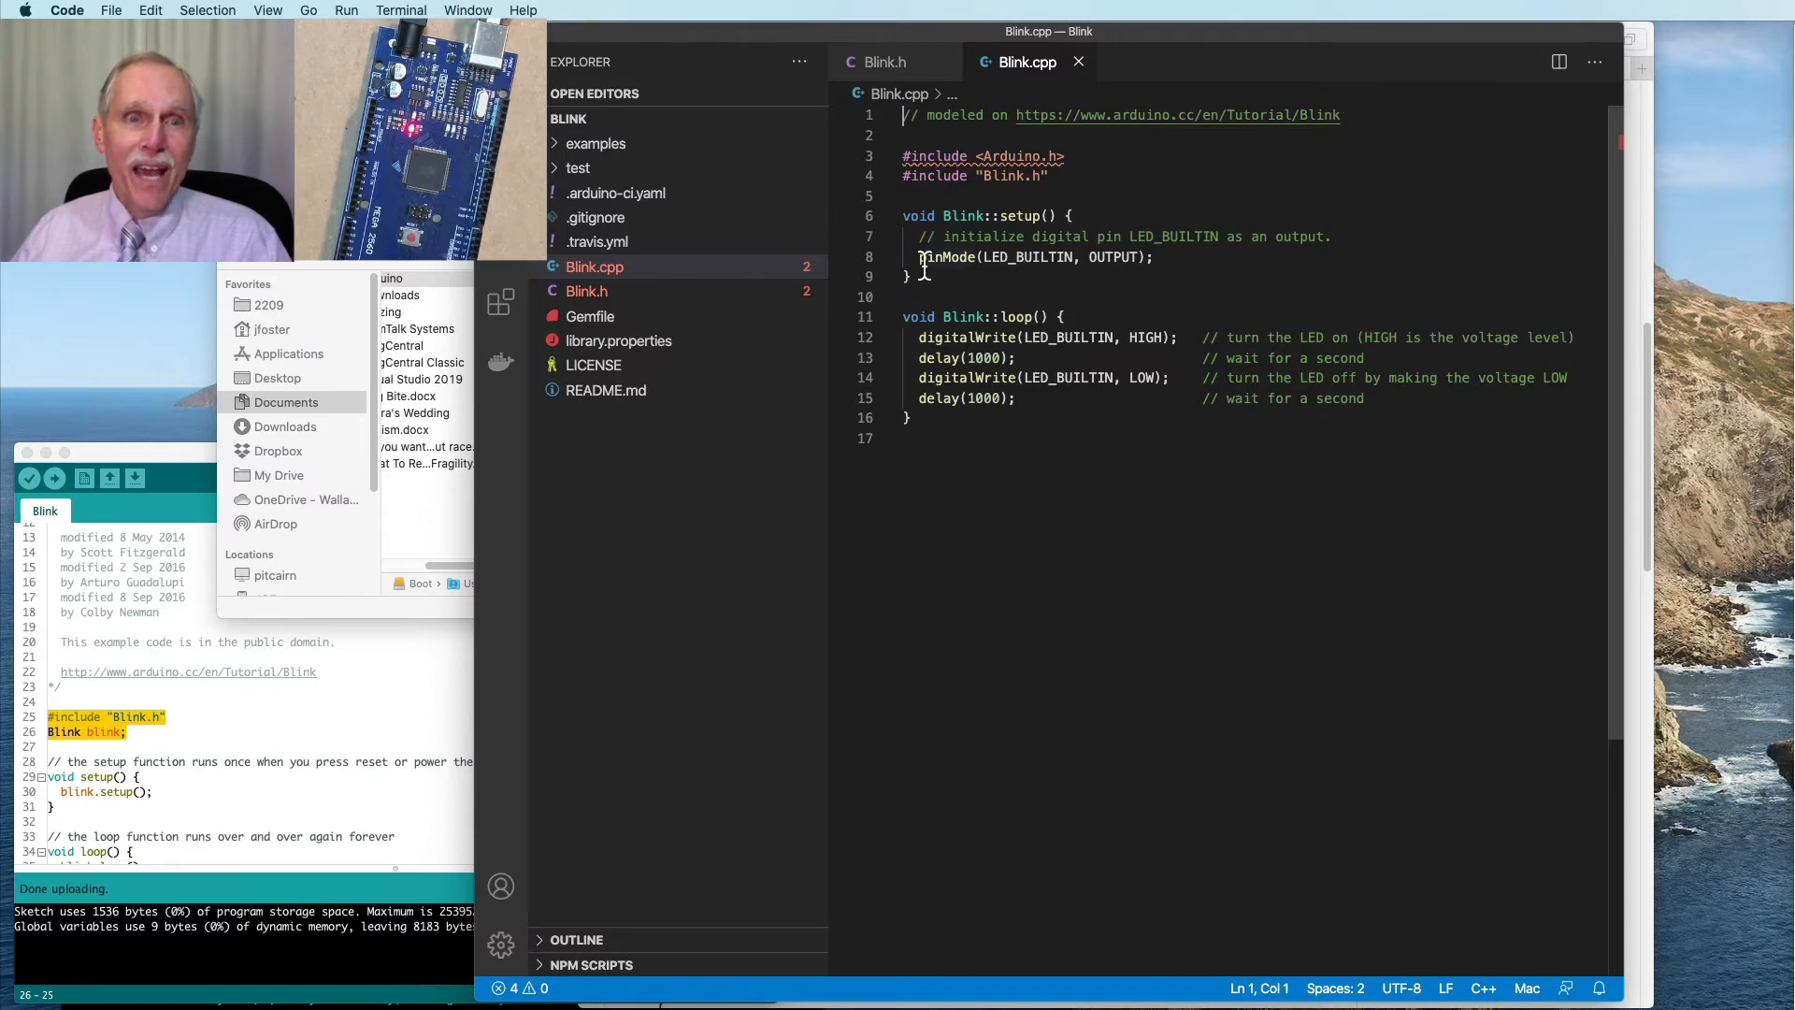
left_click_drag(918, 238, 1155, 256)
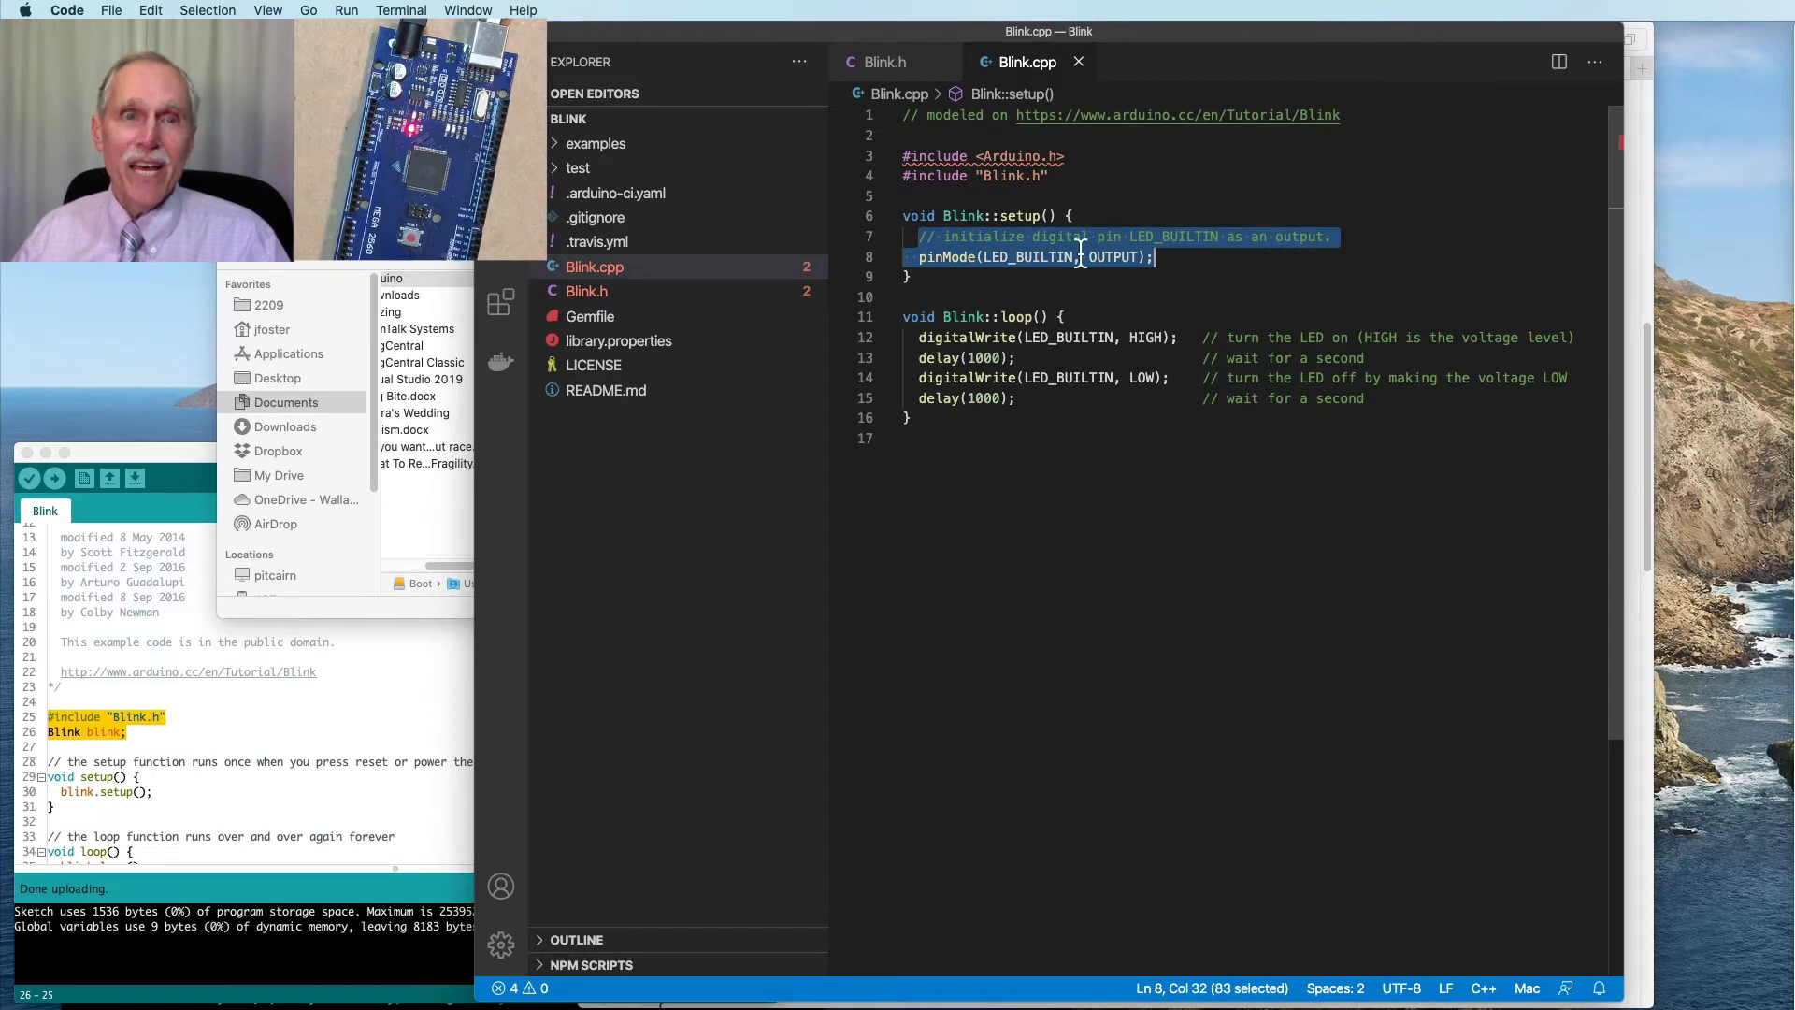
mouse_move(1180, 267)
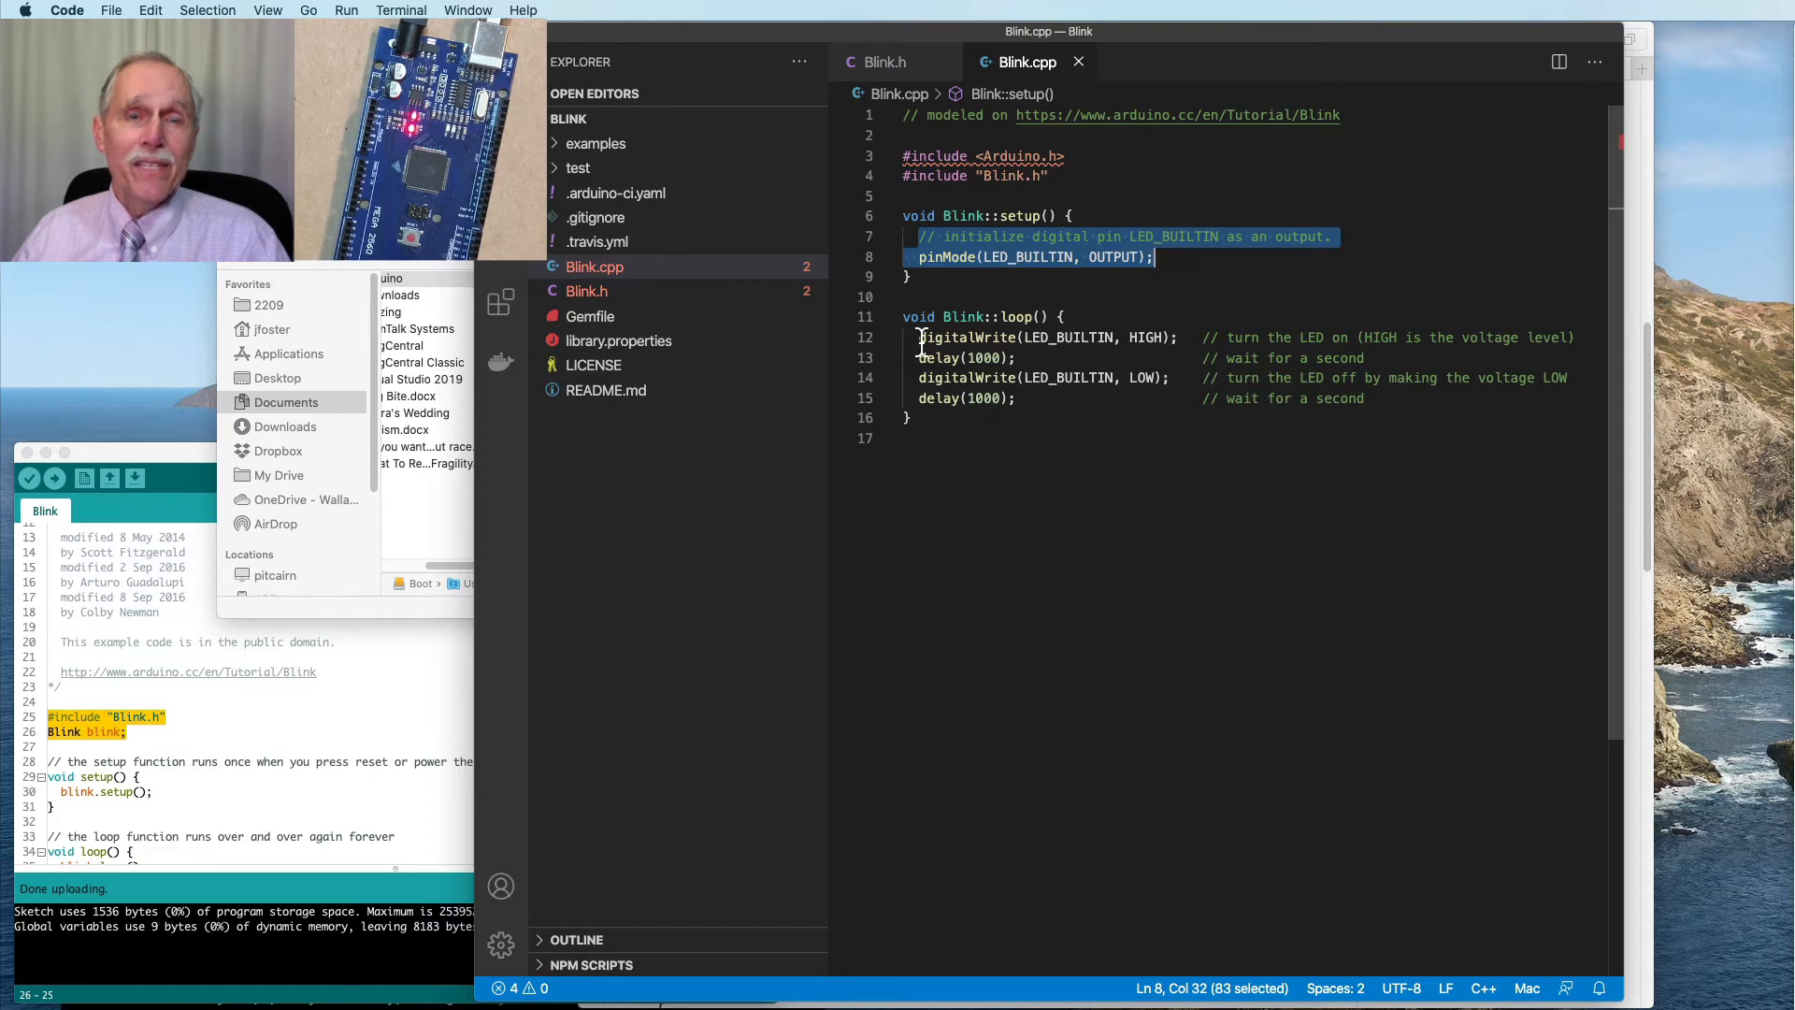
left_click_drag(920, 336, 1026, 396)
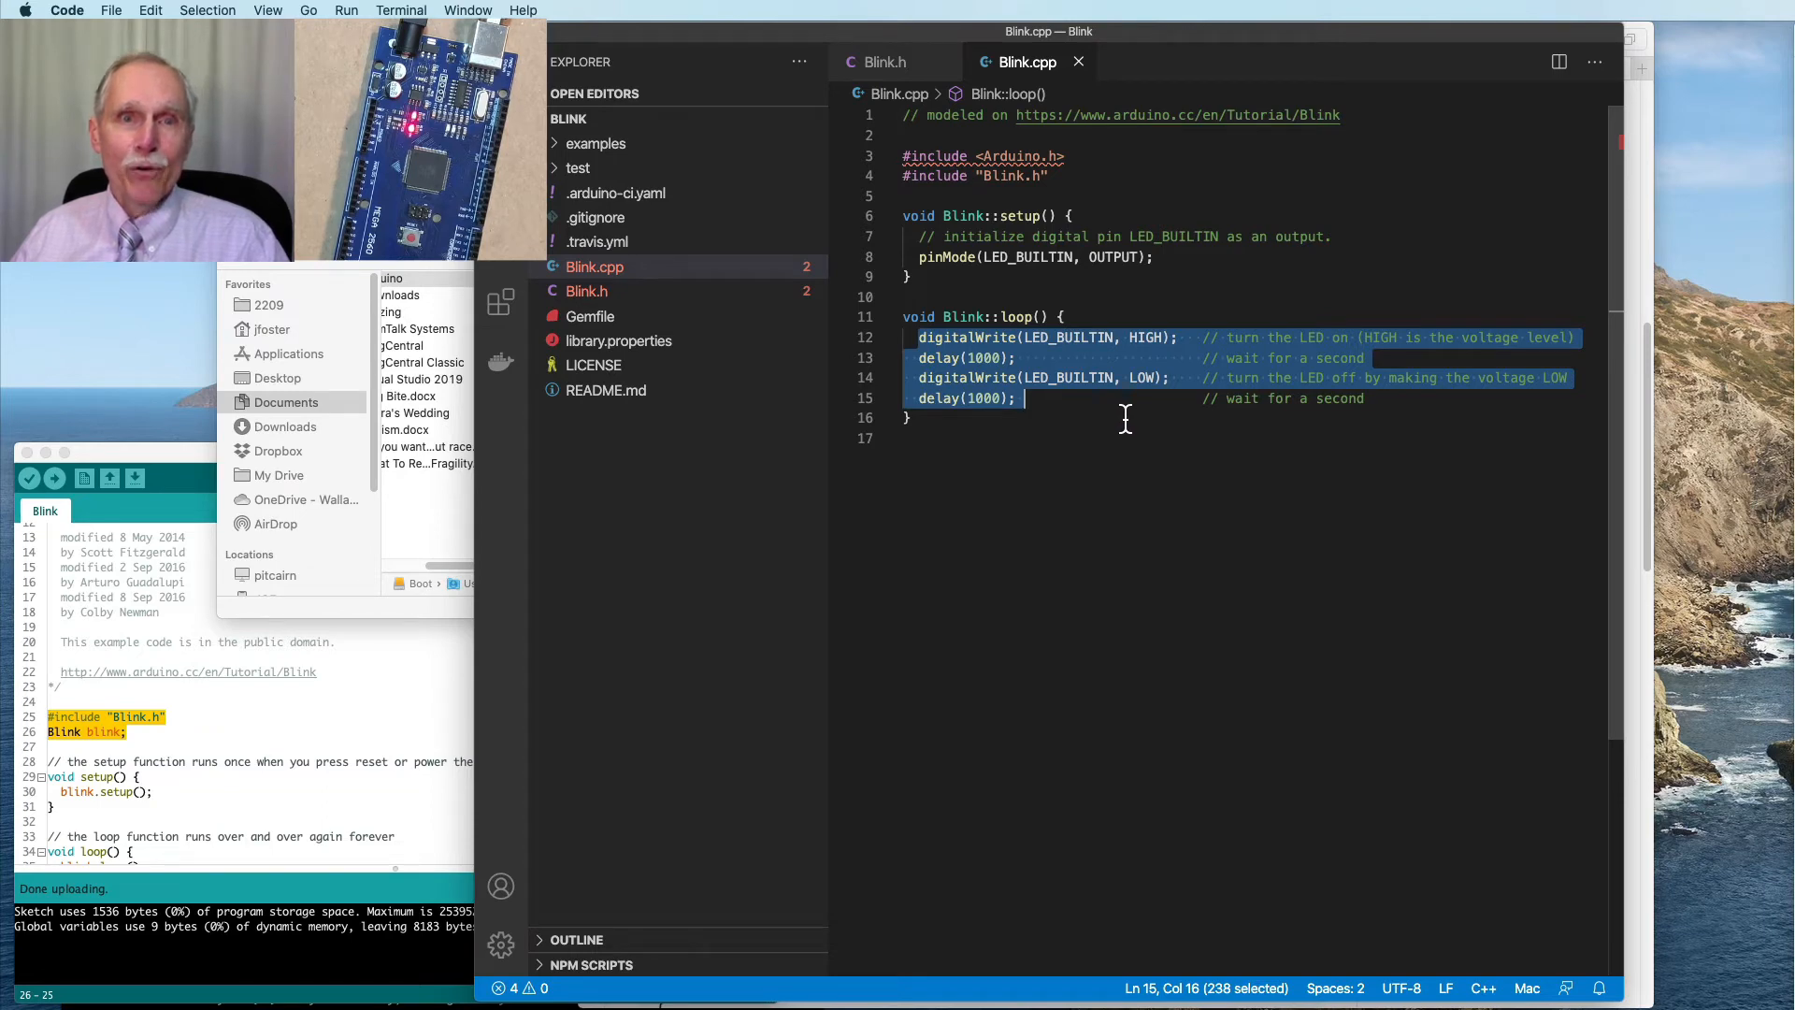
mouse_move(978, 362)
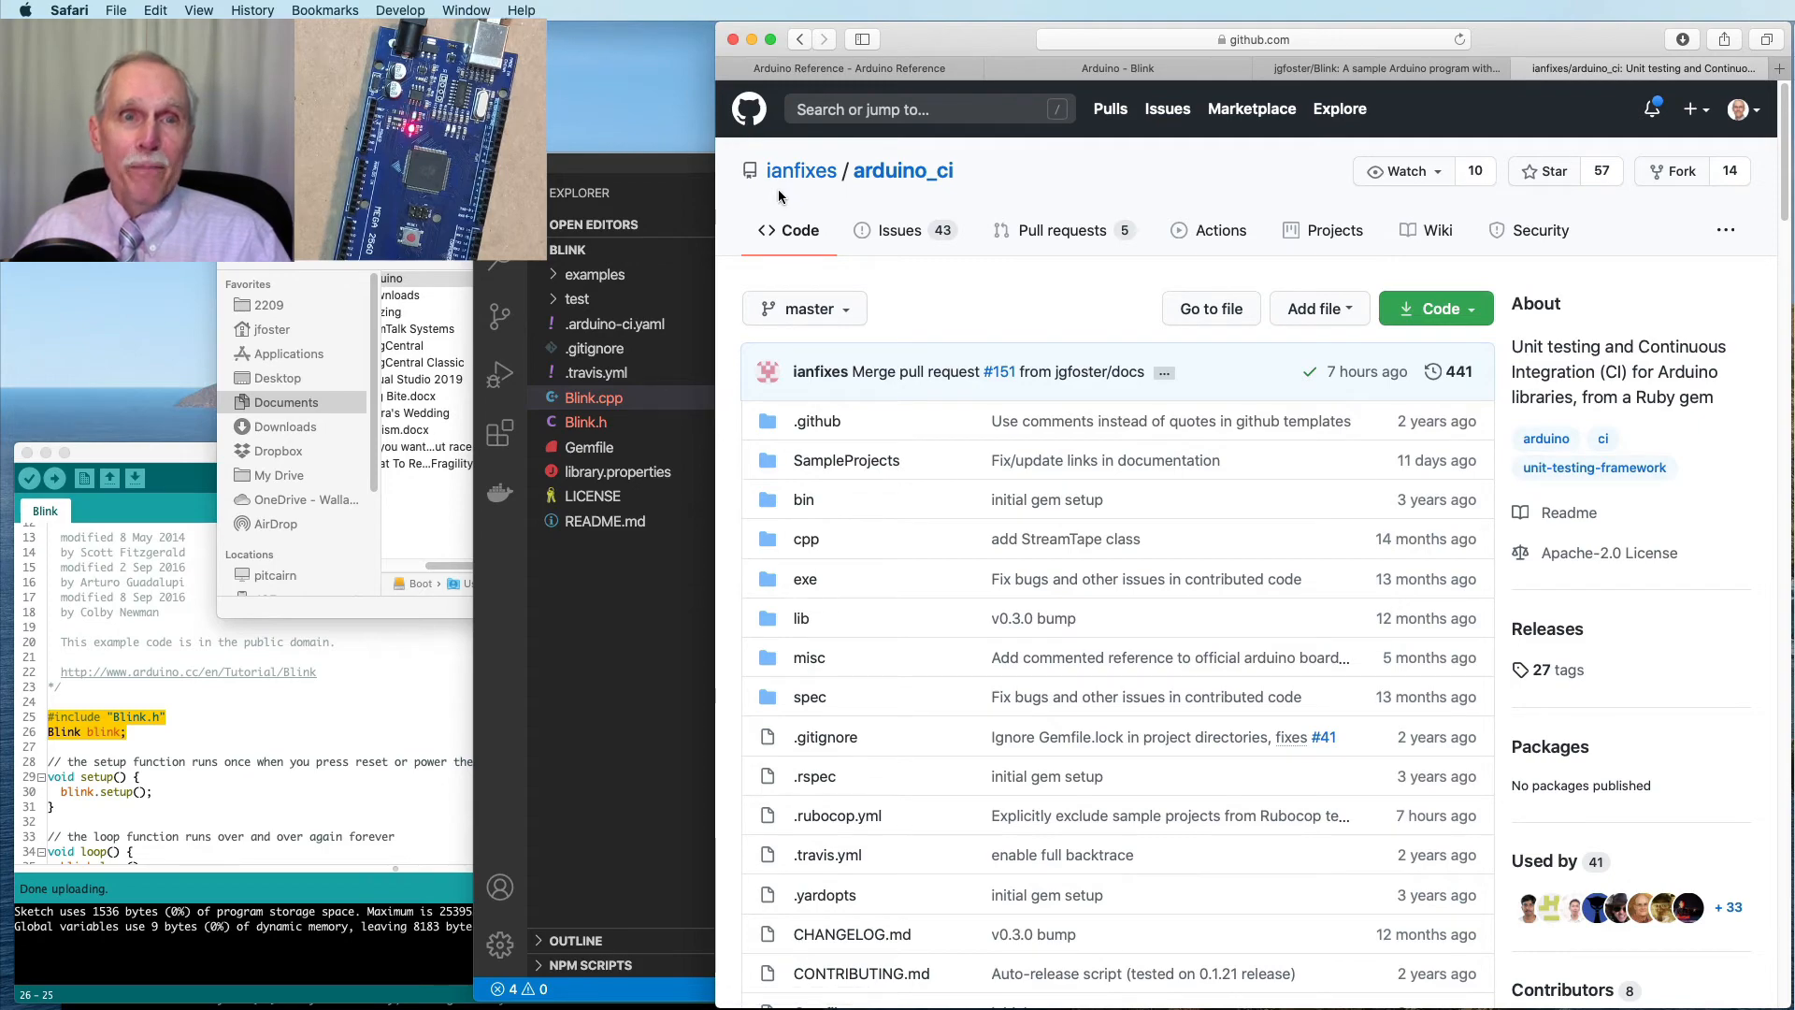
Scroll the ianfixes/arduino_ci GitHub page down to the README on Arduino CI unit testing
scroll("down", 3)
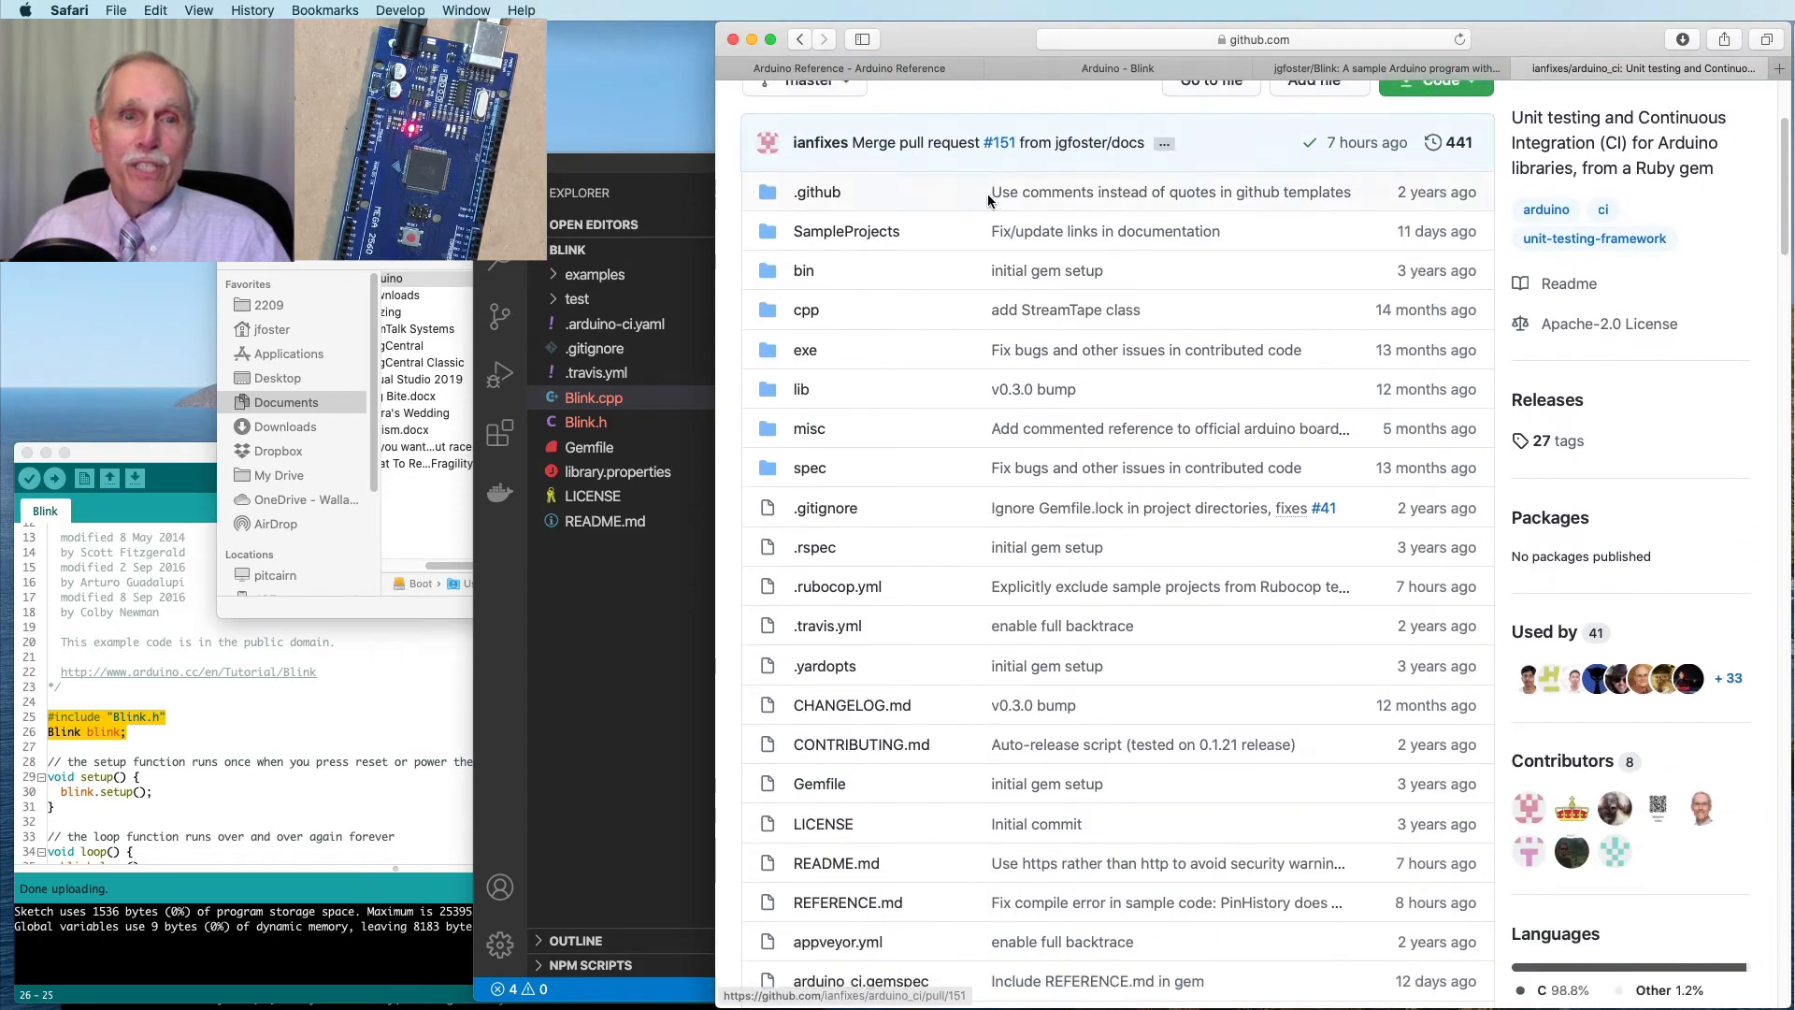
scroll("down", 3)
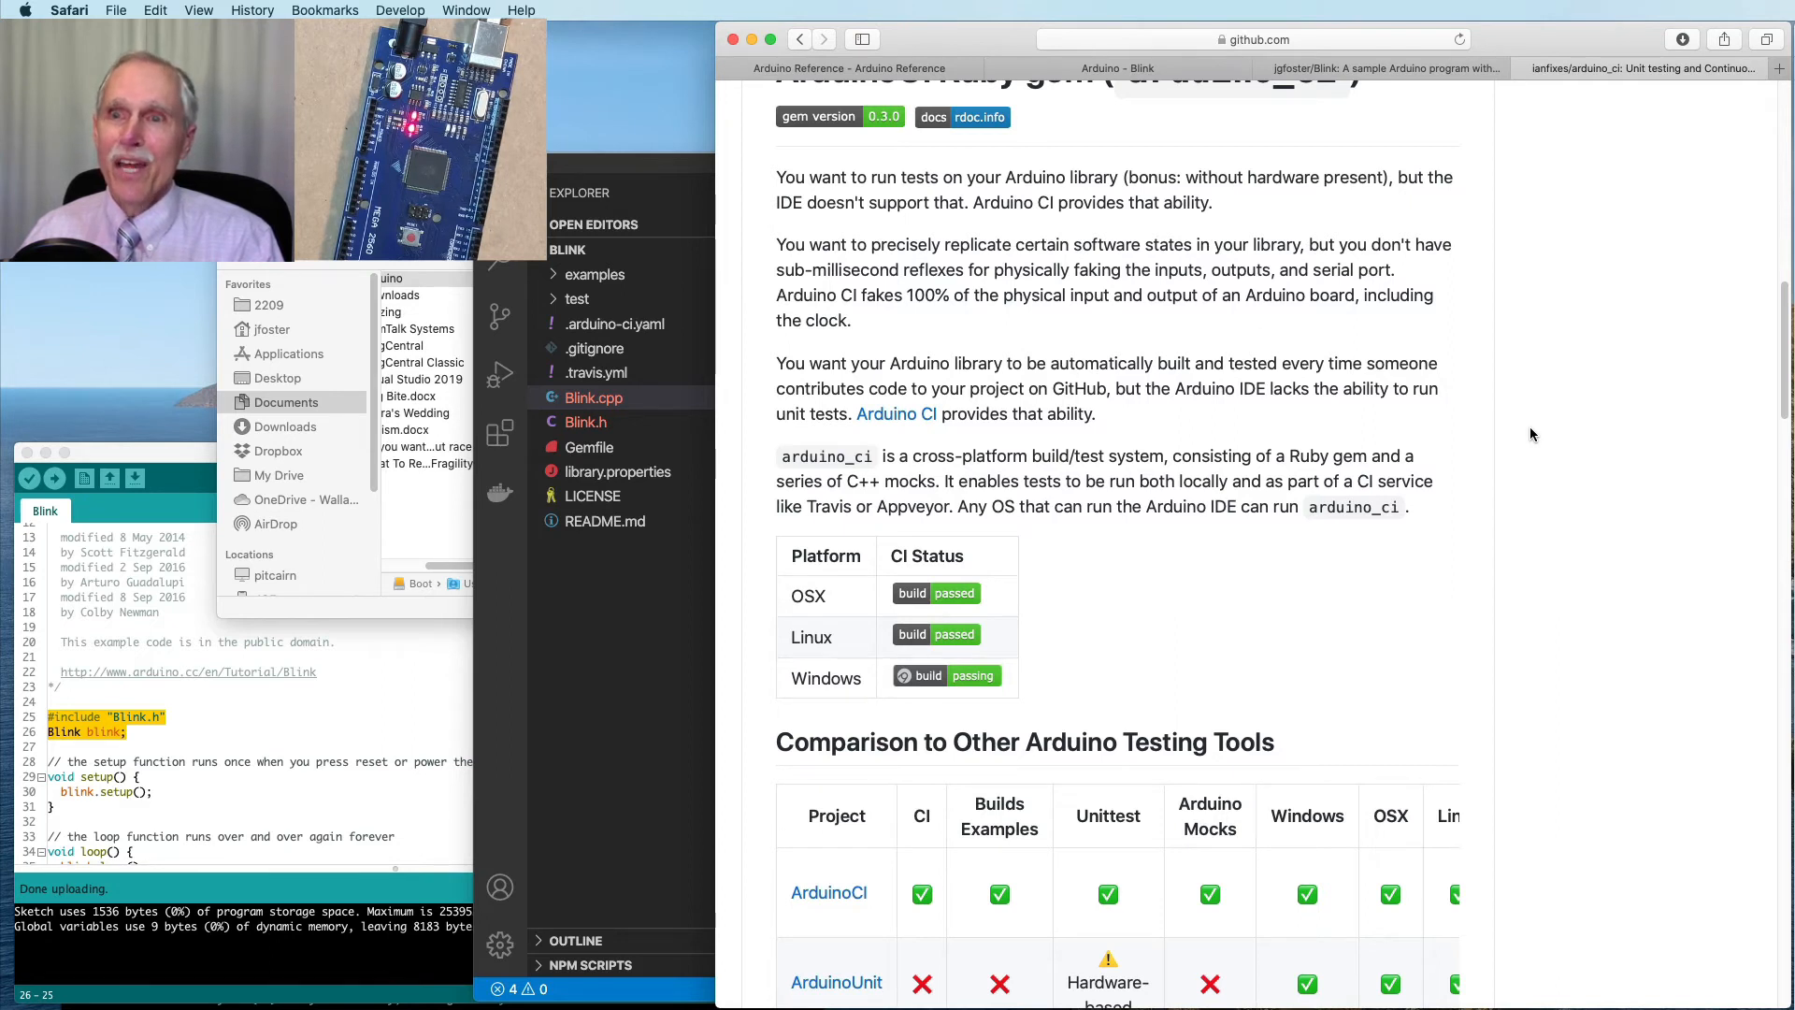
mouse_move(1488, 476)
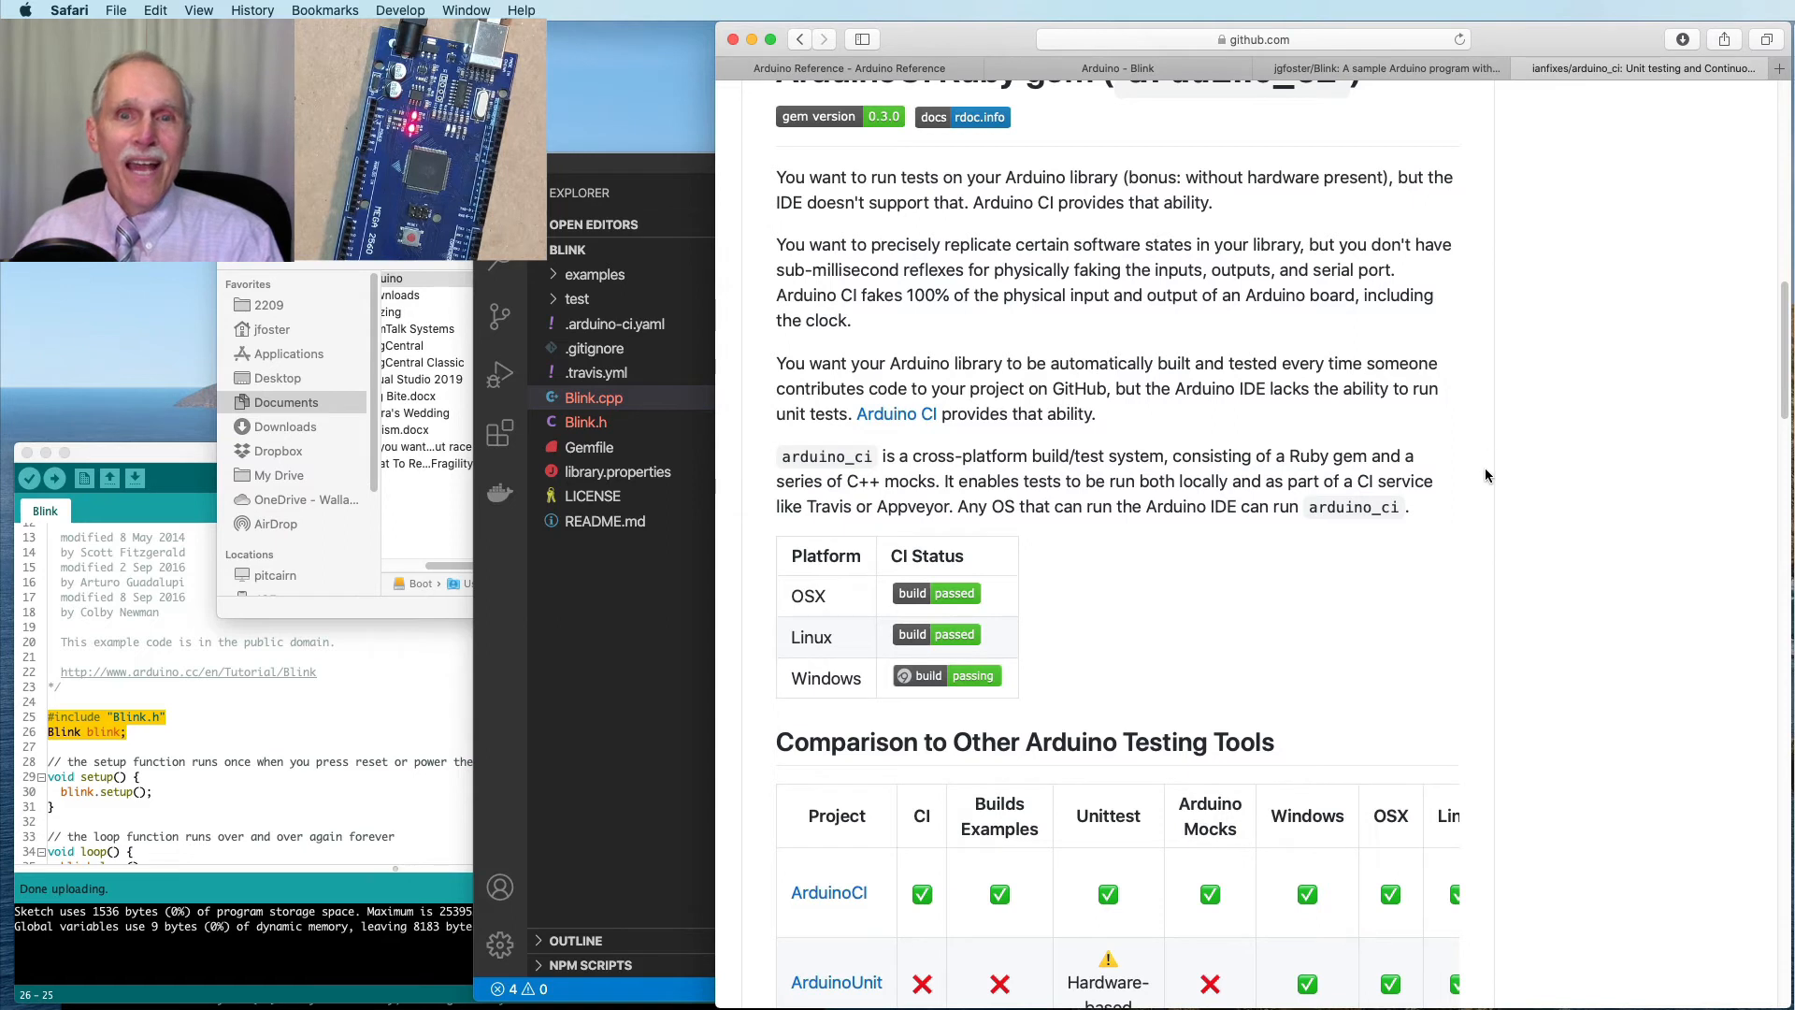
mouse_move(1532, 479)
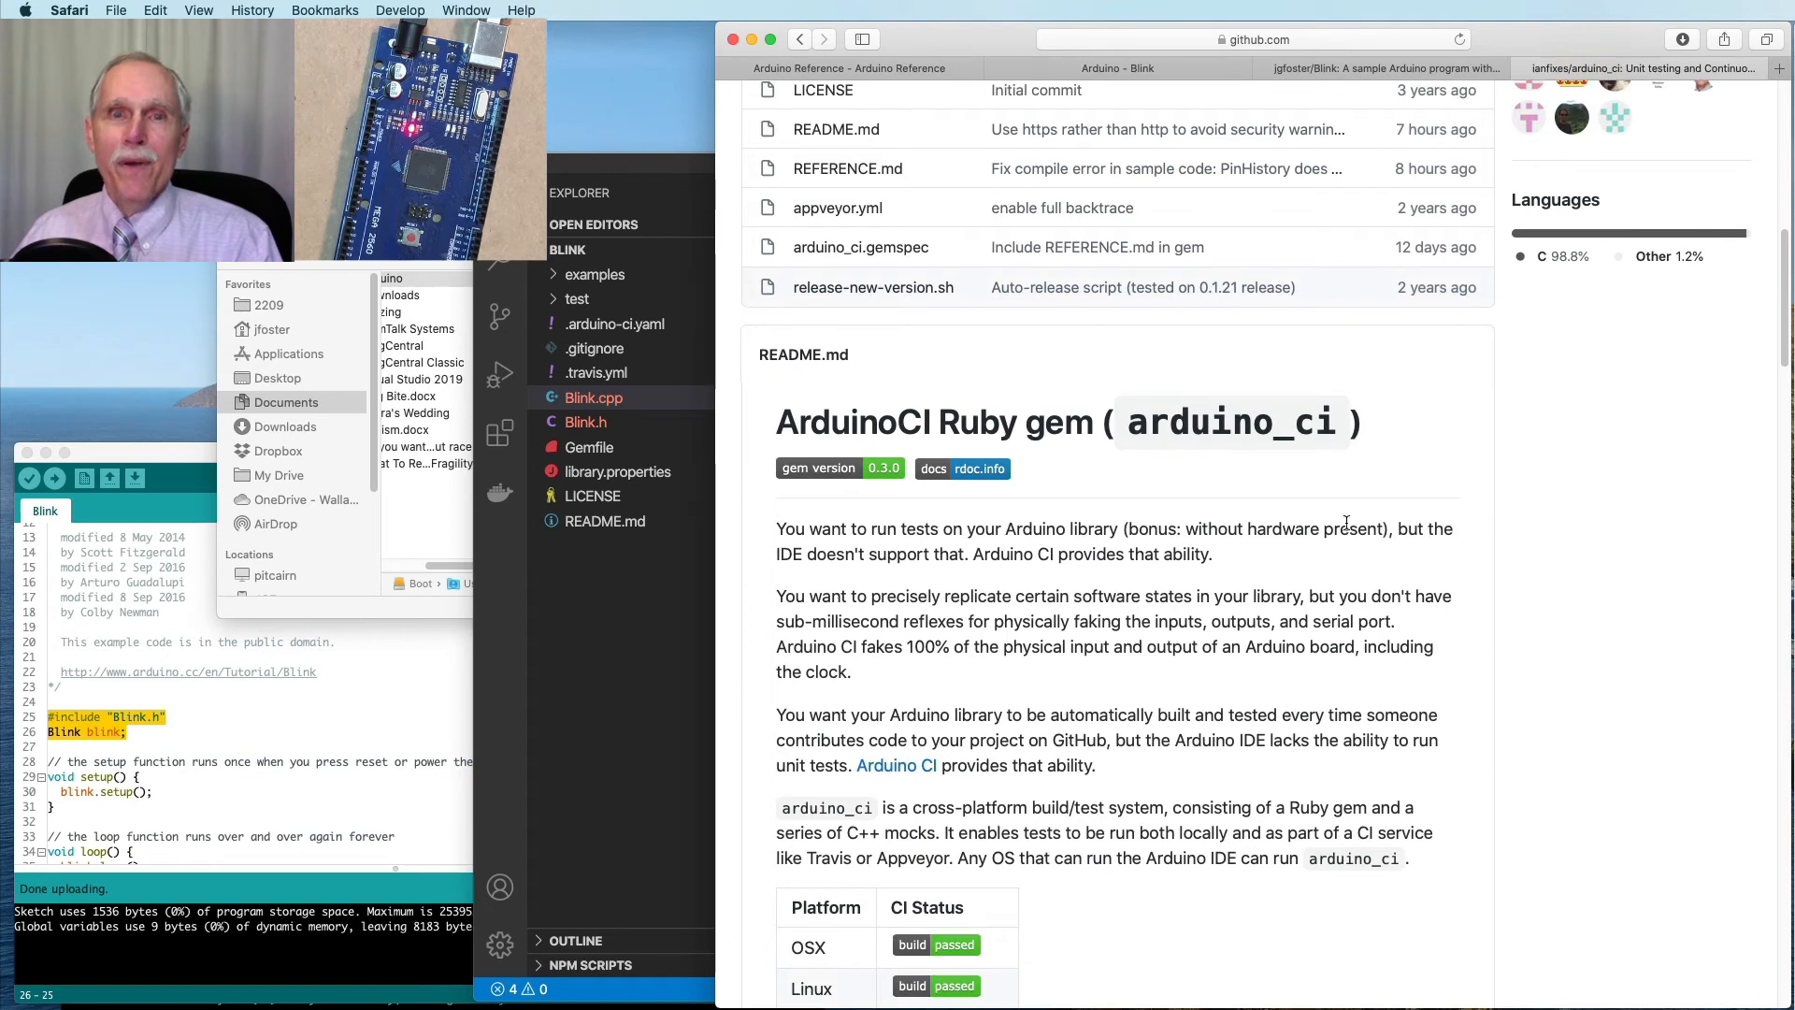
scroll("down", 3)
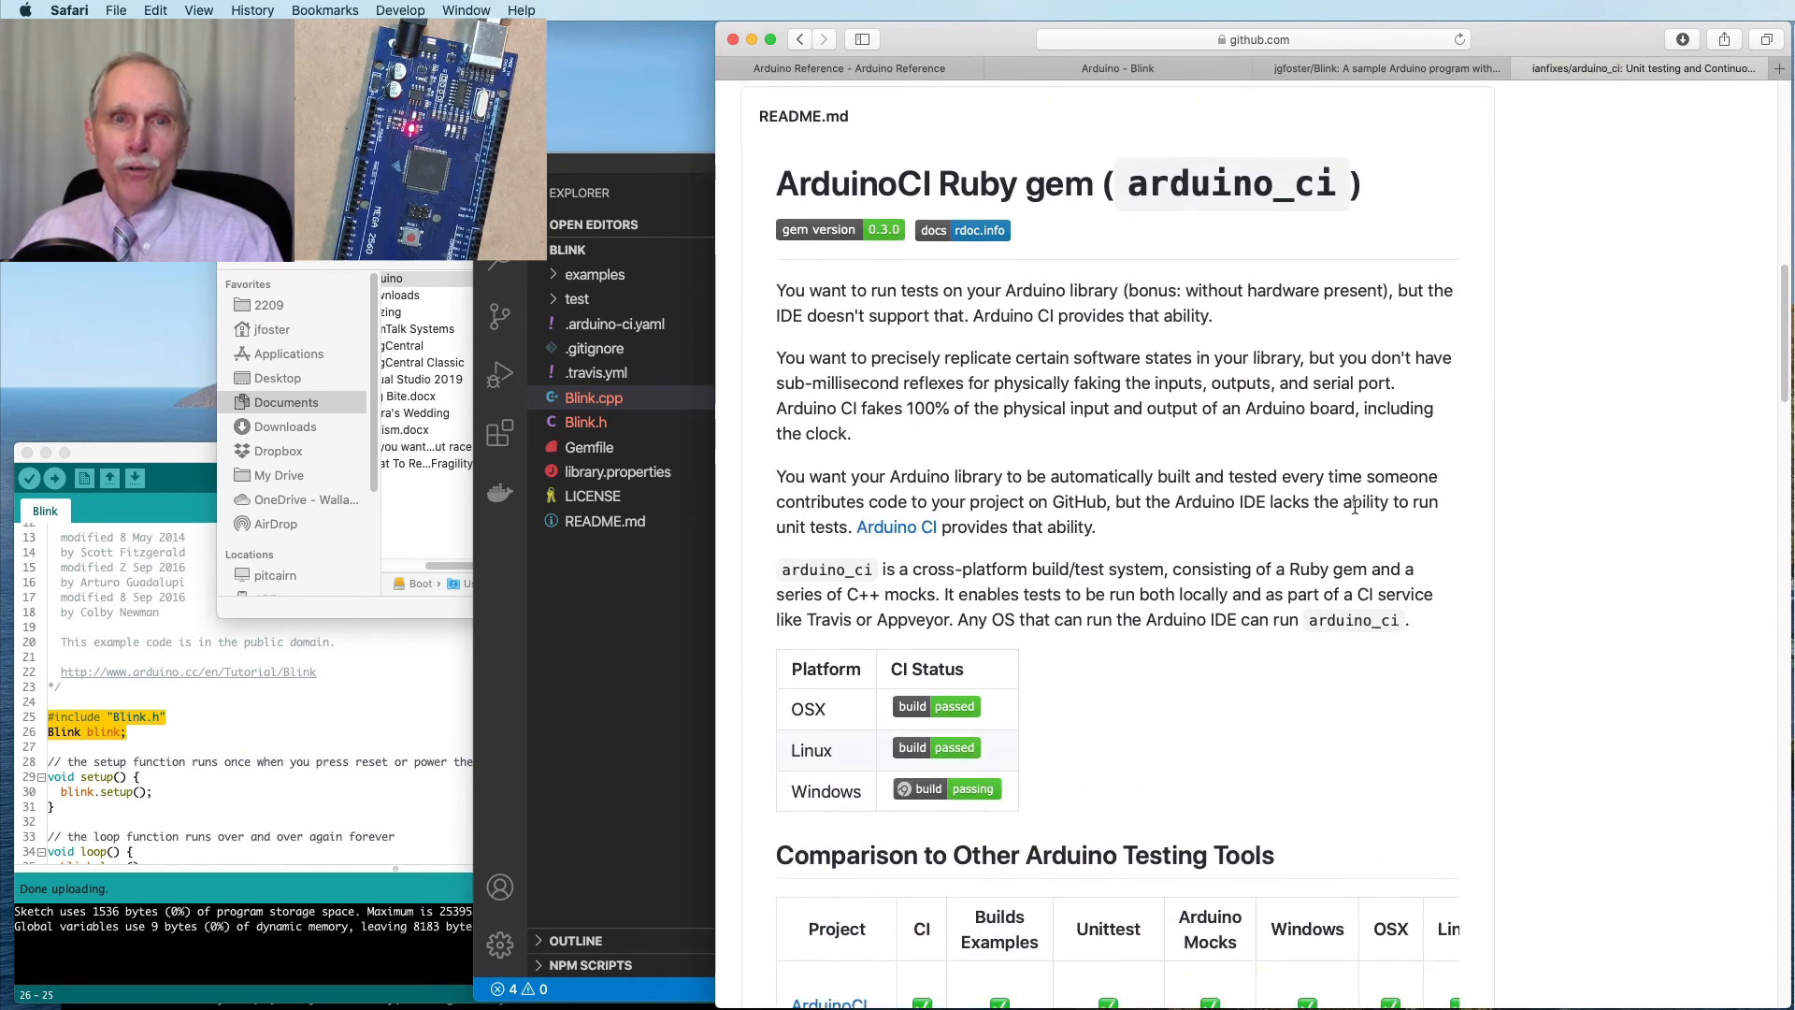
mouse_move(1342, 279)
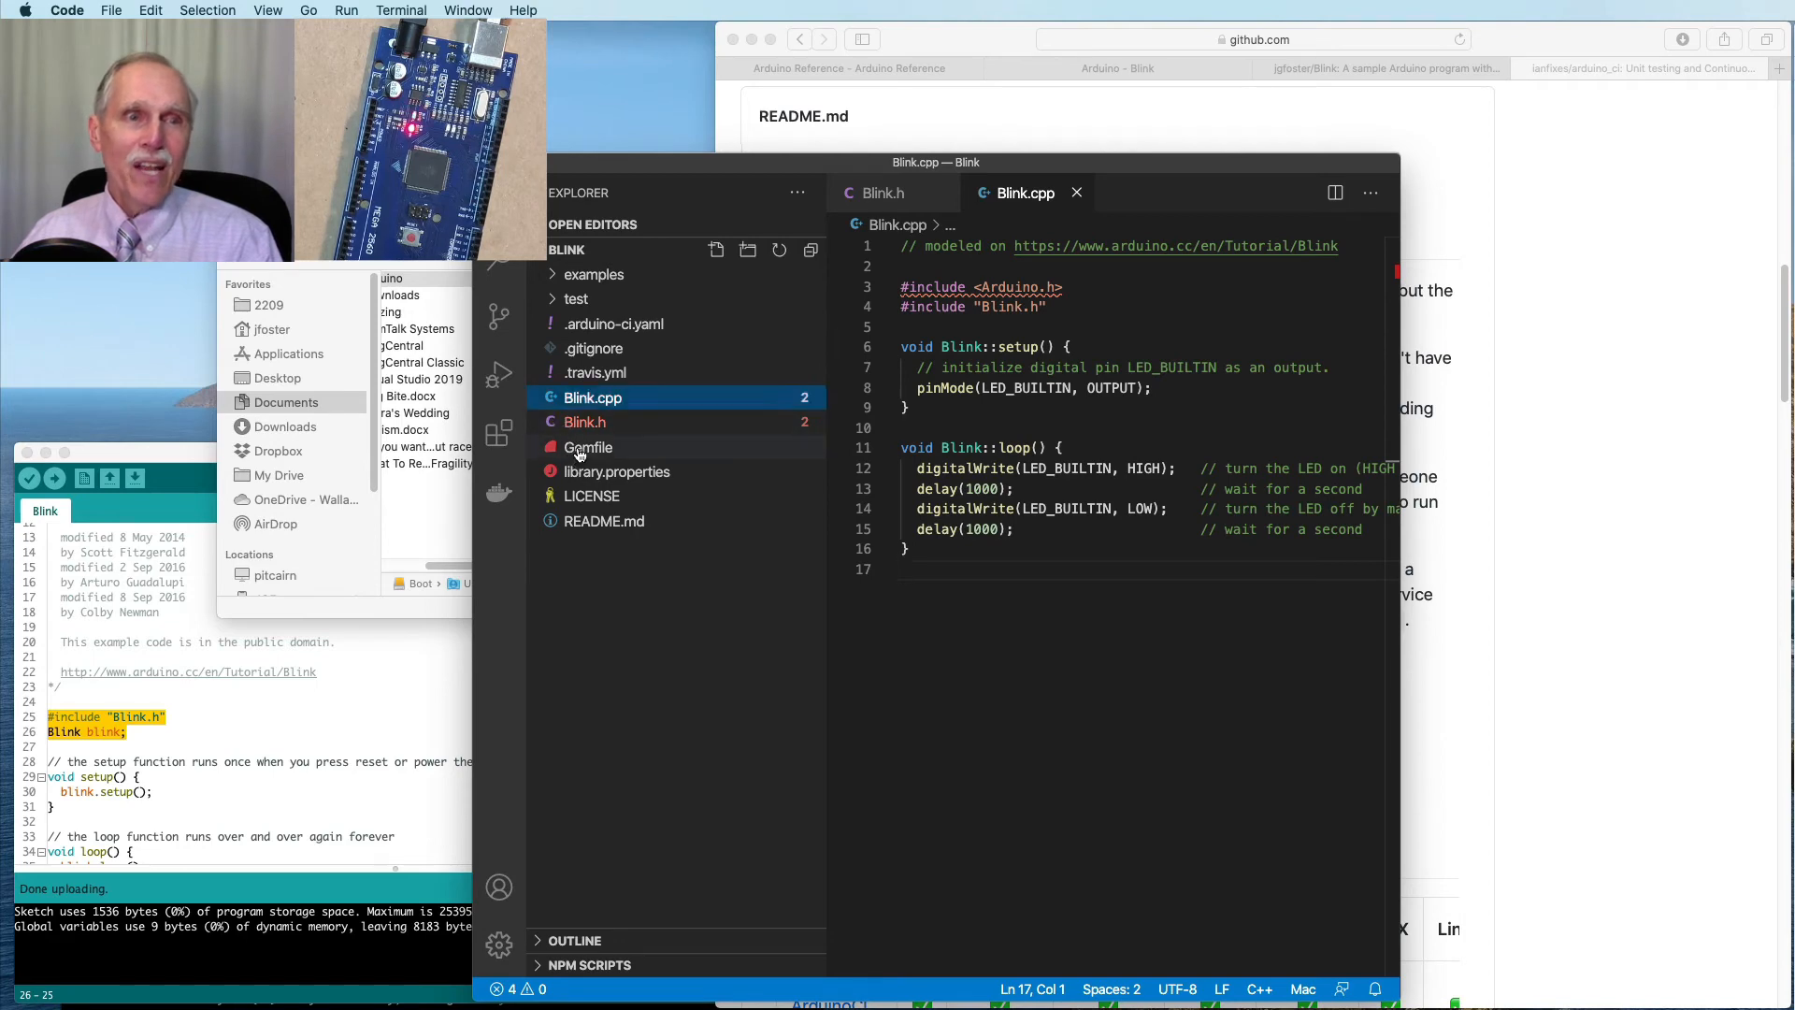
With the Gemfile open, run bundle install --path vendor/bundle in the terminal
left_click(587, 447)
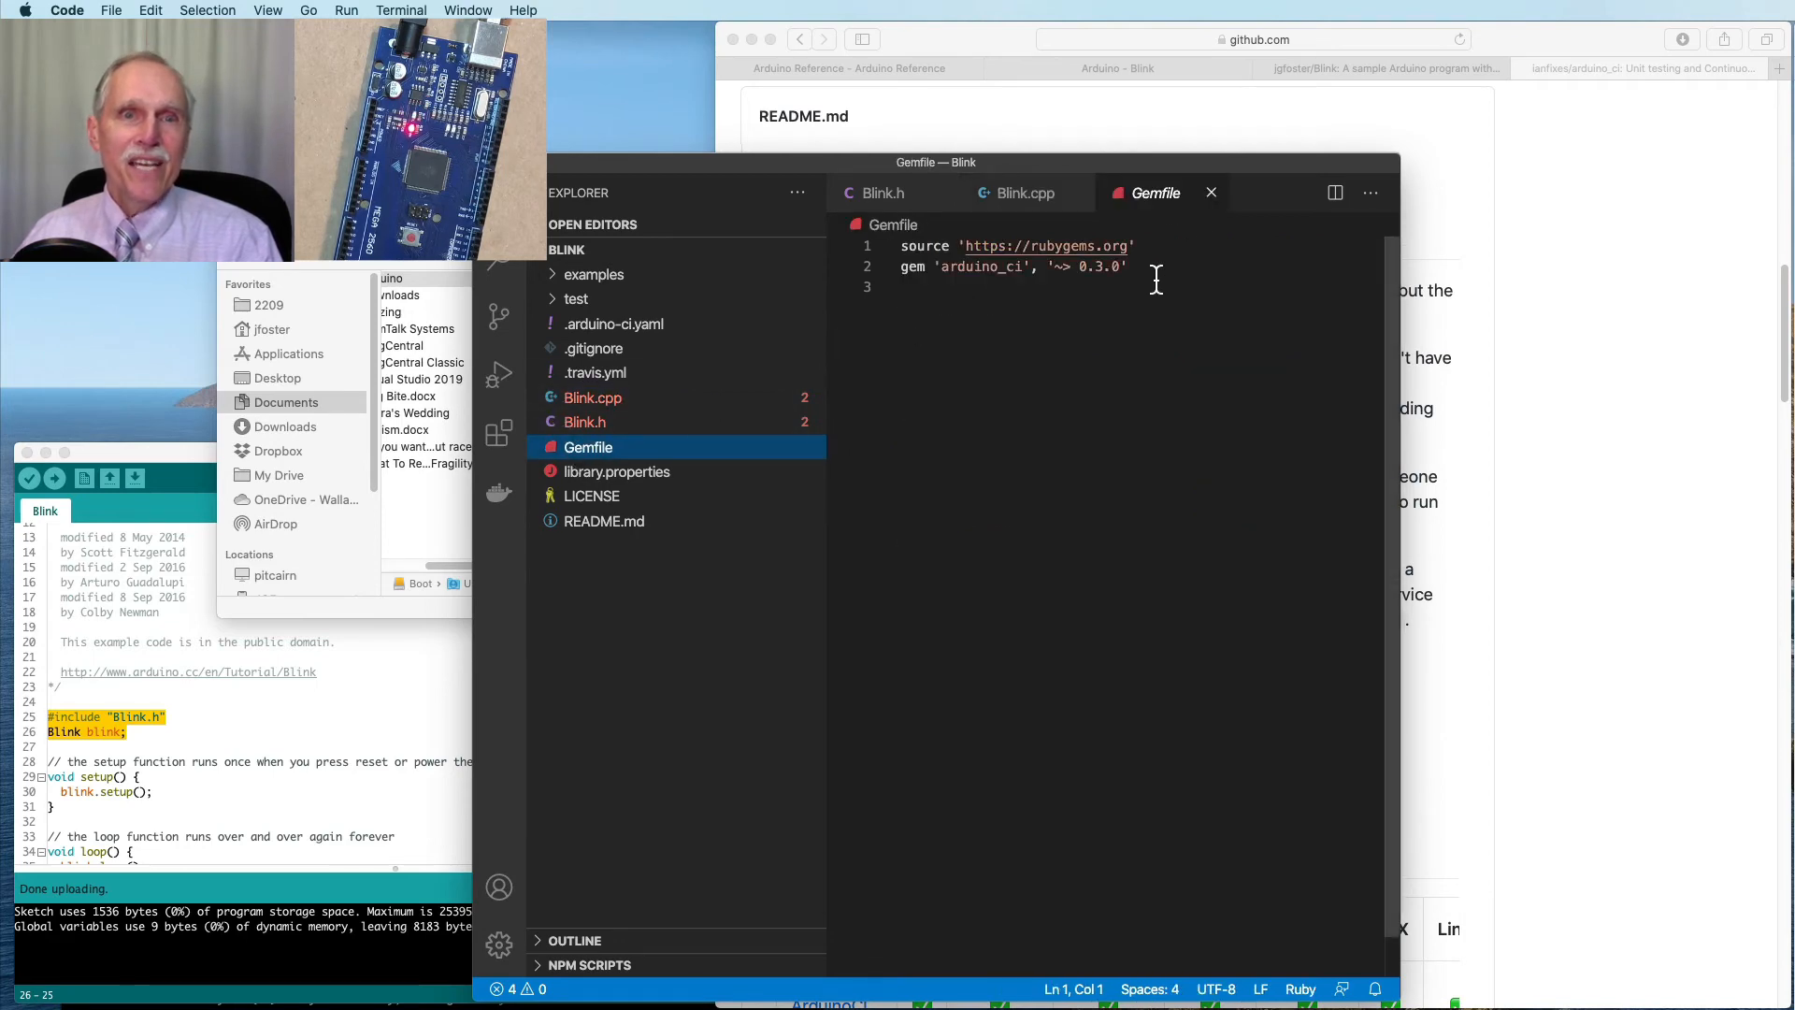
left_click_drag(935, 268, 1125, 267)
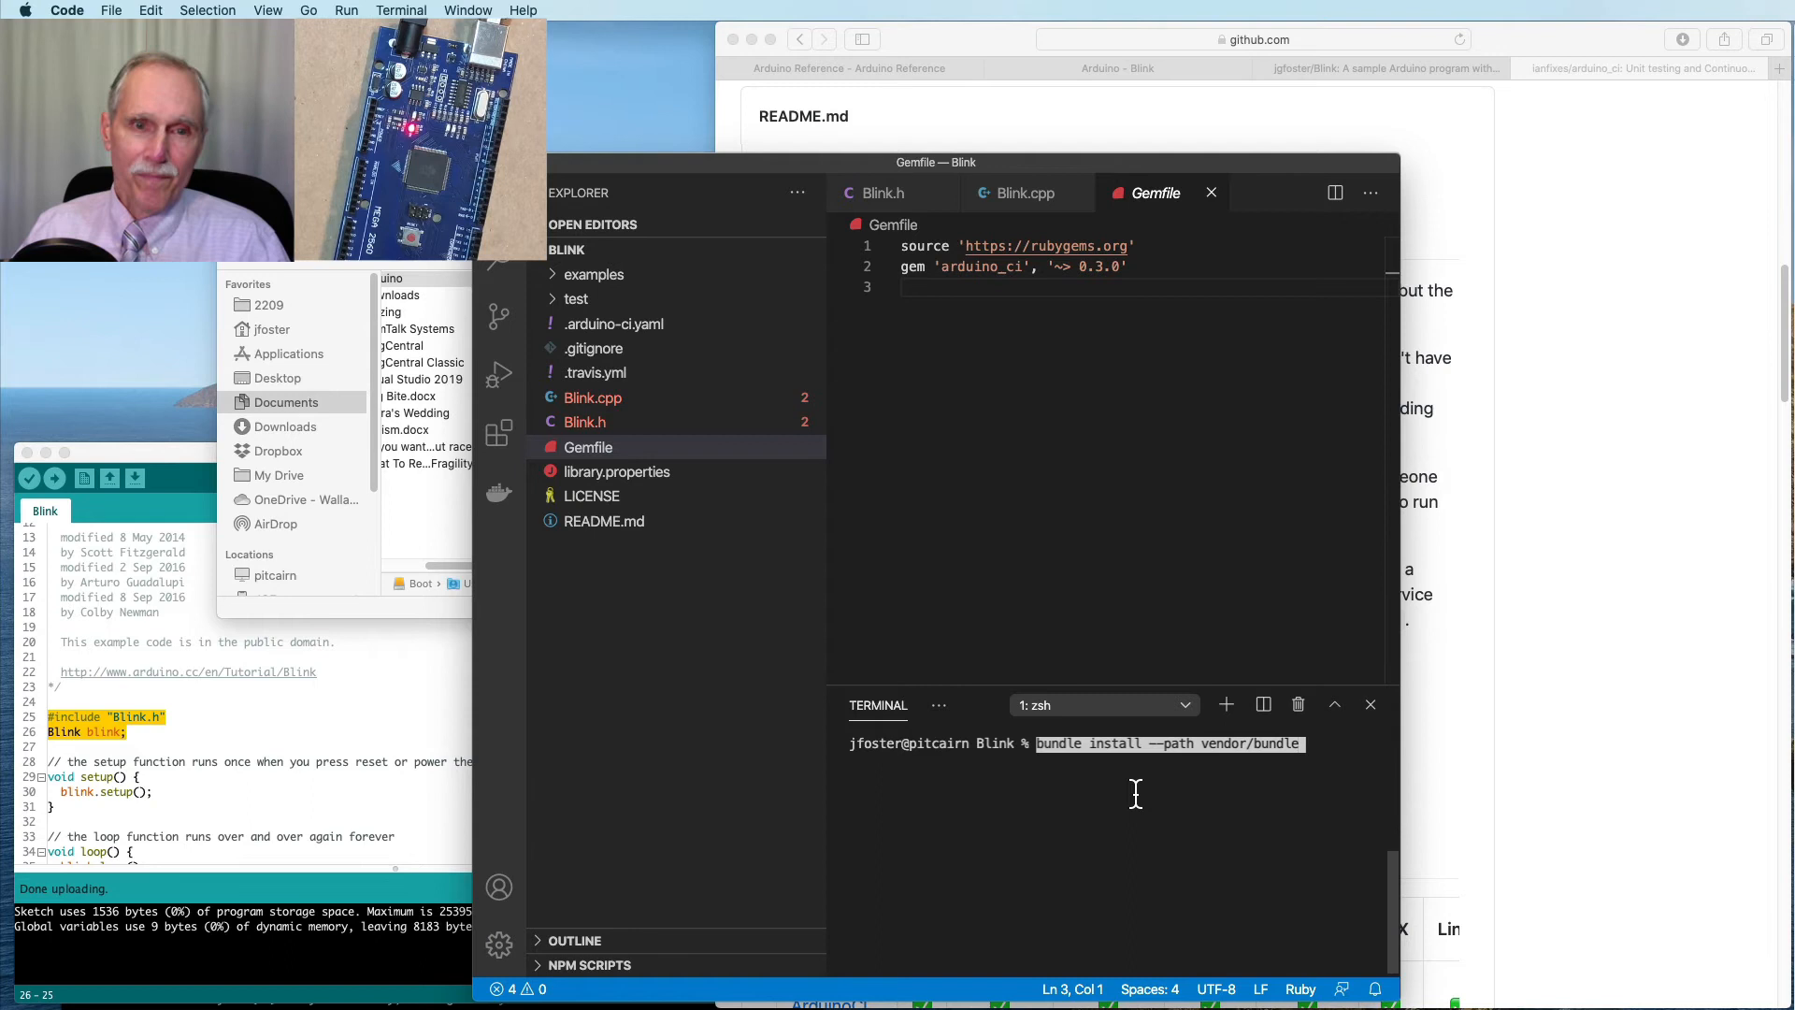
key("return")
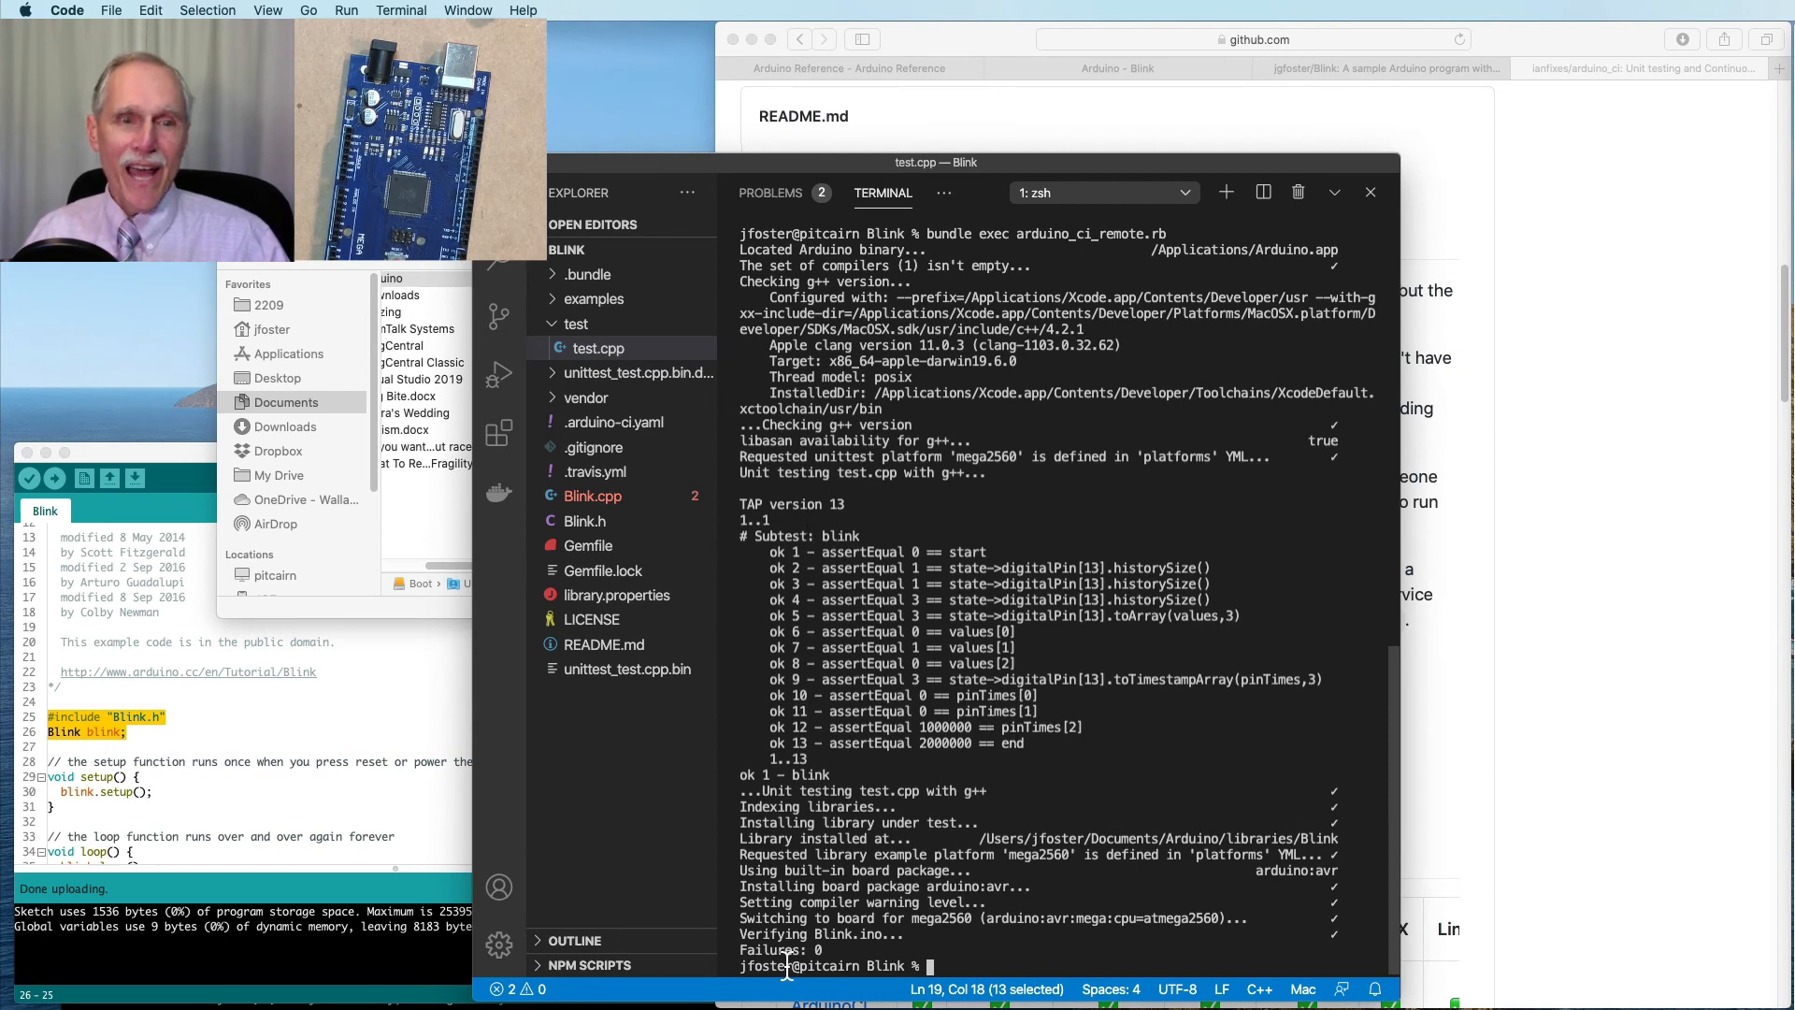
Reveal the examples/Blink folder holding Blink.ino and README.md in the Explorer
left_click(595, 299)
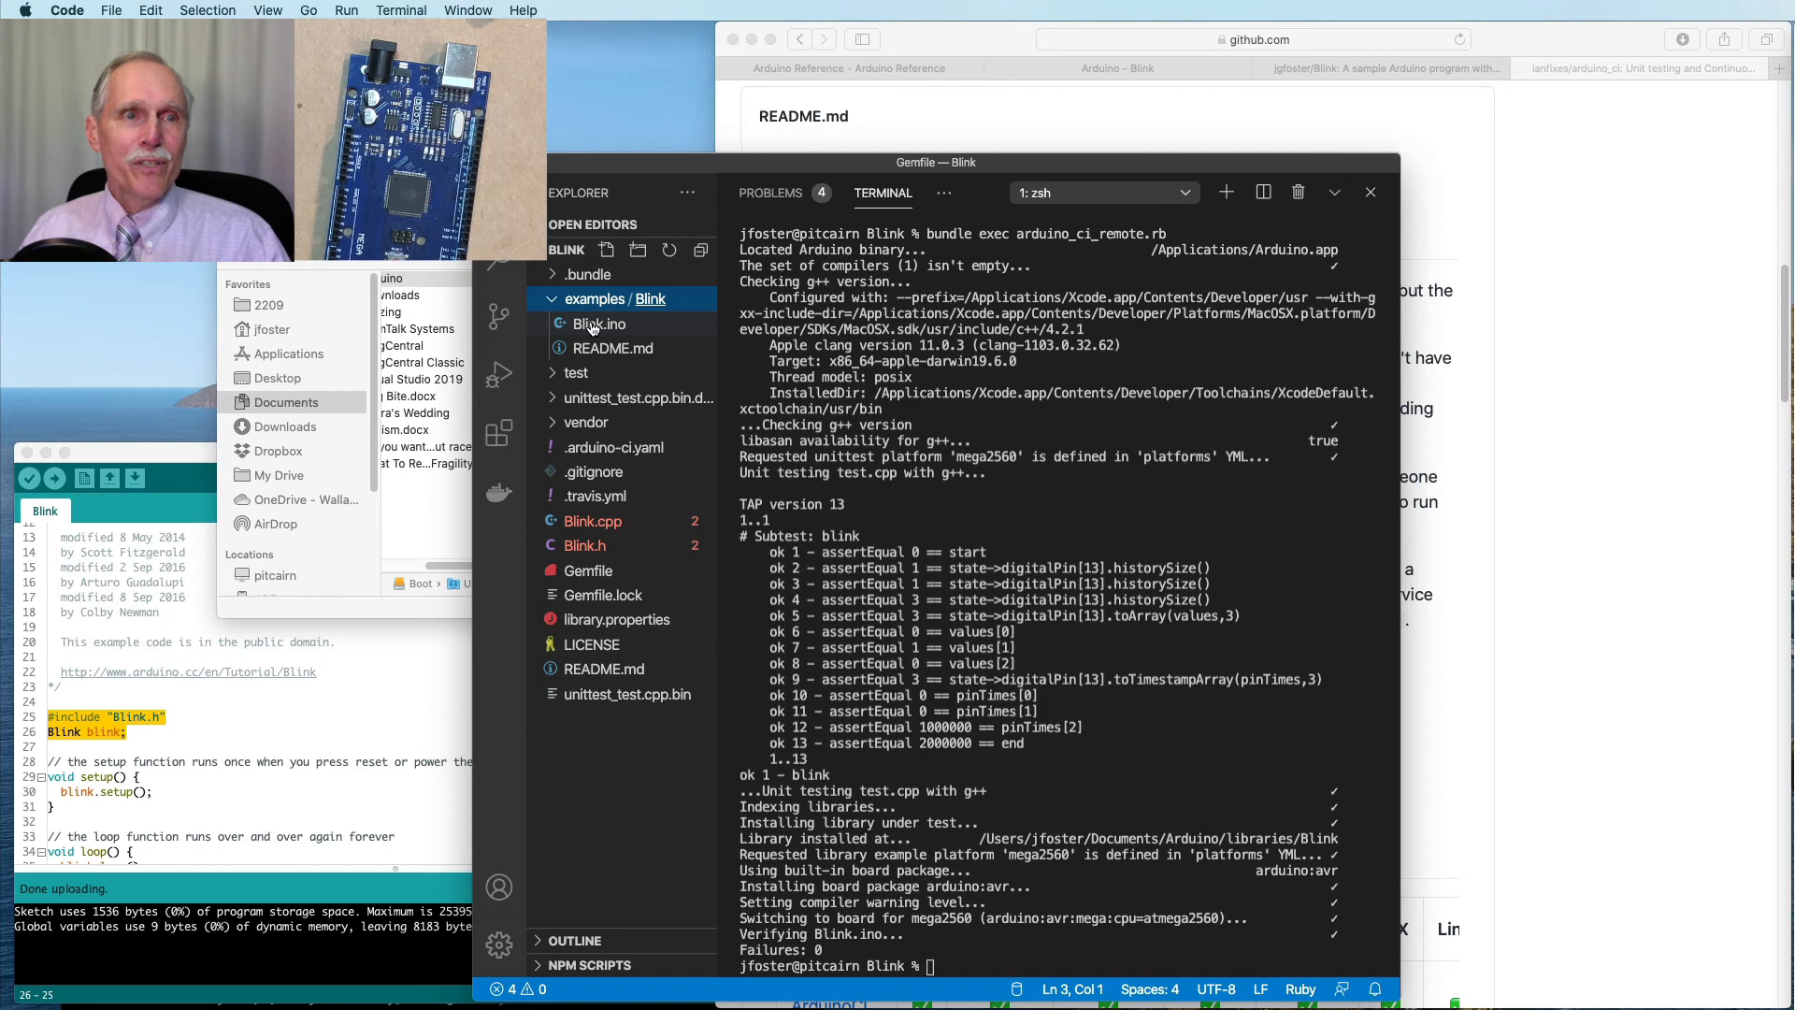
mouse_move(599, 346)
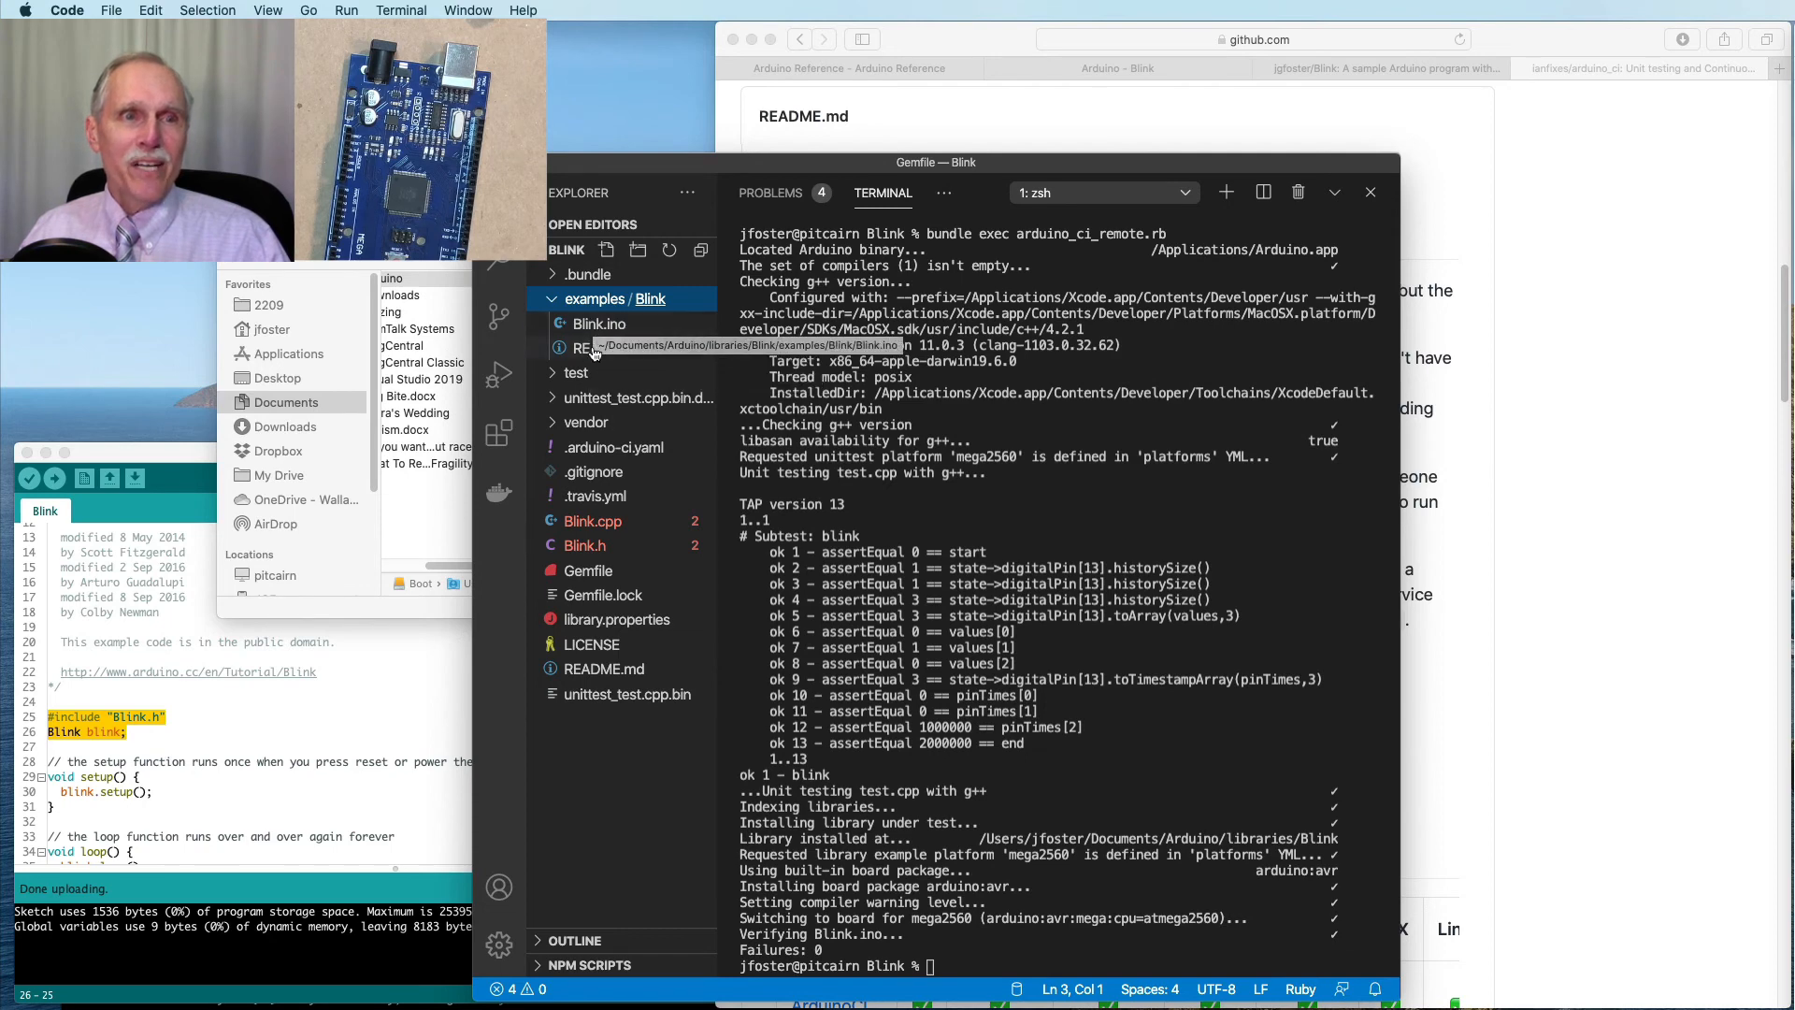
View the Blink example's README.md, then expand the test folder to reach test.cpp
left_click(599, 323)
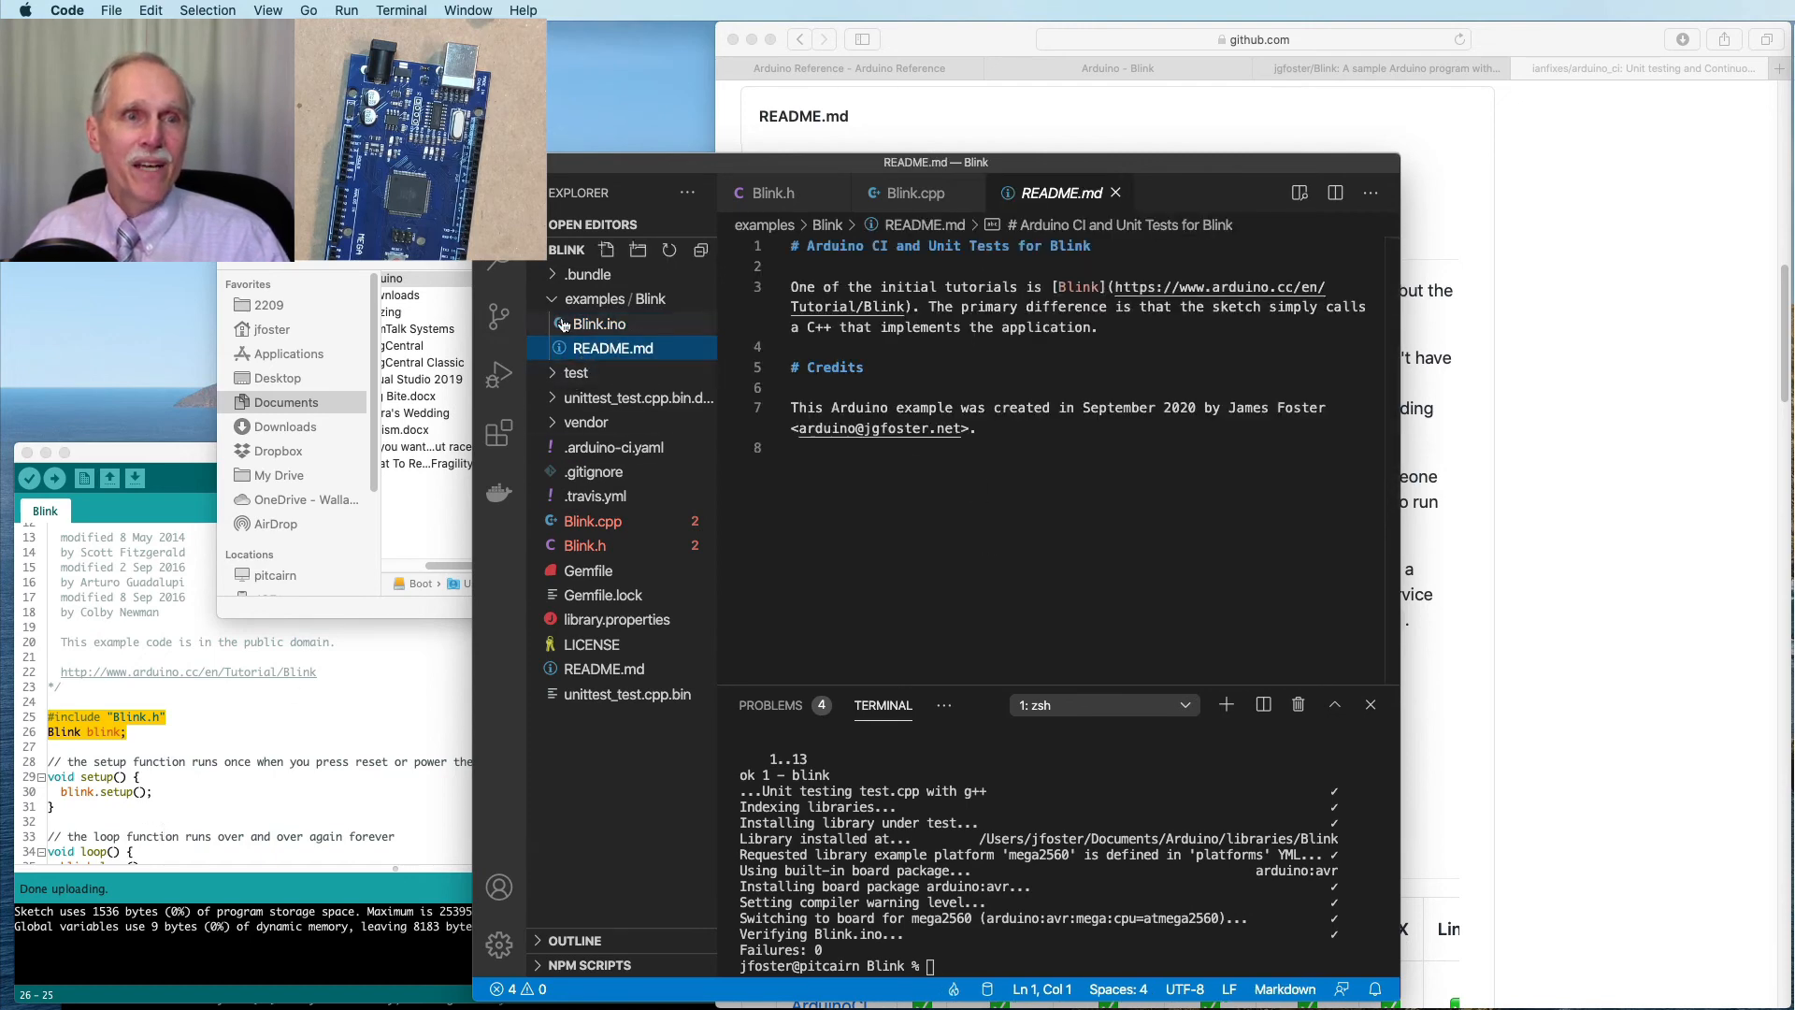
left_click(613, 299)
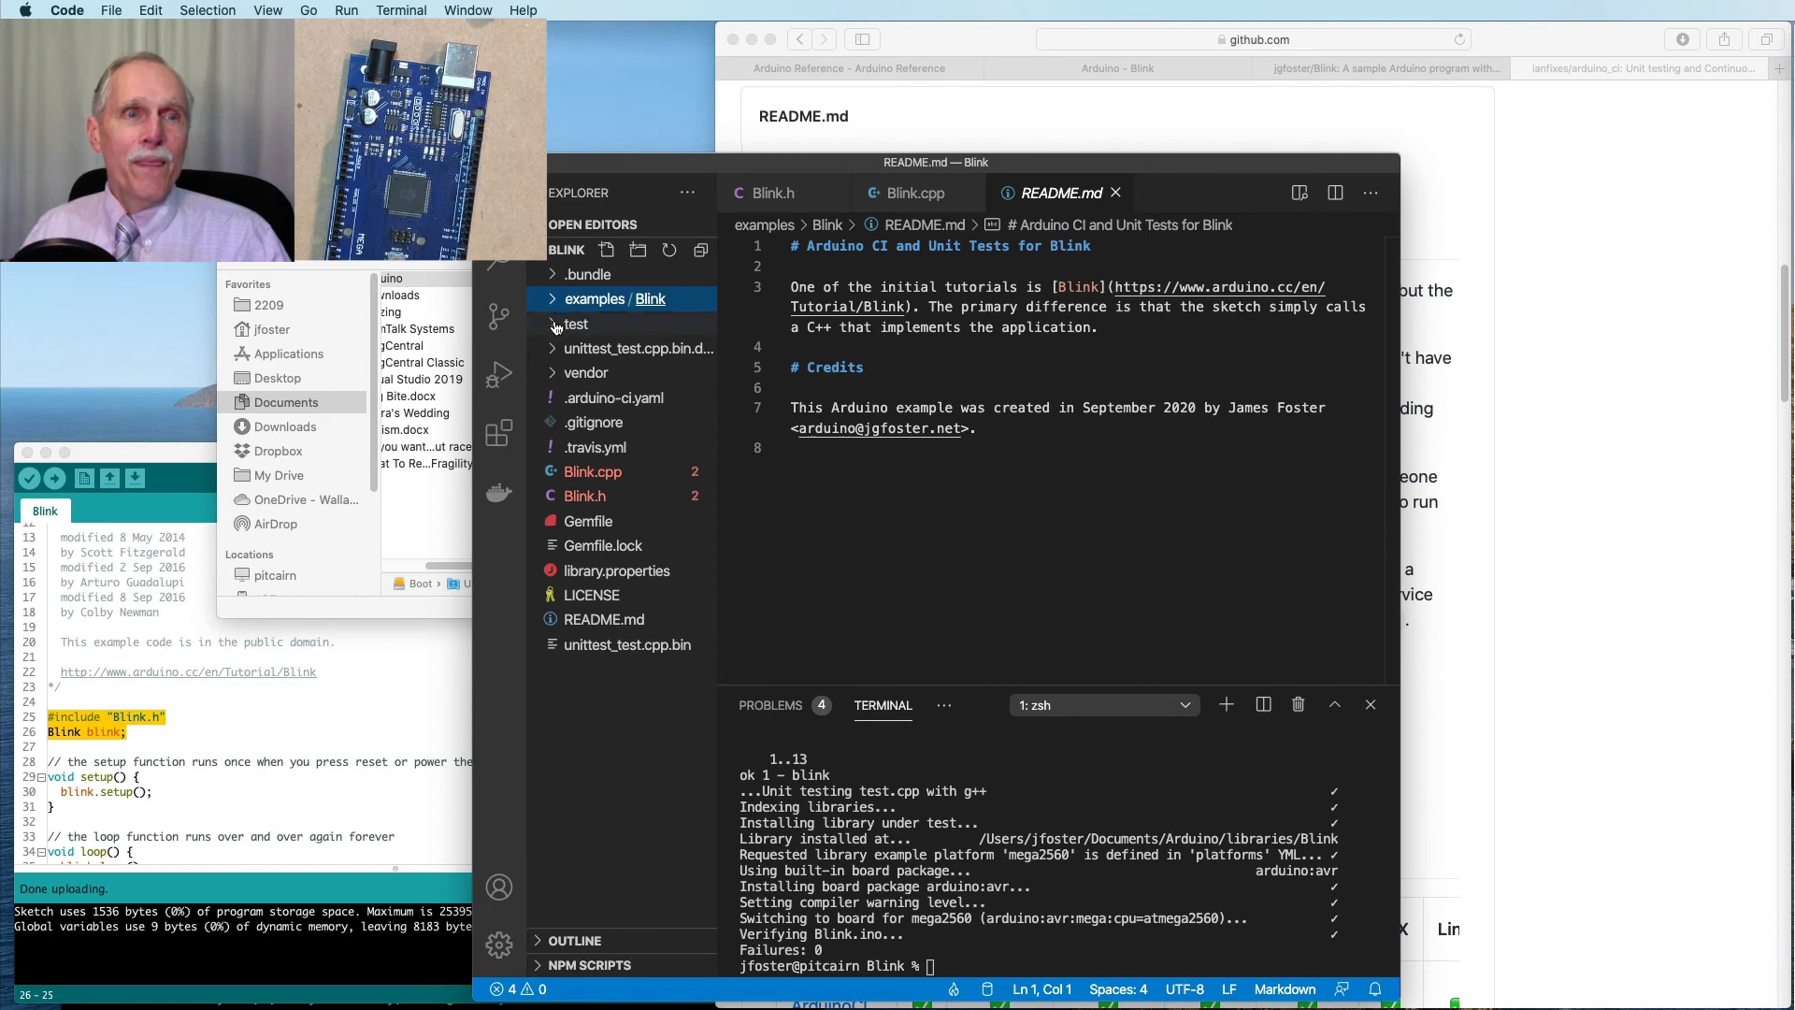
left_click(574, 324)
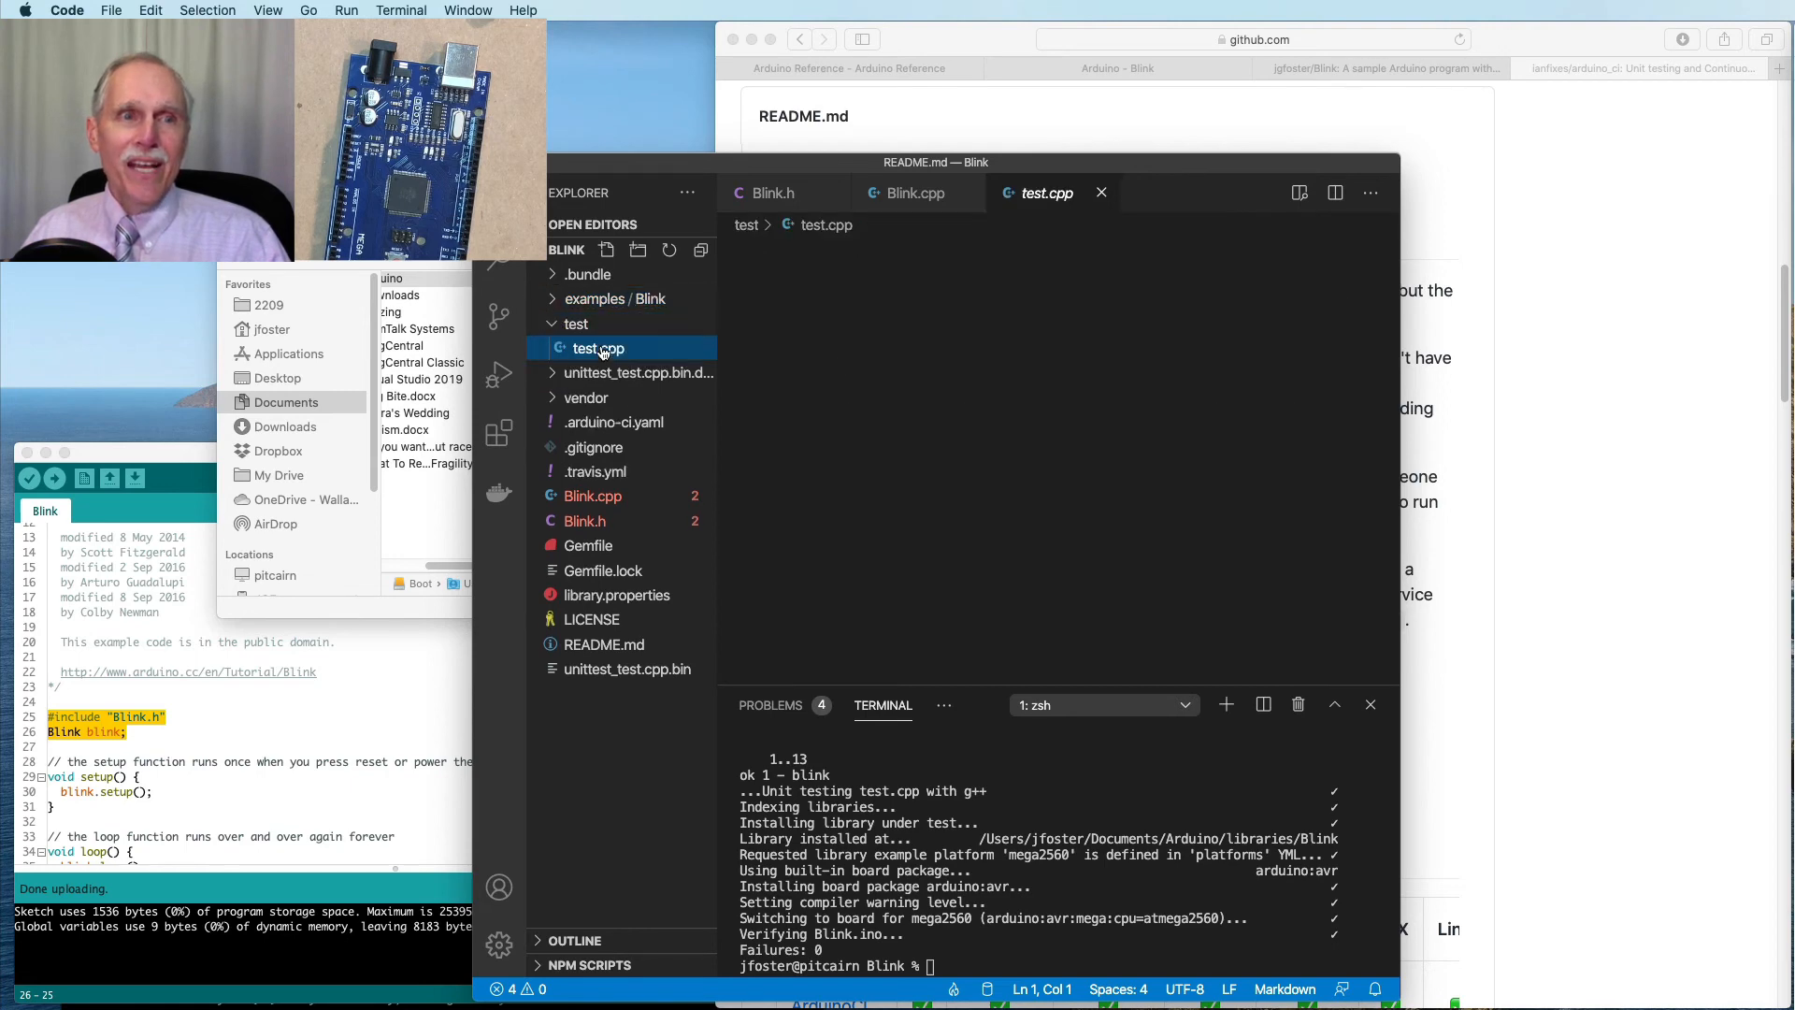
Review test.cpp's unittest(blink) with blink.setup(), blink.loop() and pin-history assertions
left_click(597, 347)
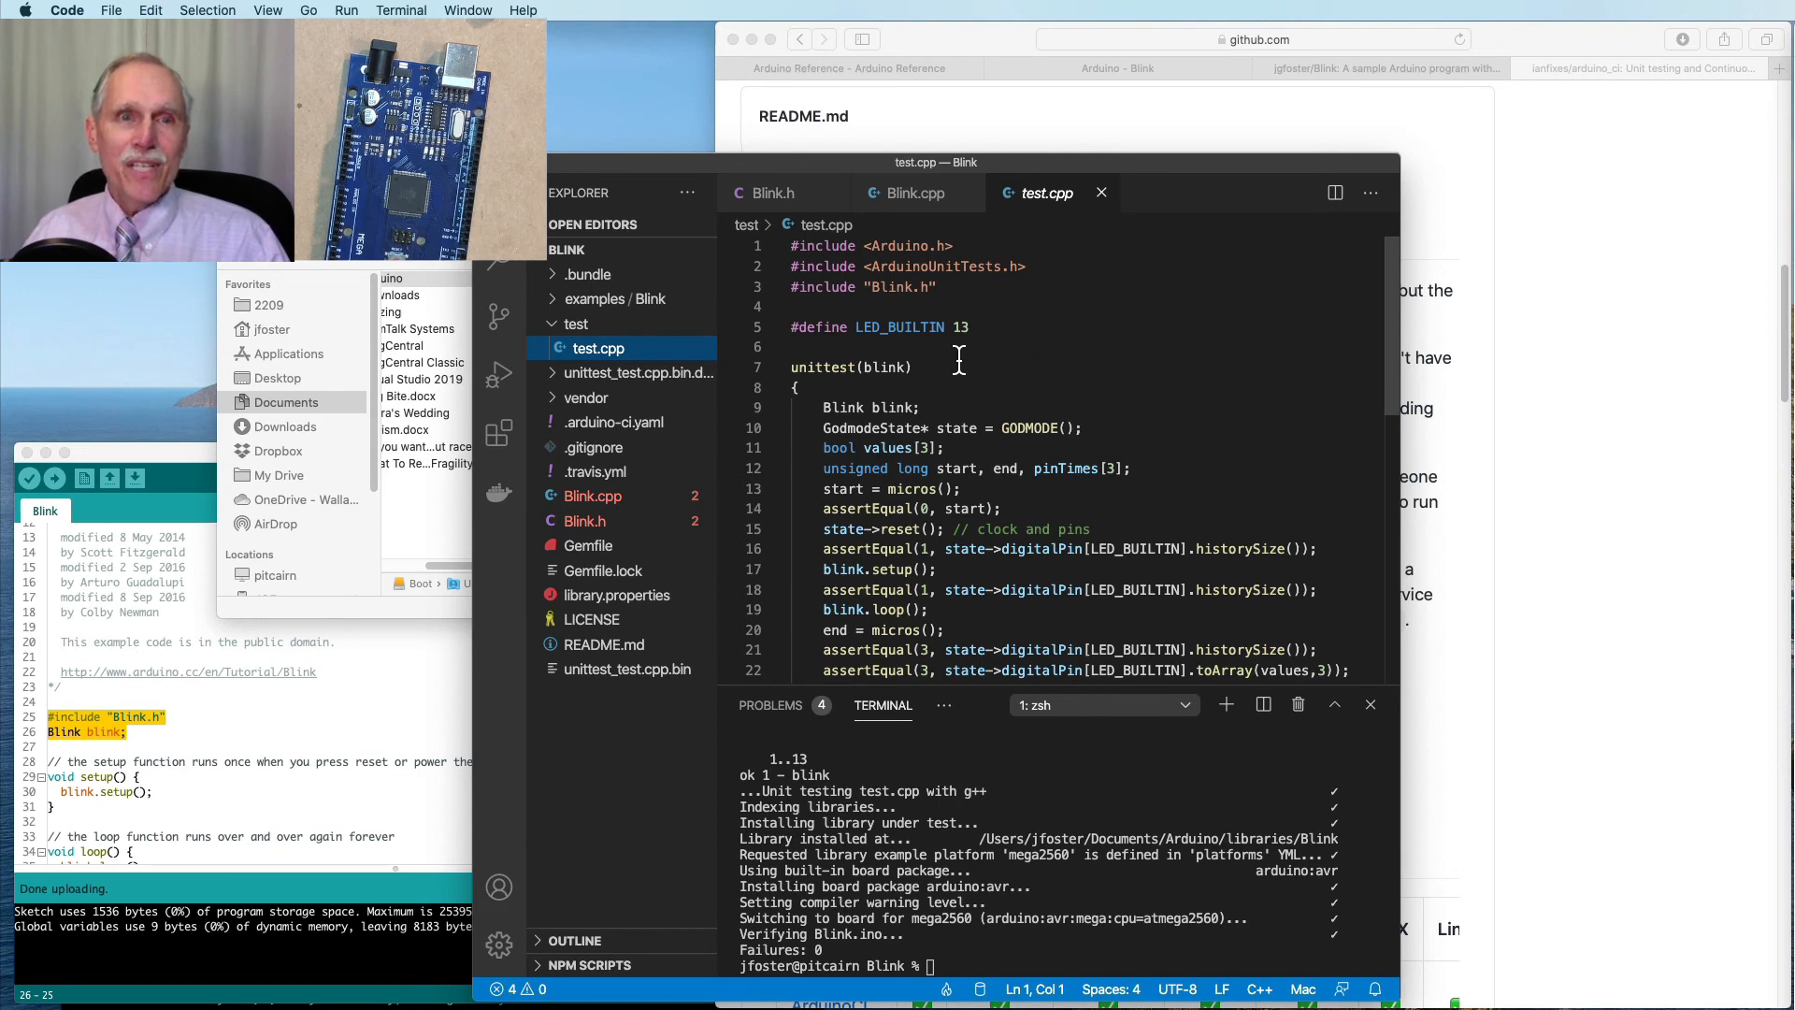
scroll("down", 3)
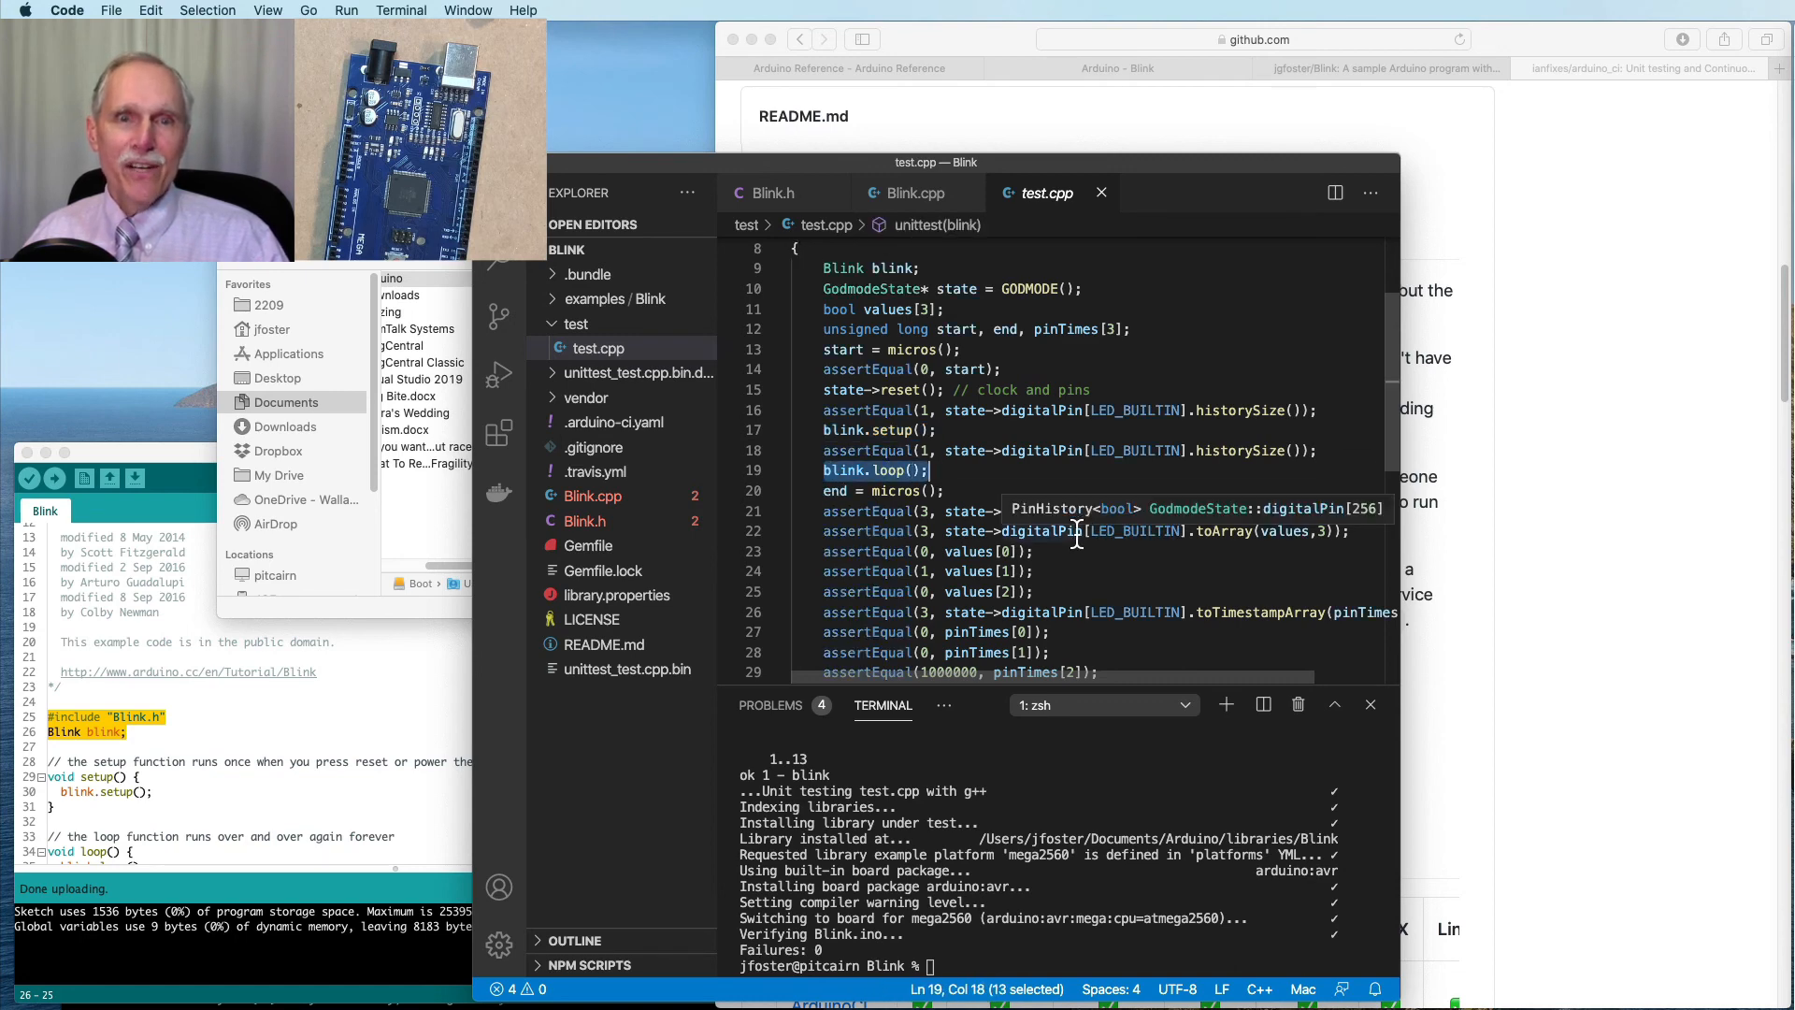
scroll("down", 3)
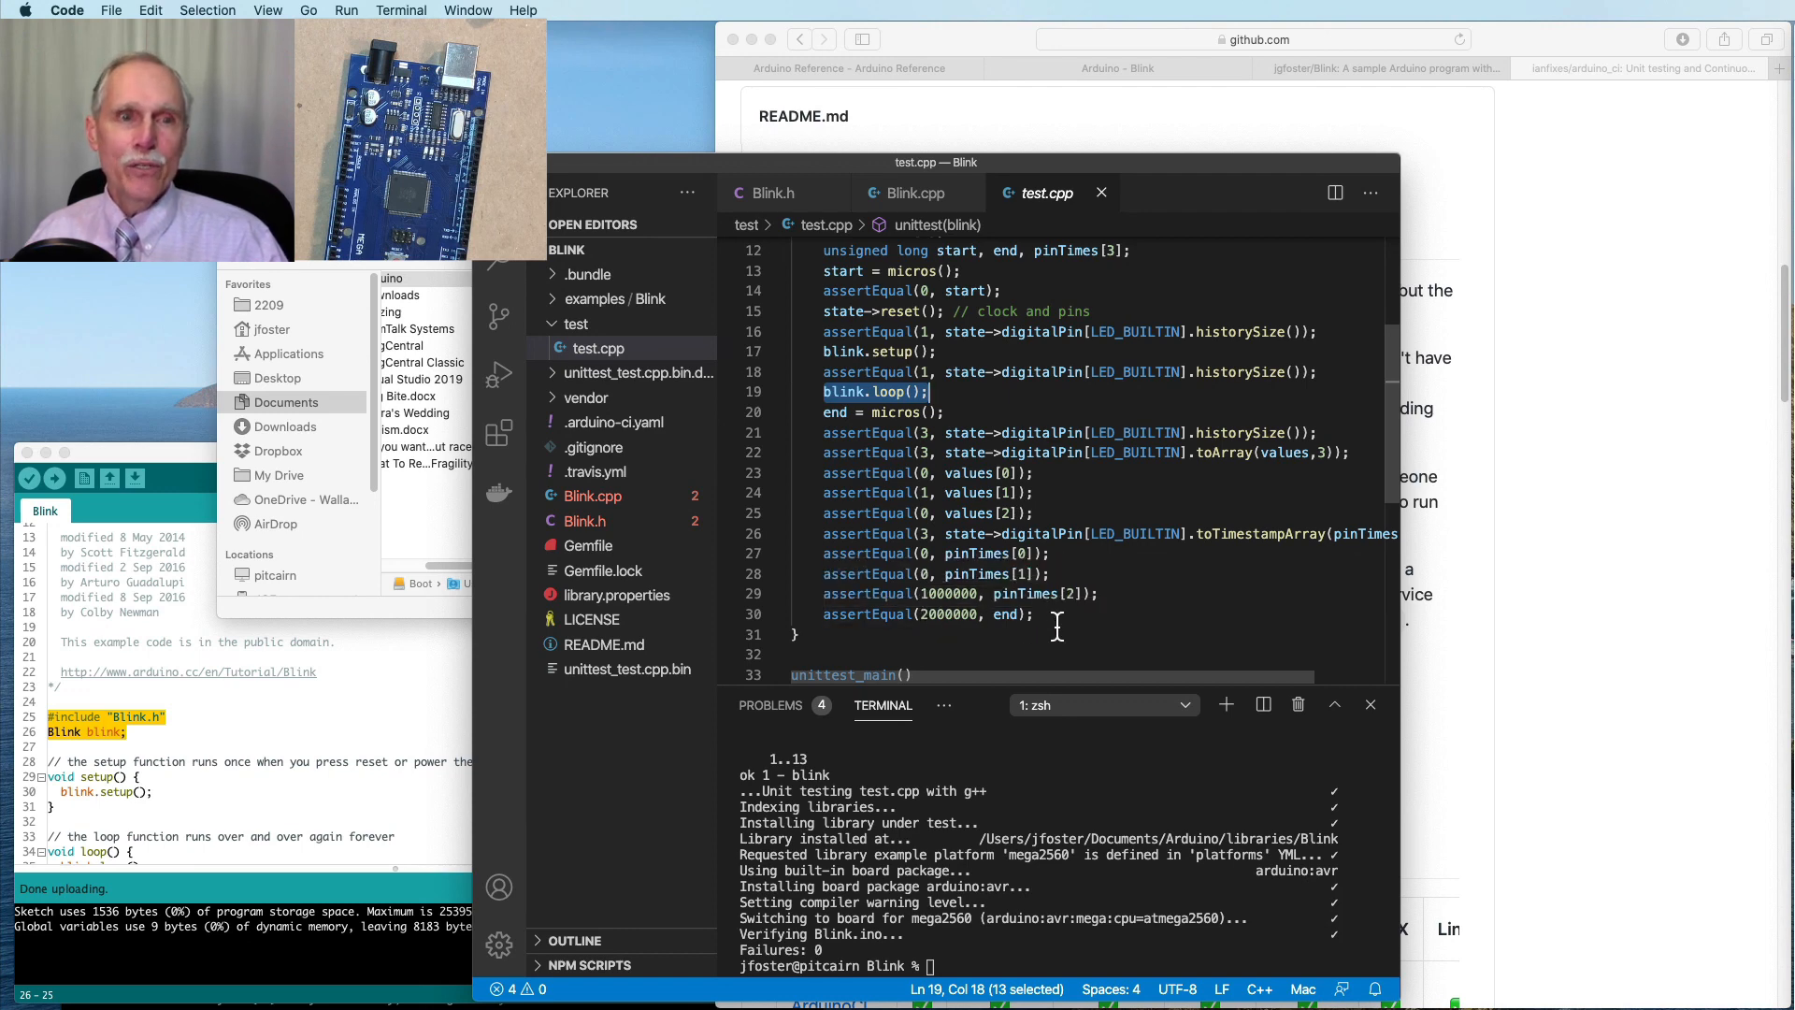
mouse_move(988, 473)
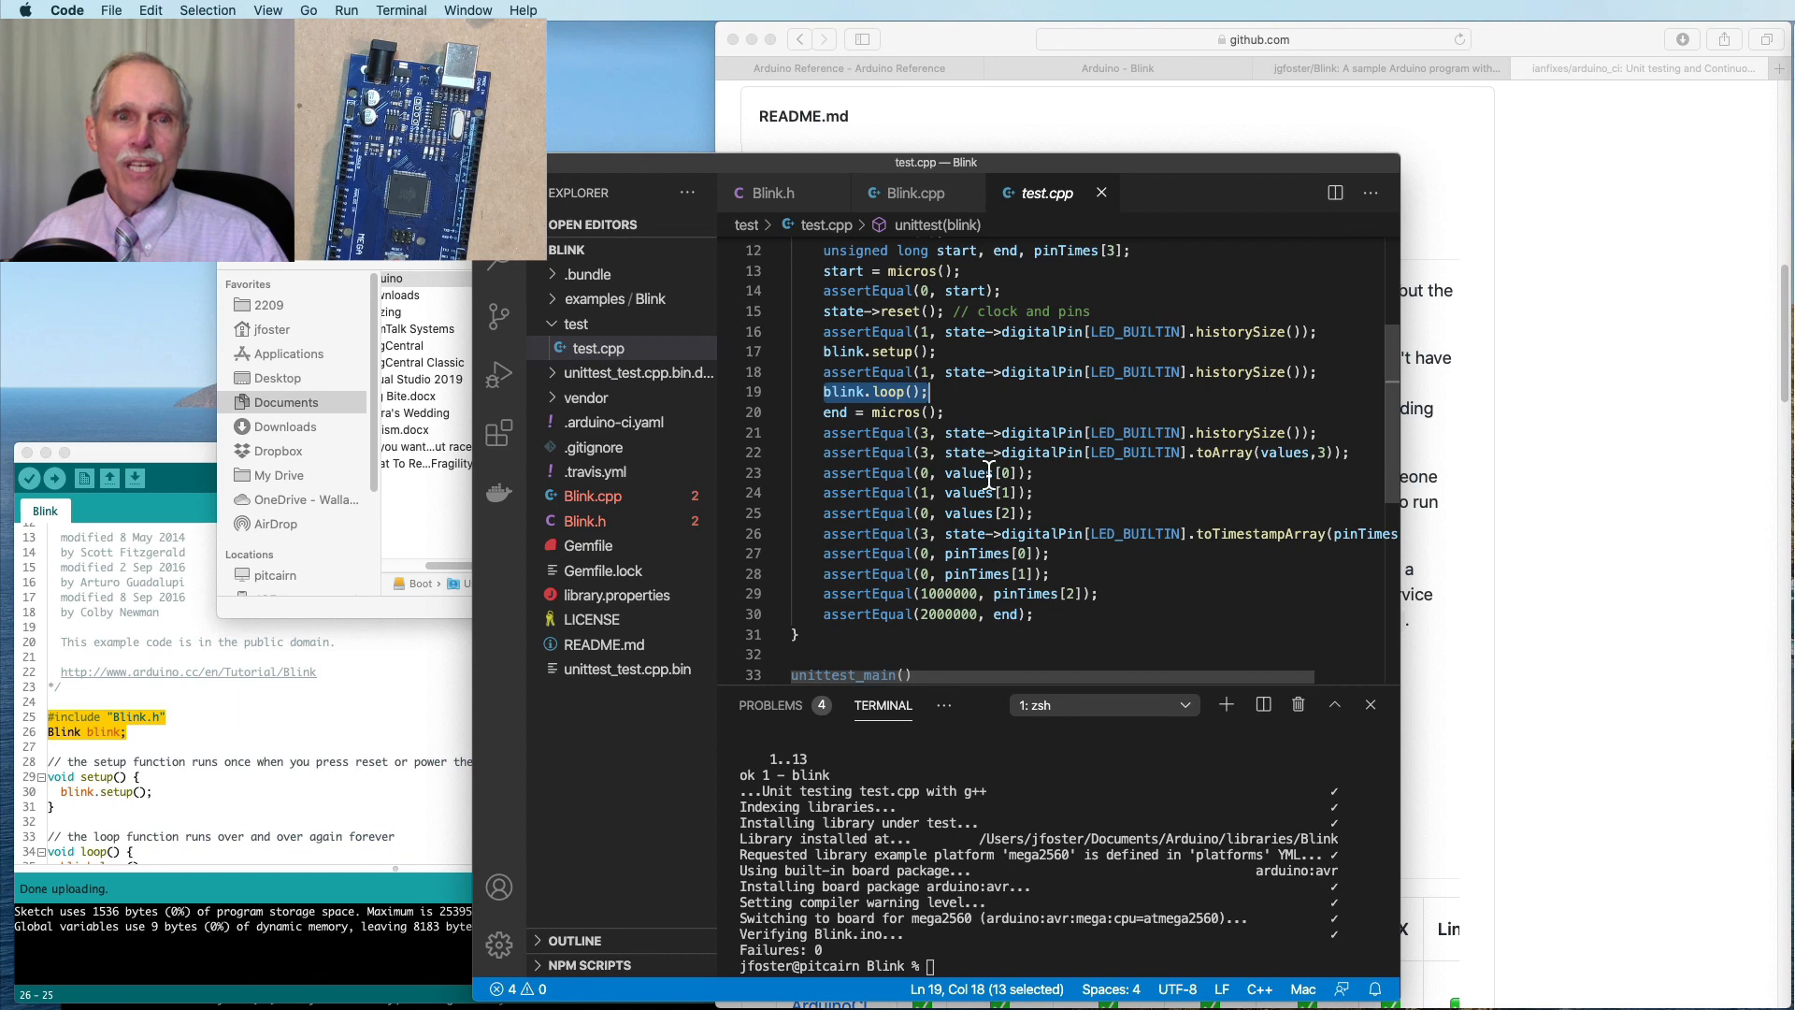